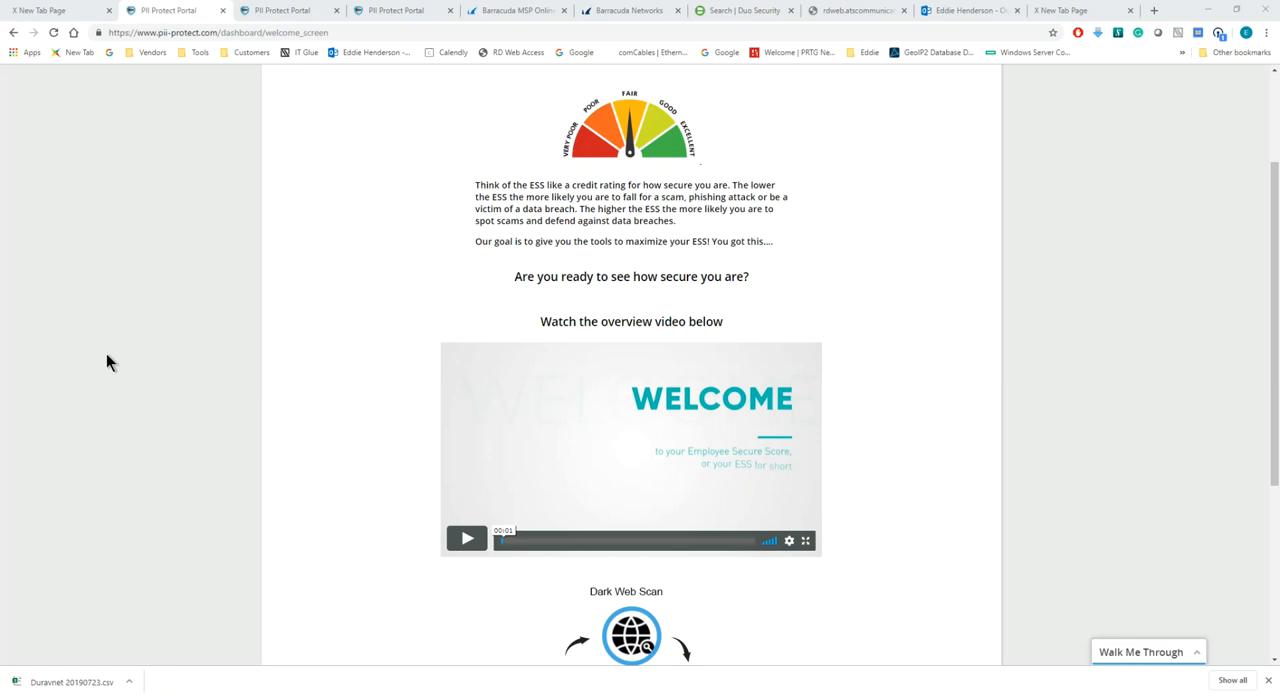
pyautogui.moveTo(116, 364)
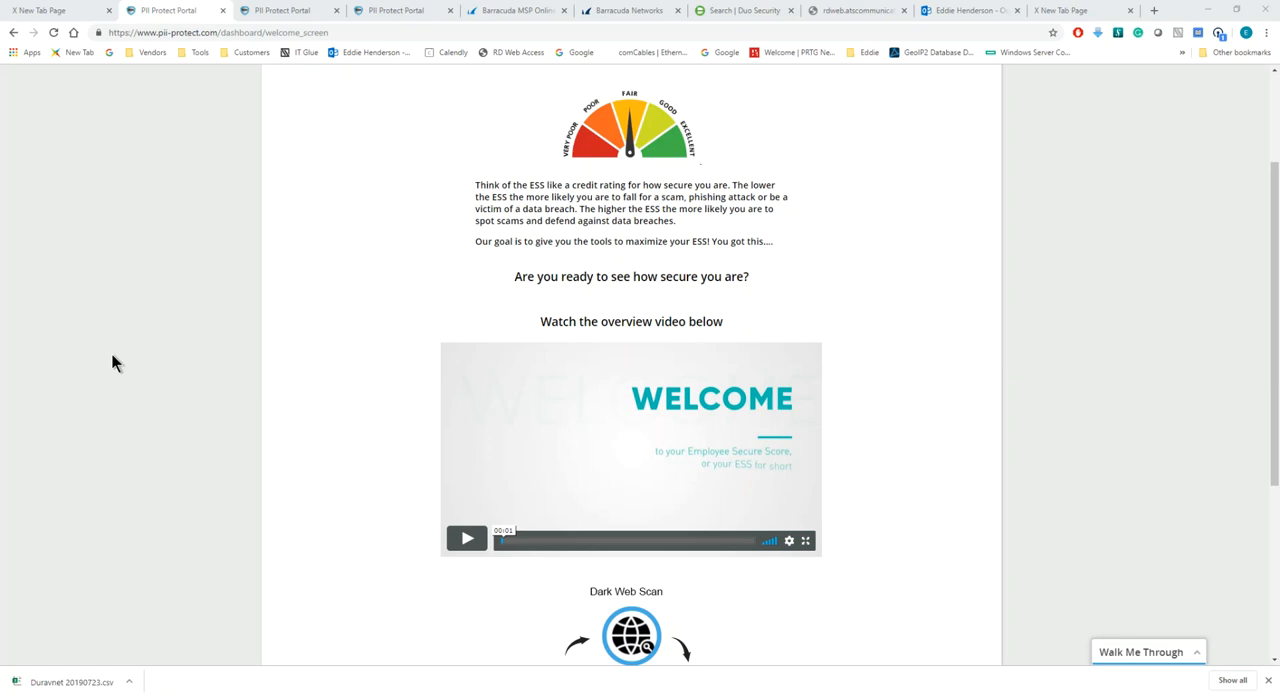
pyautogui.moveTo(136, 412)
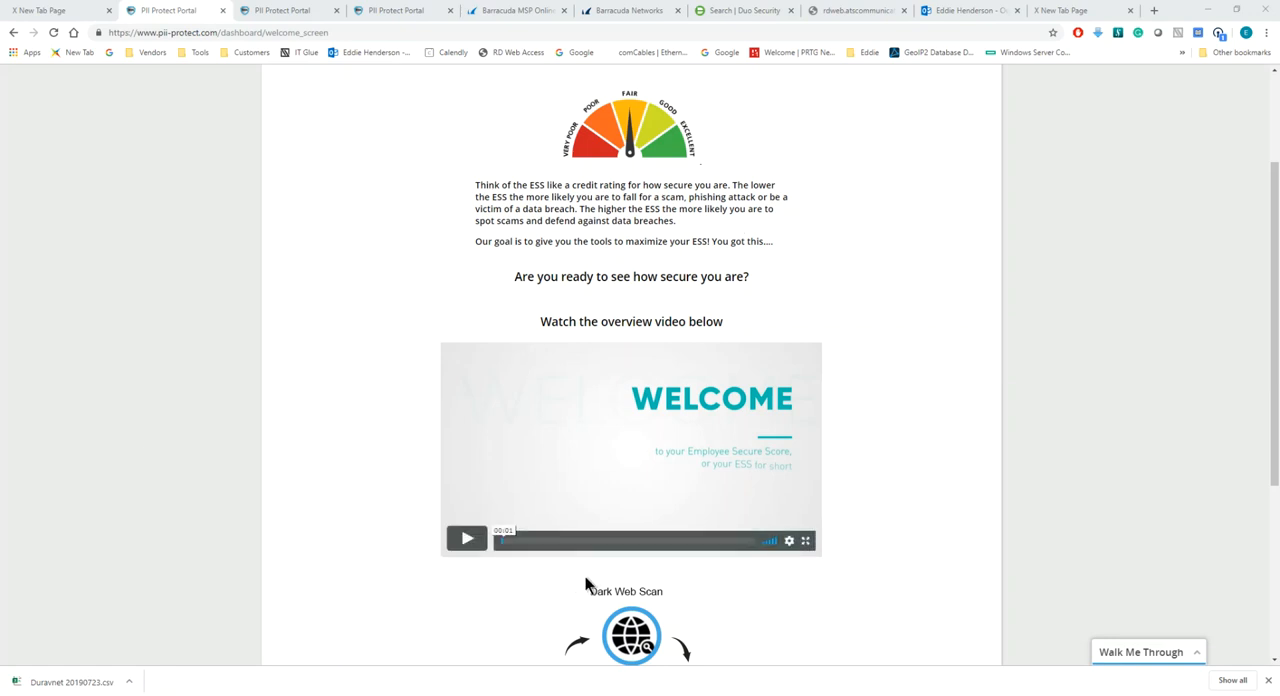
pyautogui.moveTo(570, 538)
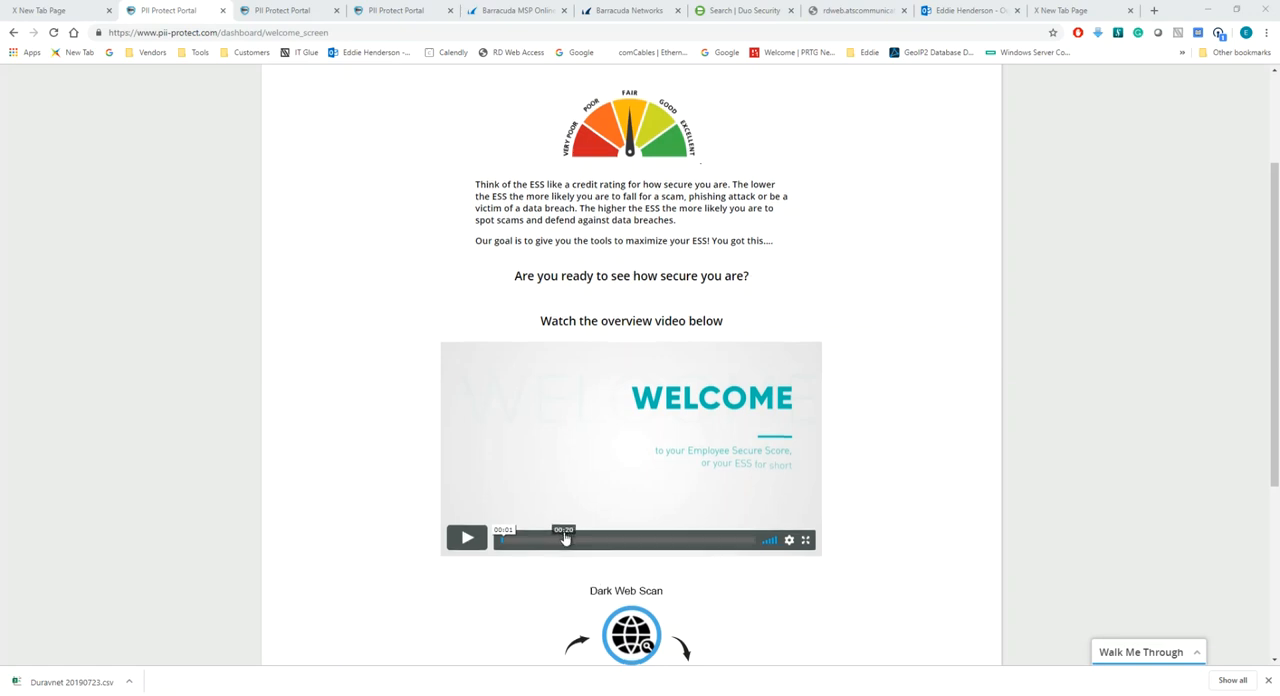
# Step: Open the Step 1 account-compromise check and view the zero-breach result for the account
pyautogui.scroll(-3)
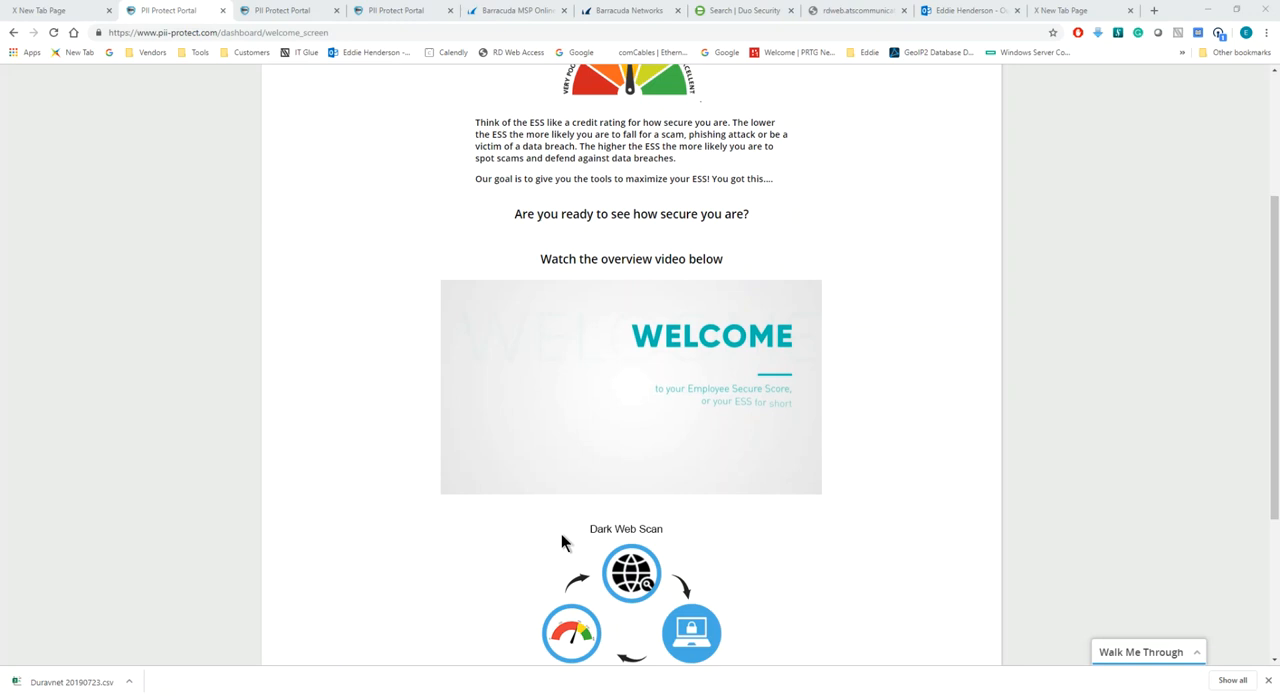
pyautogui.scroll(-3)
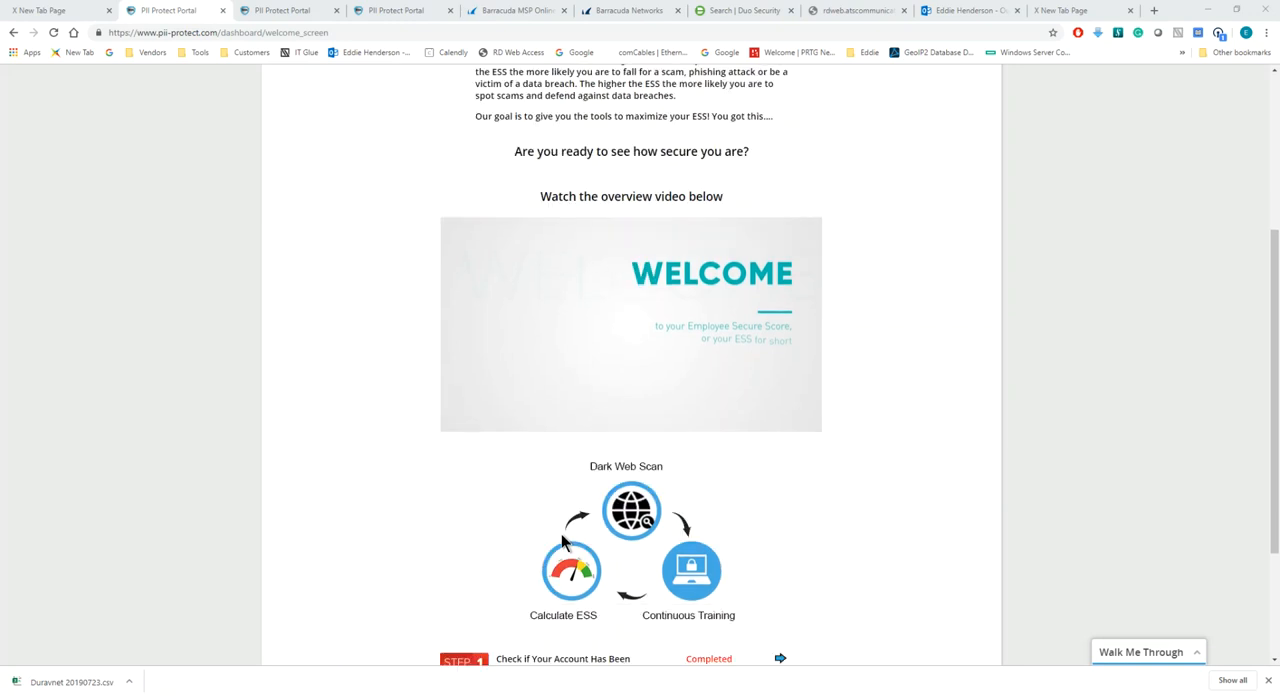
pyautogui.scroll(-3)
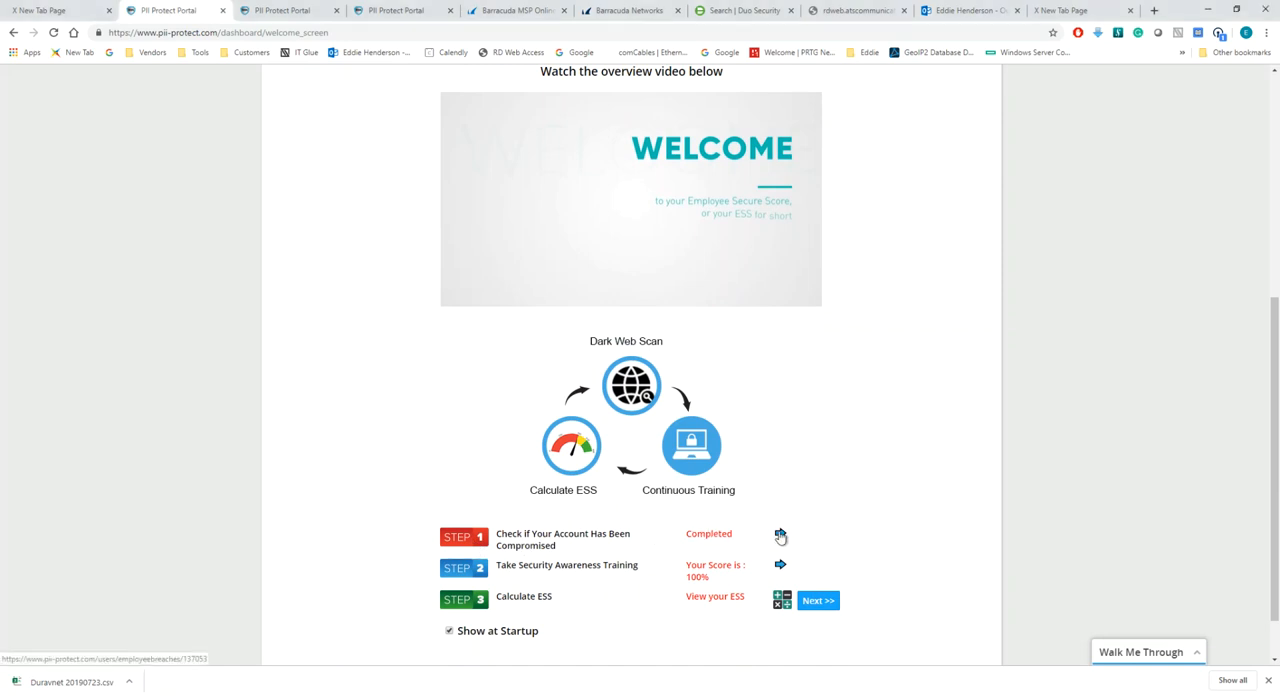
pyautogui.click(780, 536)
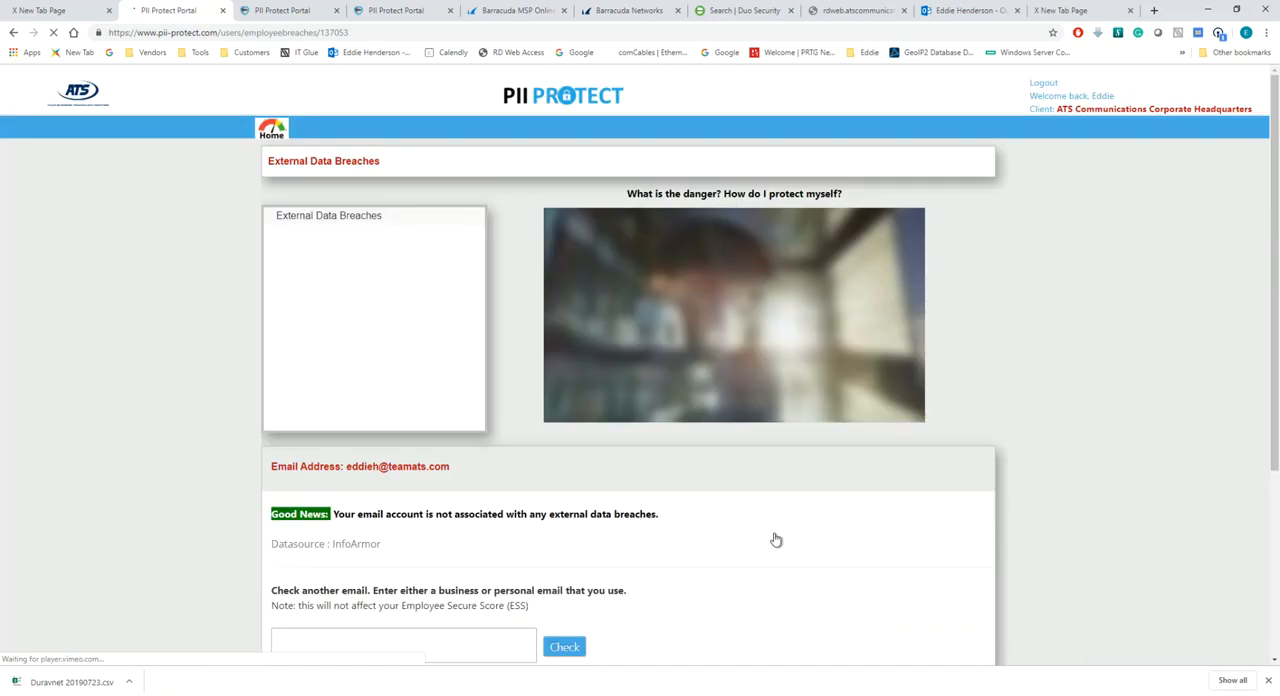
pyautogui.scroll(-3)
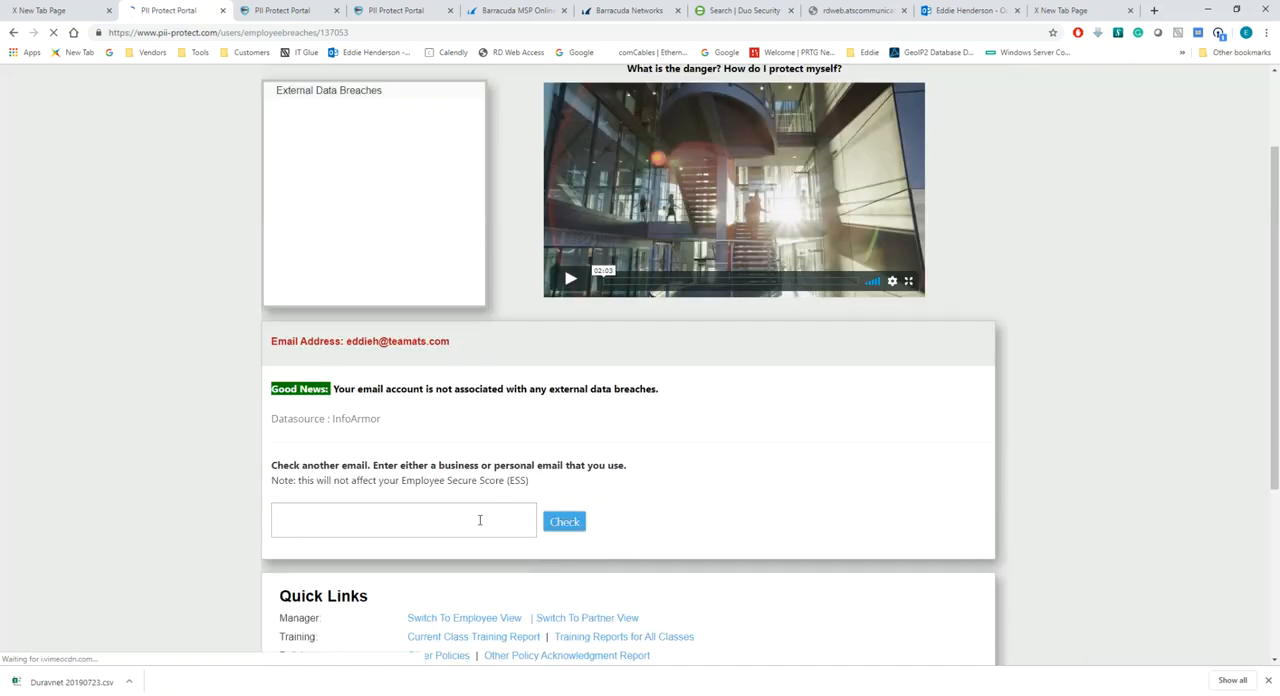
pyautogui.click(404, 520)
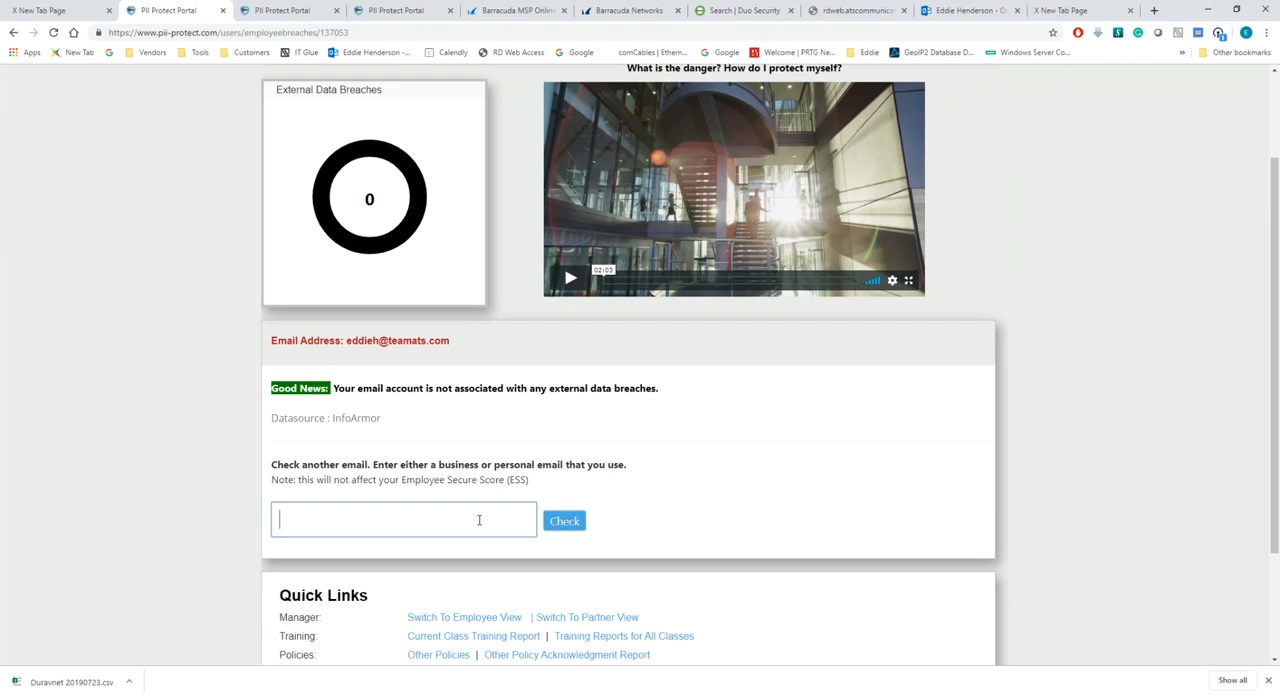
pyautogui.write('EVH1272')
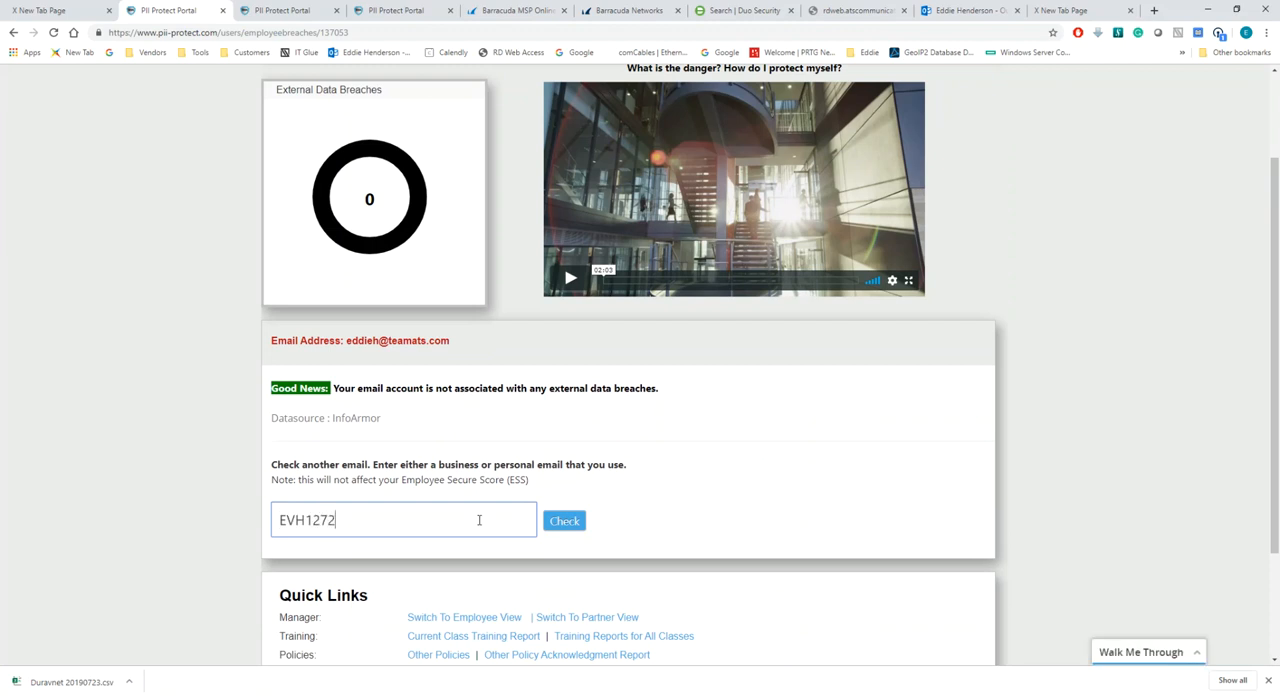
pyautogui.press('BackSpace')
pyautogui.write('@')
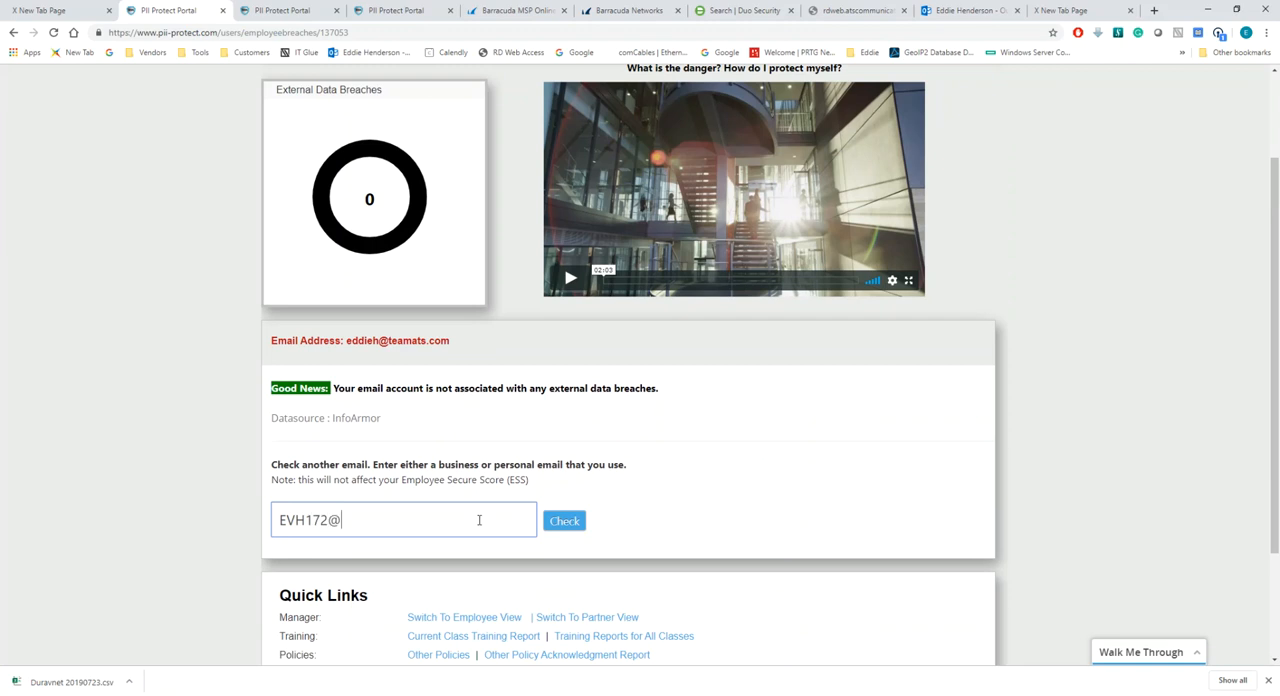
pyautogui.write('GMAIL')
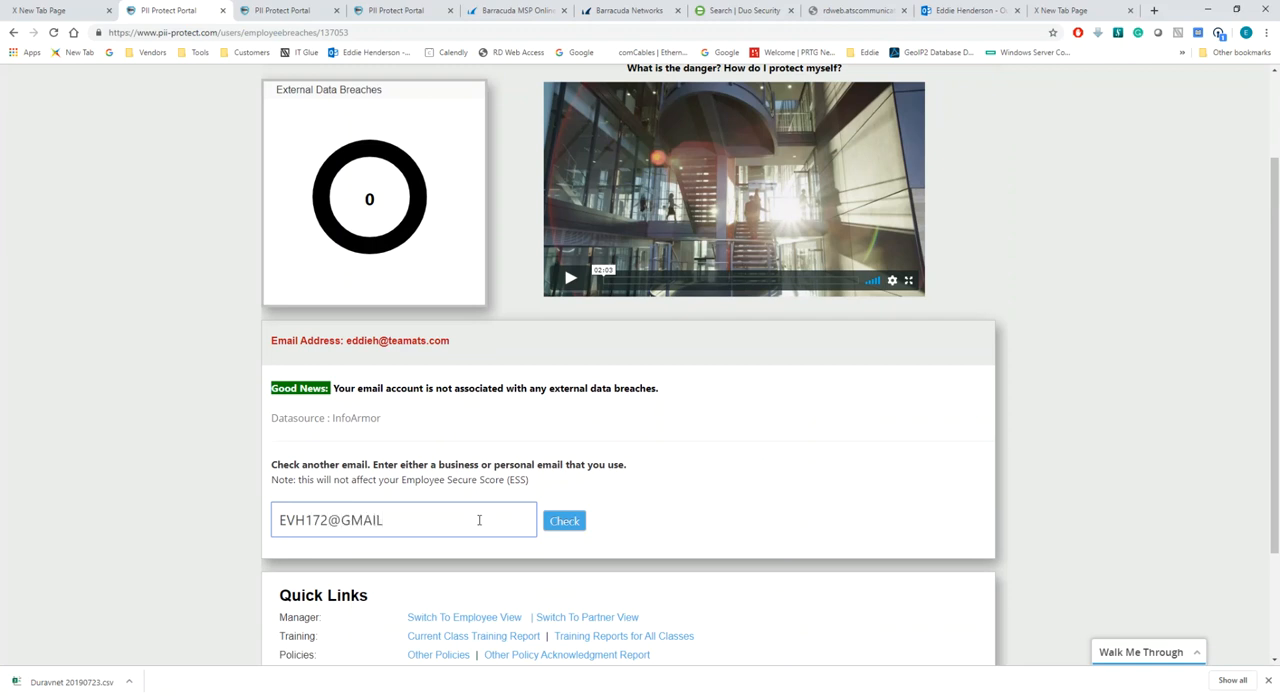
pyautogui.write('.COM')
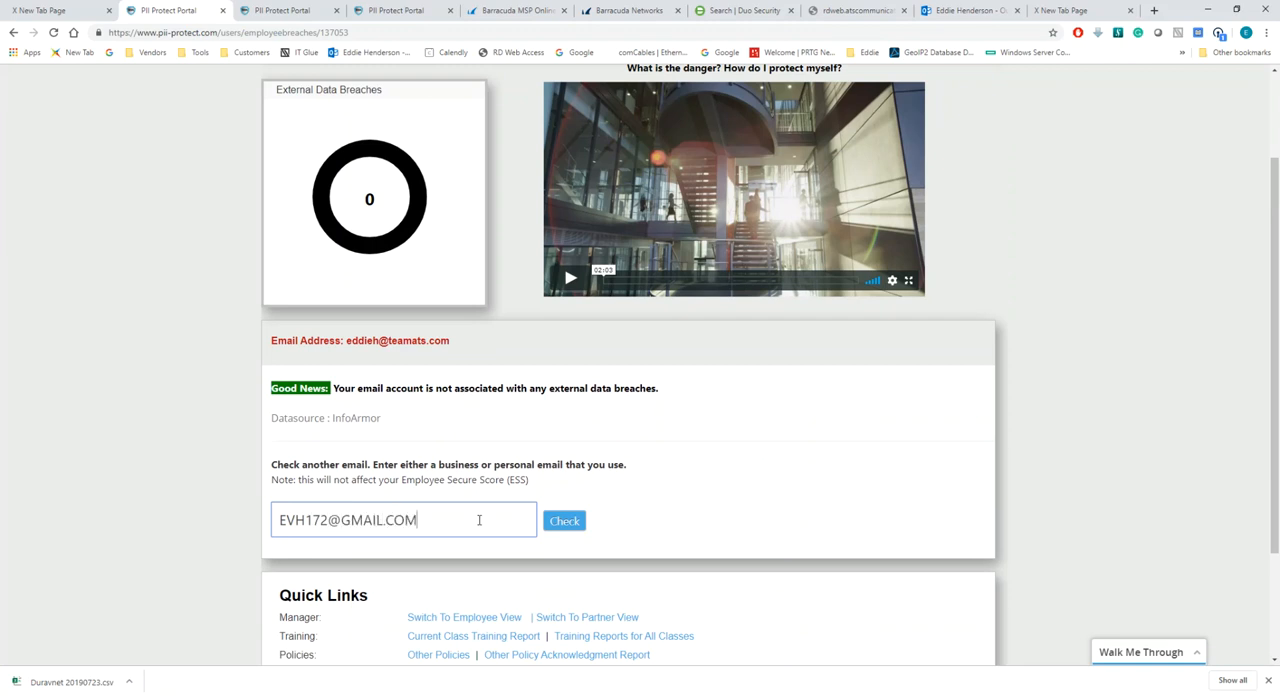
pyautogui.click(564, 520)
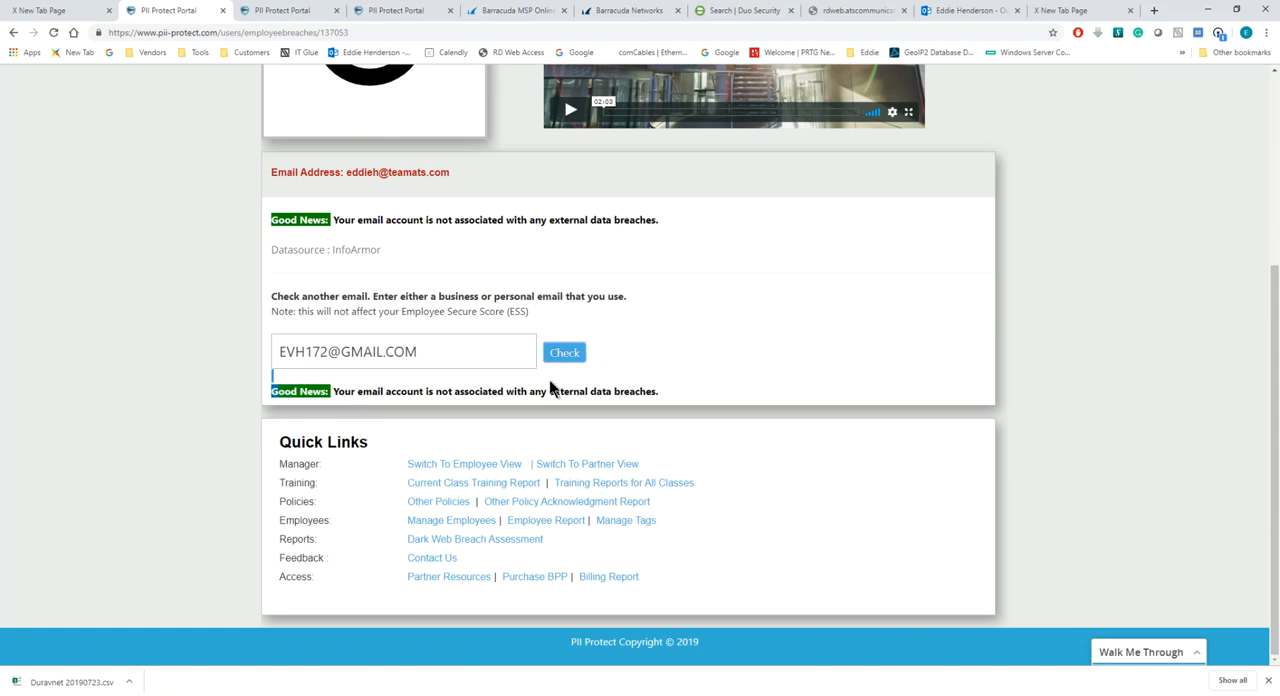
pyautogui.tripleClick(404, 352)
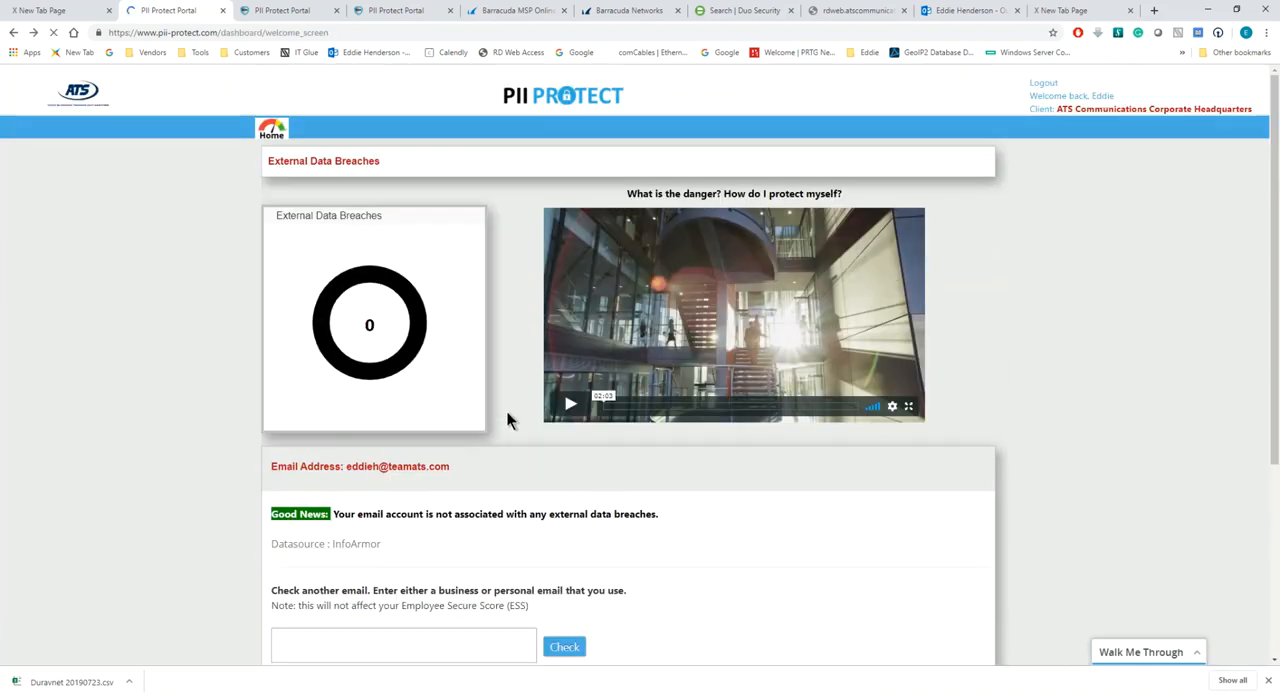
pyautogui.scroll(-3)
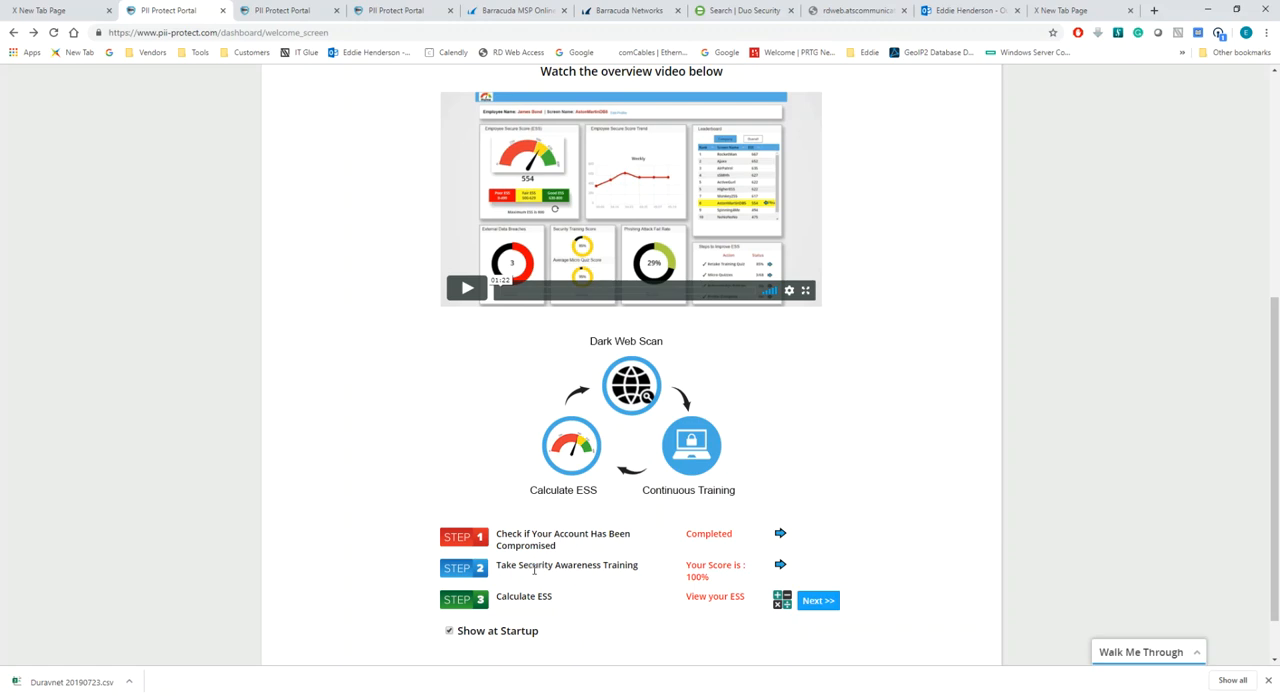
pyautogui.click(780, 564)
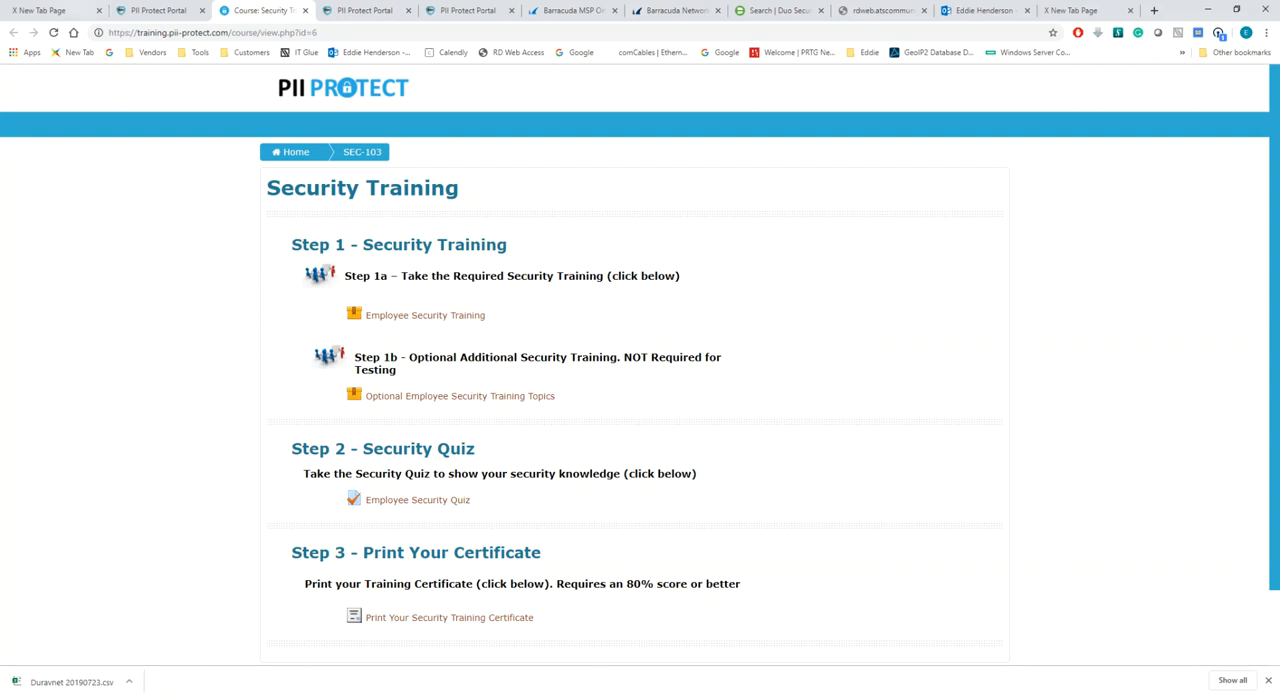
pyautogui.click(160, 10)
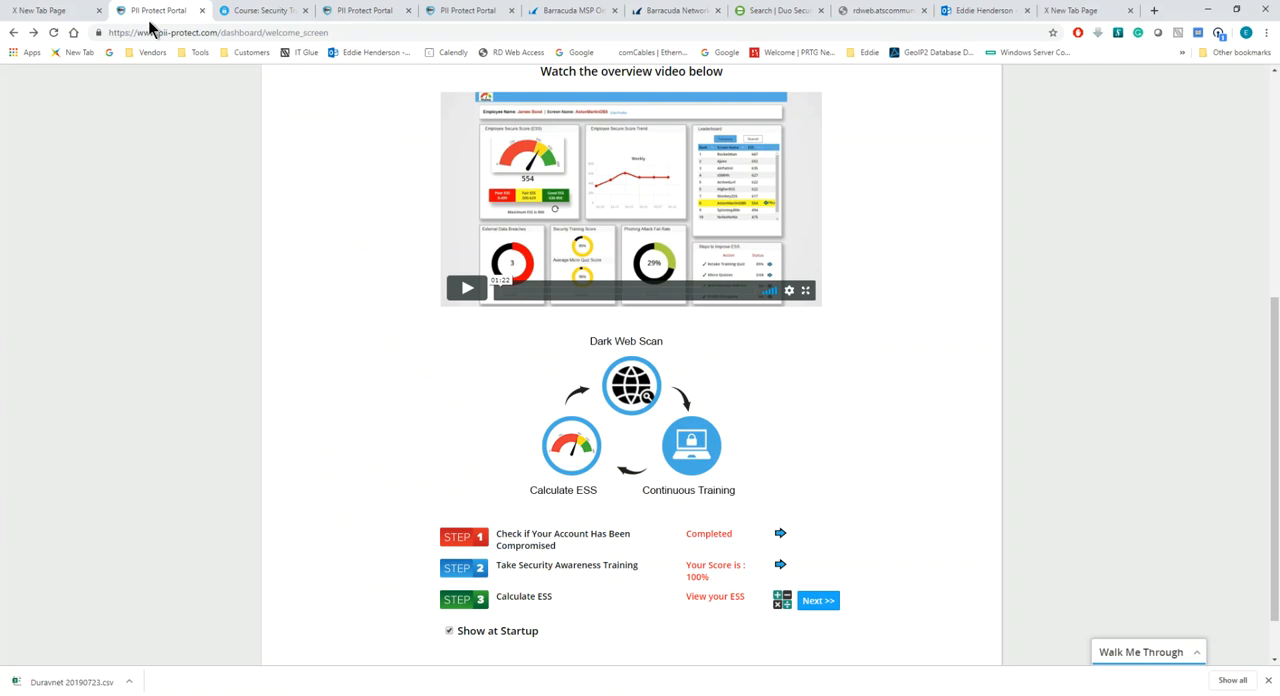
pyautogui.moveTo(588, 378)
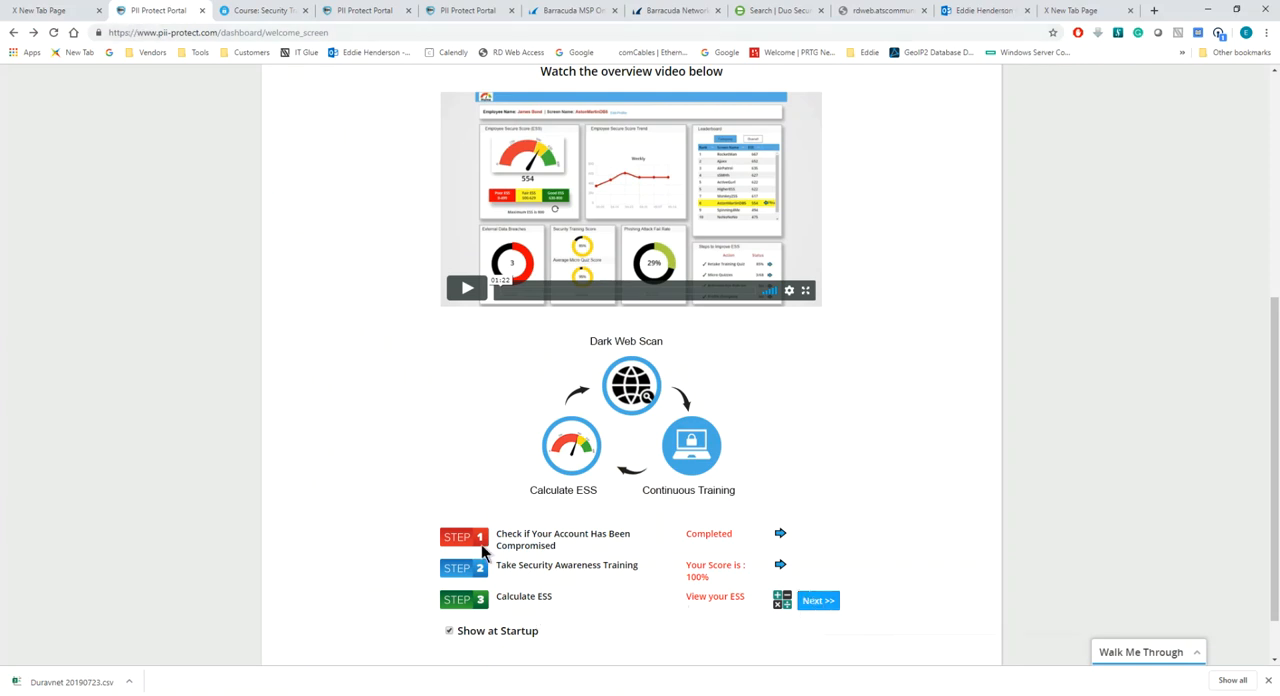
pyautogui.moveTo(536, 588)
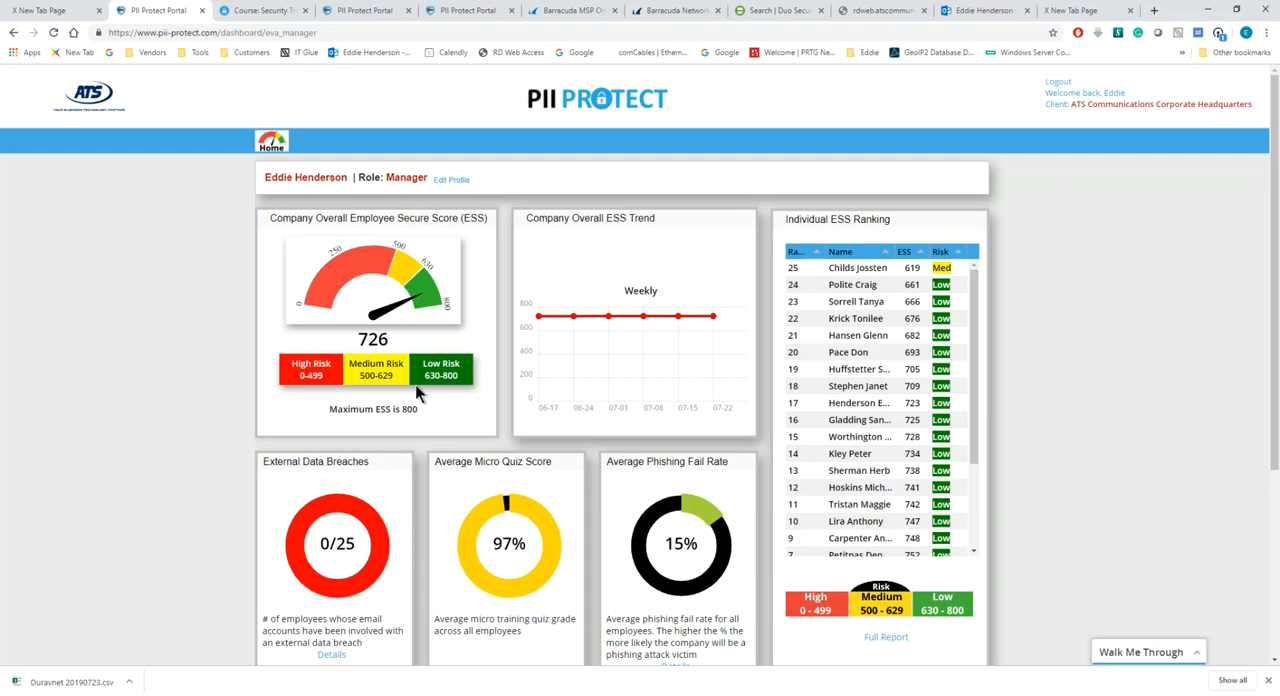
# Step: Scroll to Quick Links on the manager dashboard and switch to the employee view
pyautogui.scroll(-3)
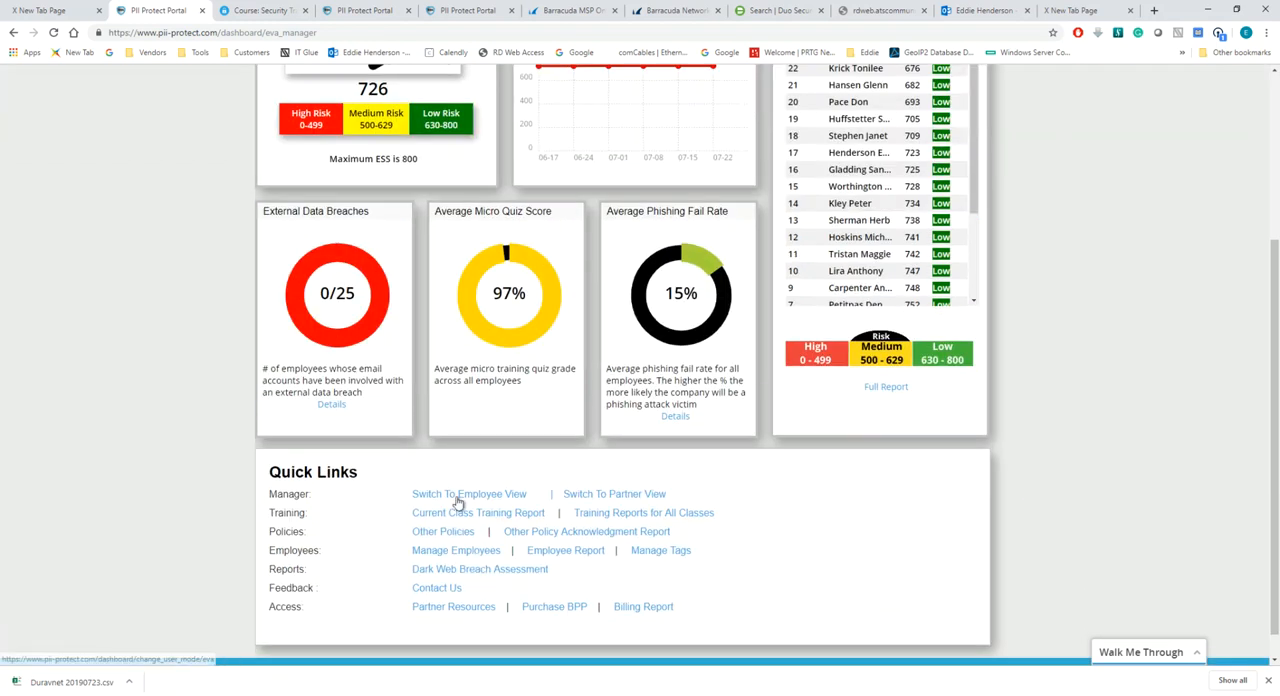
pyautogui.click(468, 492)
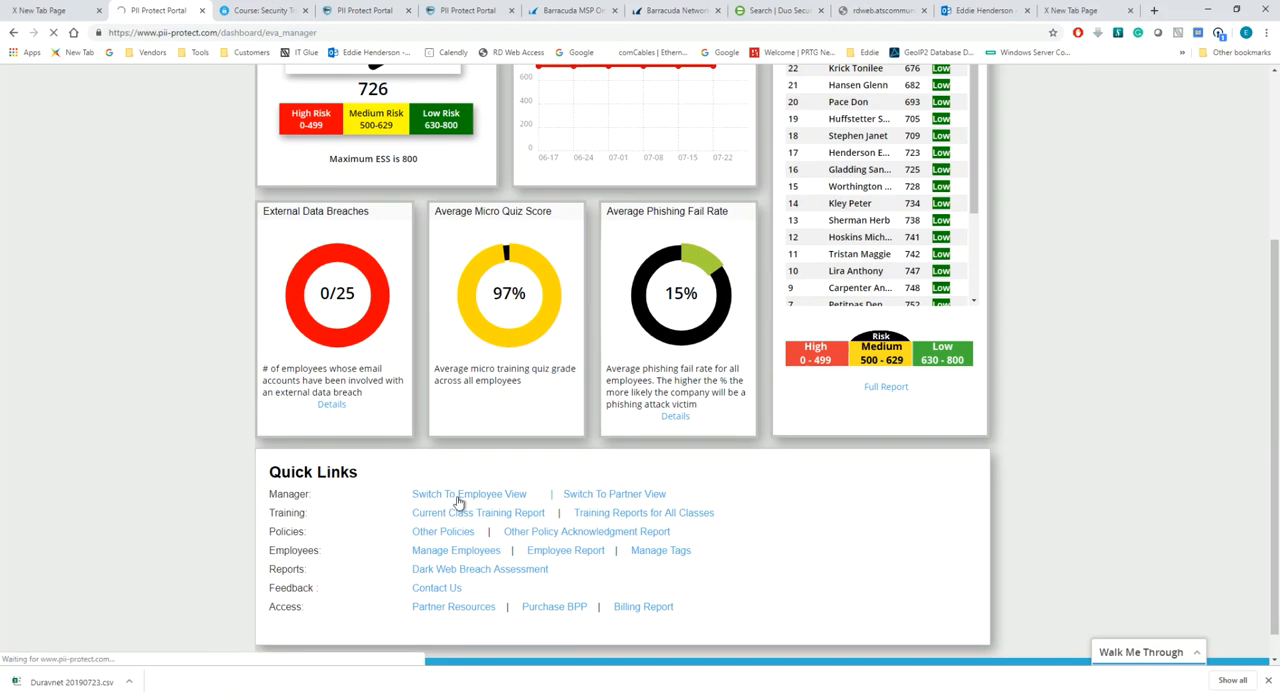
pyautogui.click(468, 492)
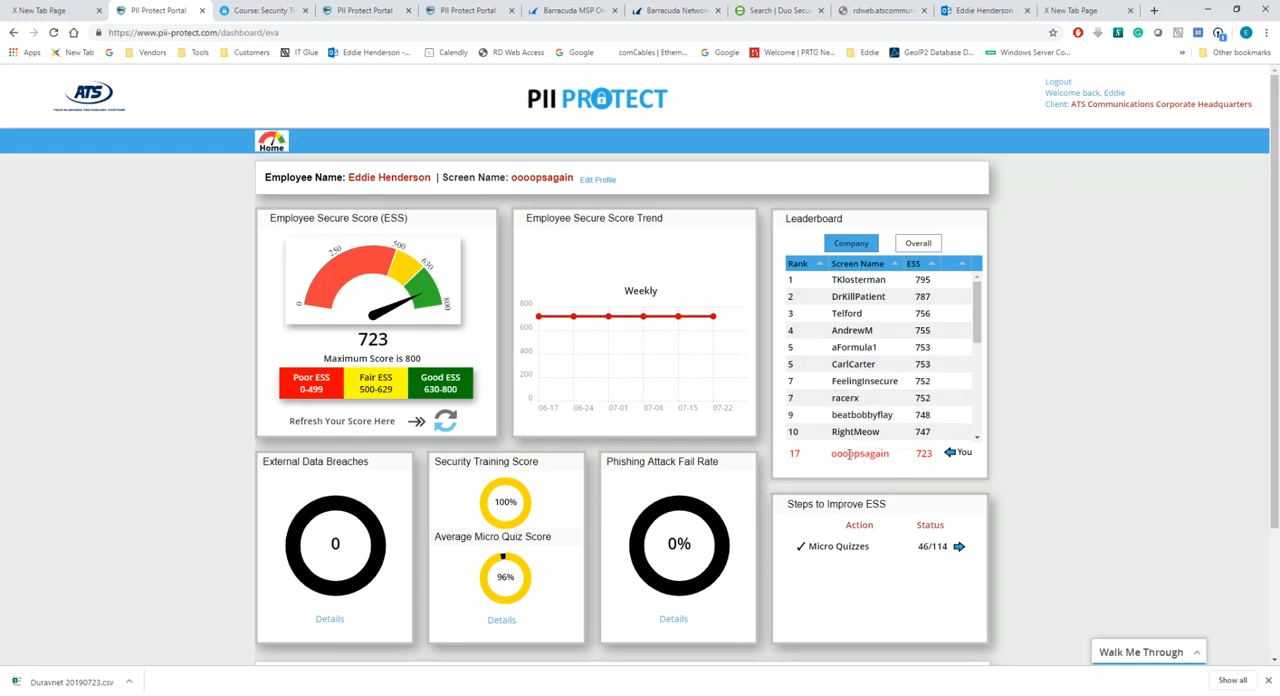
pyautogui.moveTo(890, 348)
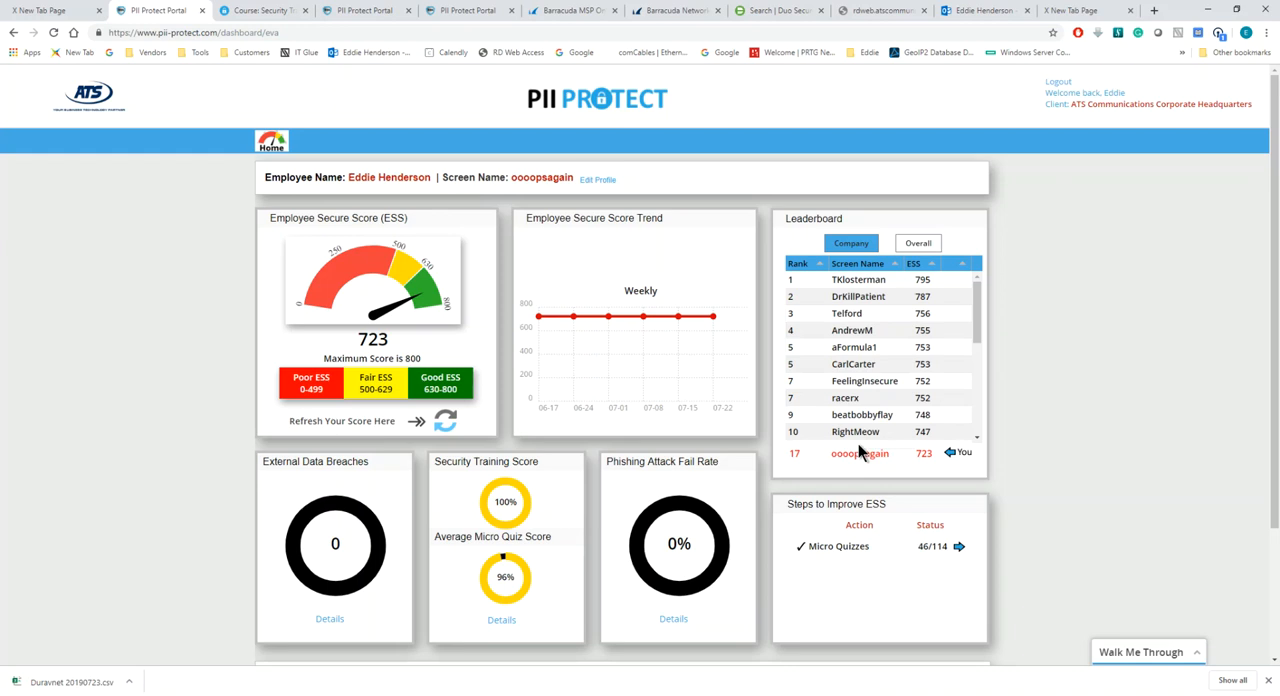
pyautogui.scroll(-3)
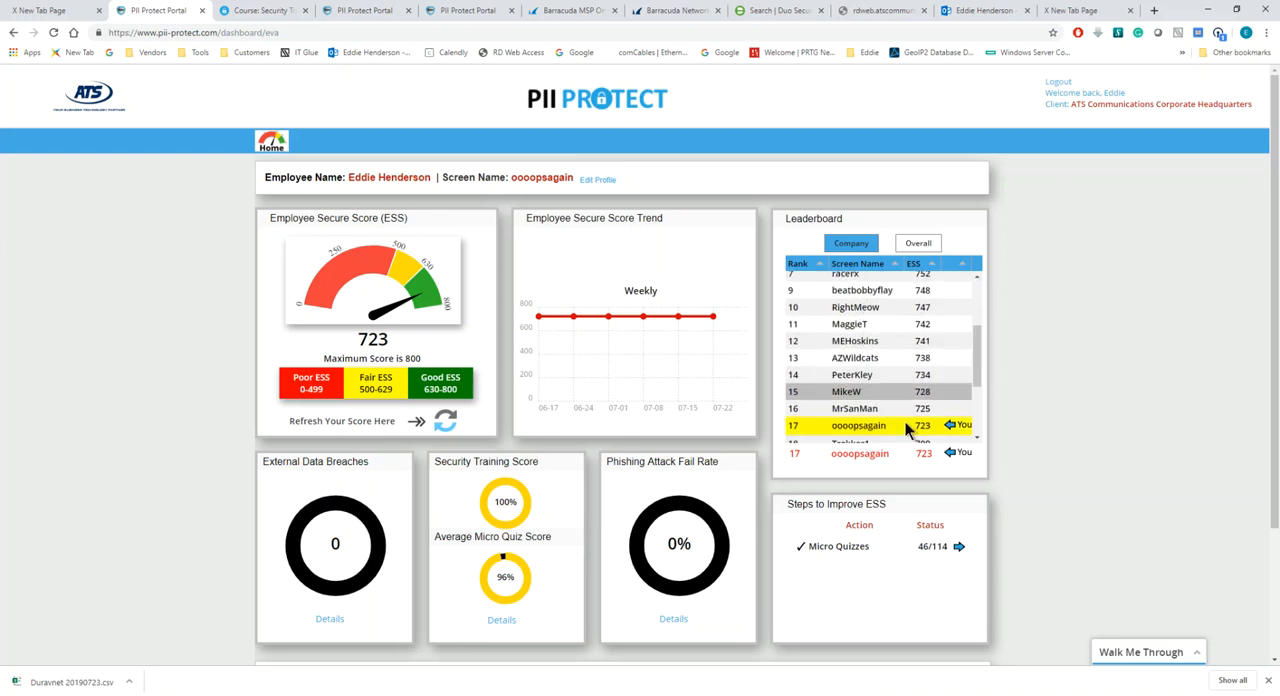
pyautogui.scroll(-3)
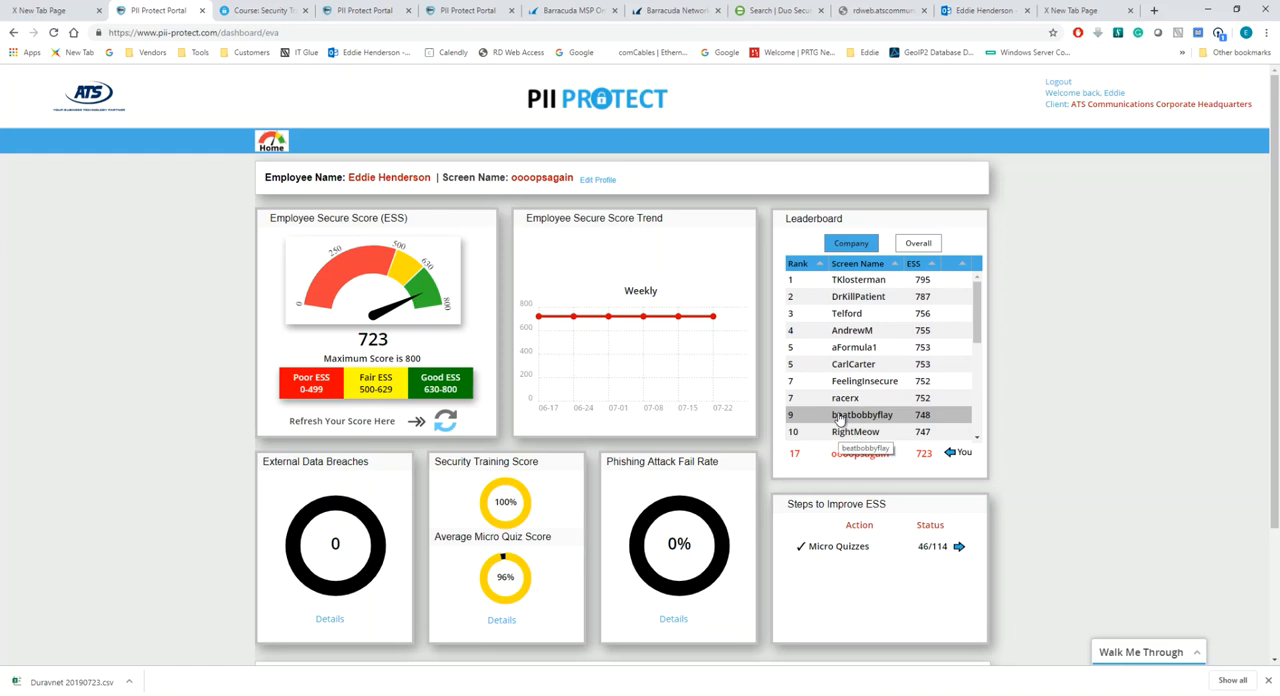
pyautogui.moveTo(544, 438)
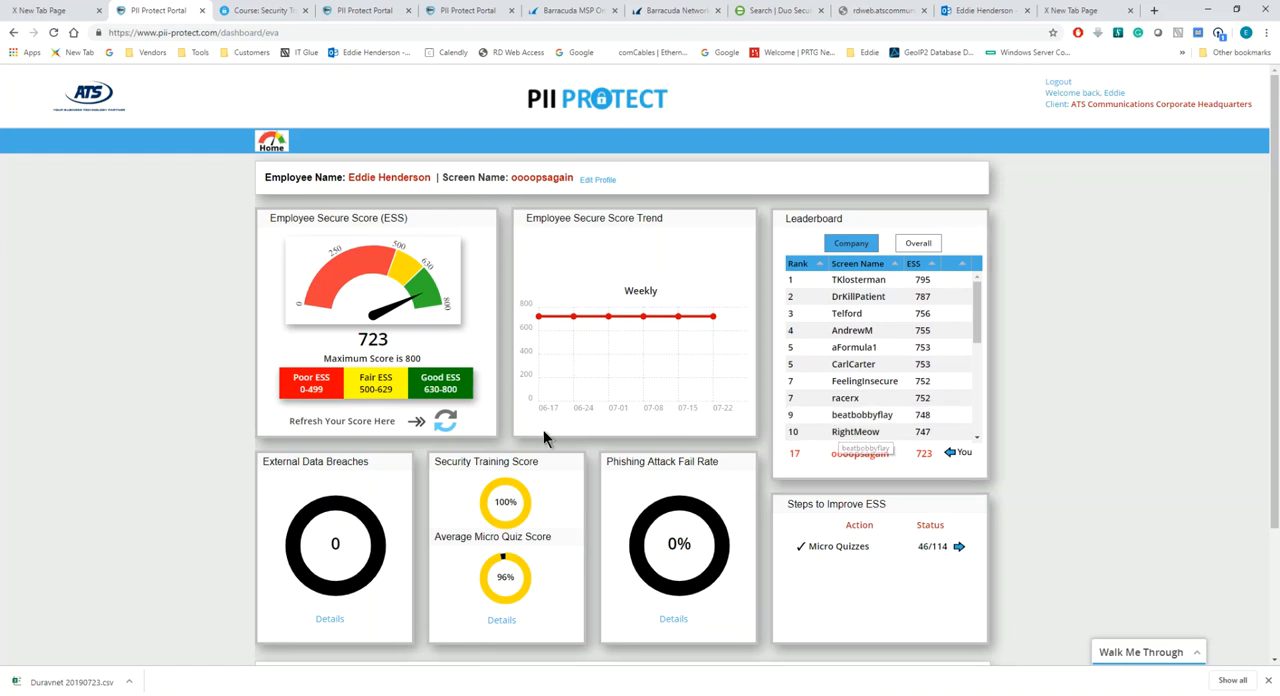
pyautogui.moveTo(808, 326)
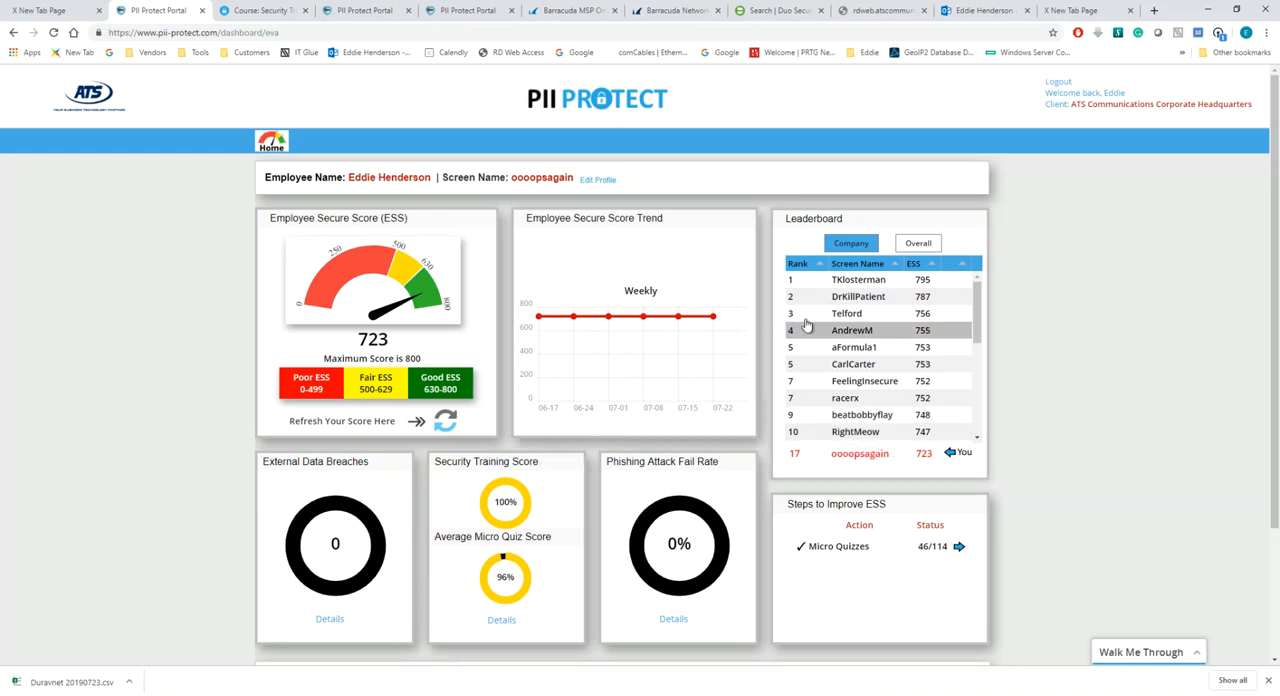
pyautogui.scroll(-3)
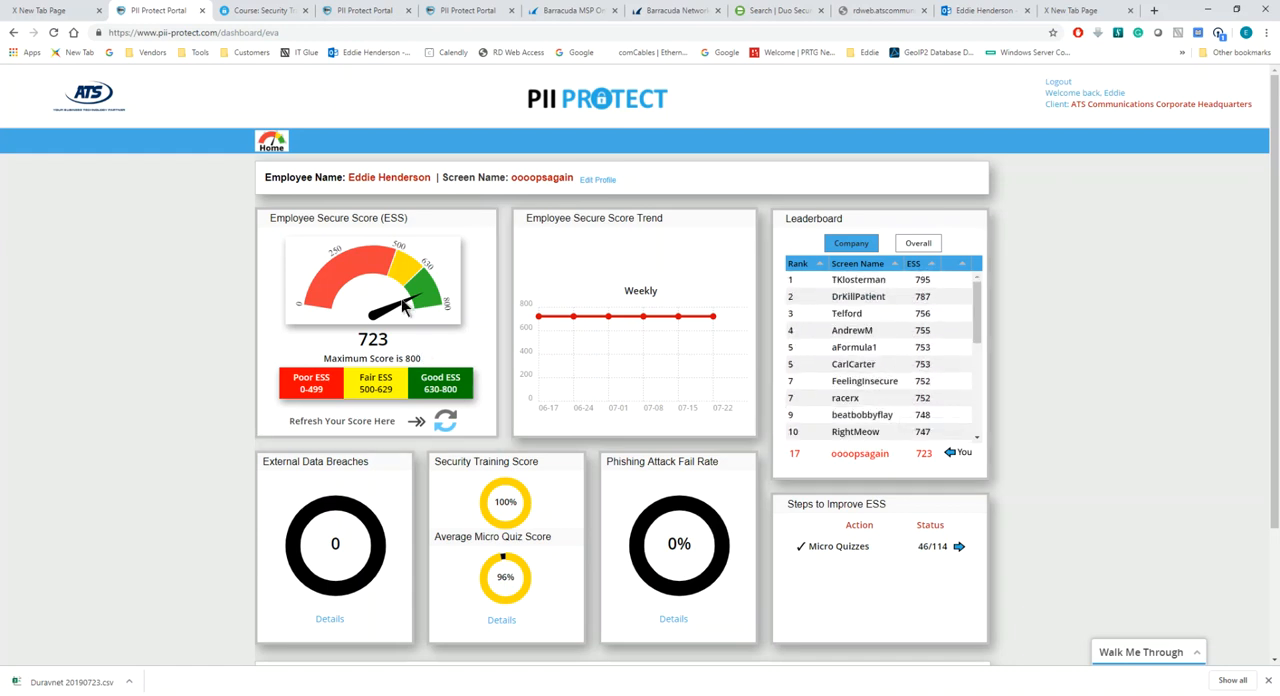
pyautogui.moveTo(592, 328)
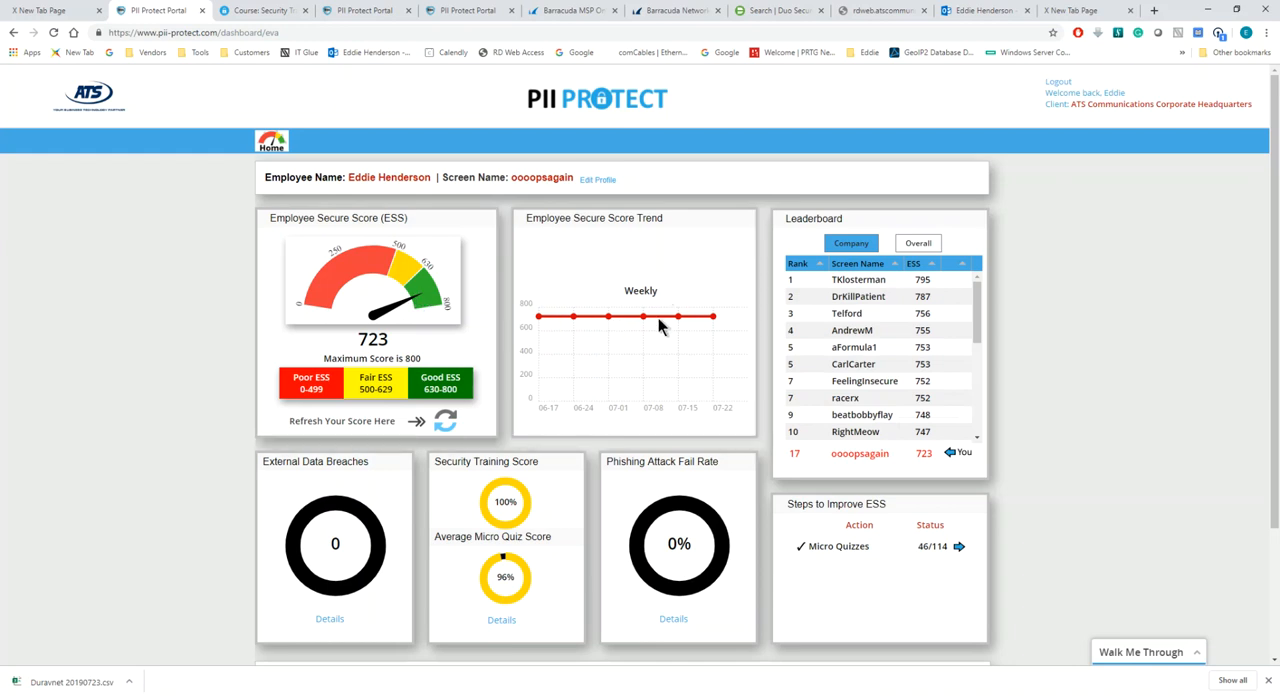
pyautogui.moveTo(548, 312)
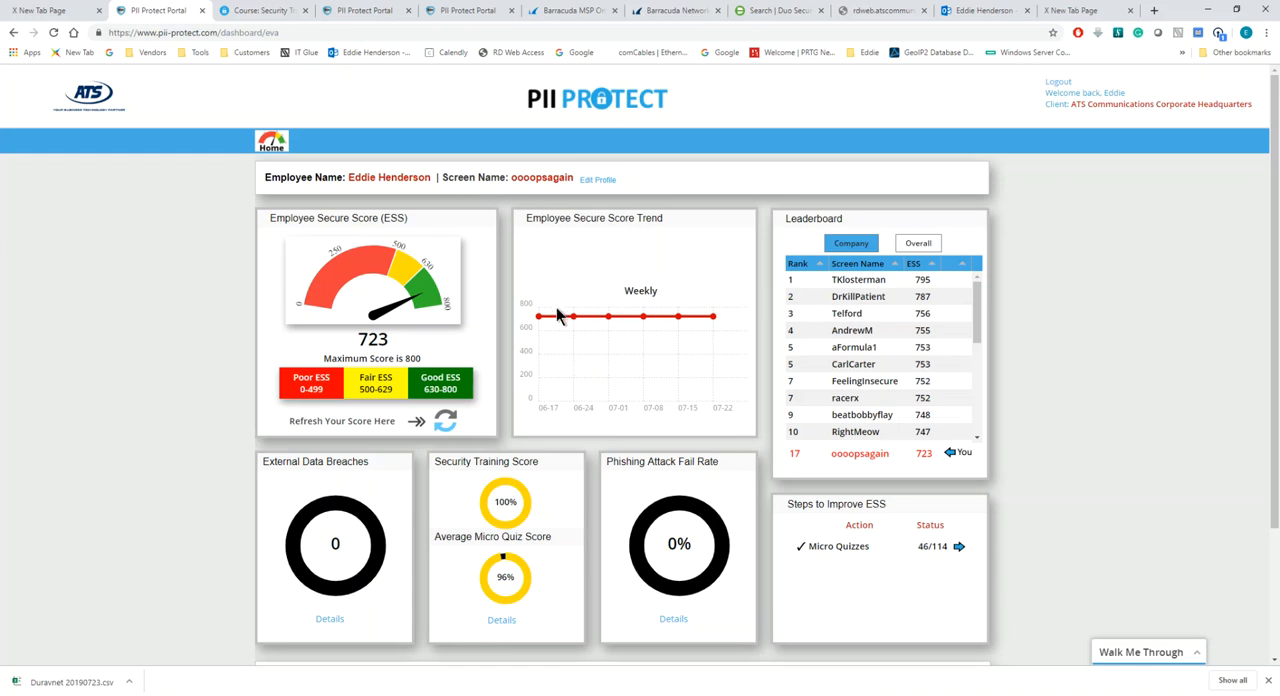
pyautogui.moveTo(304, 590)
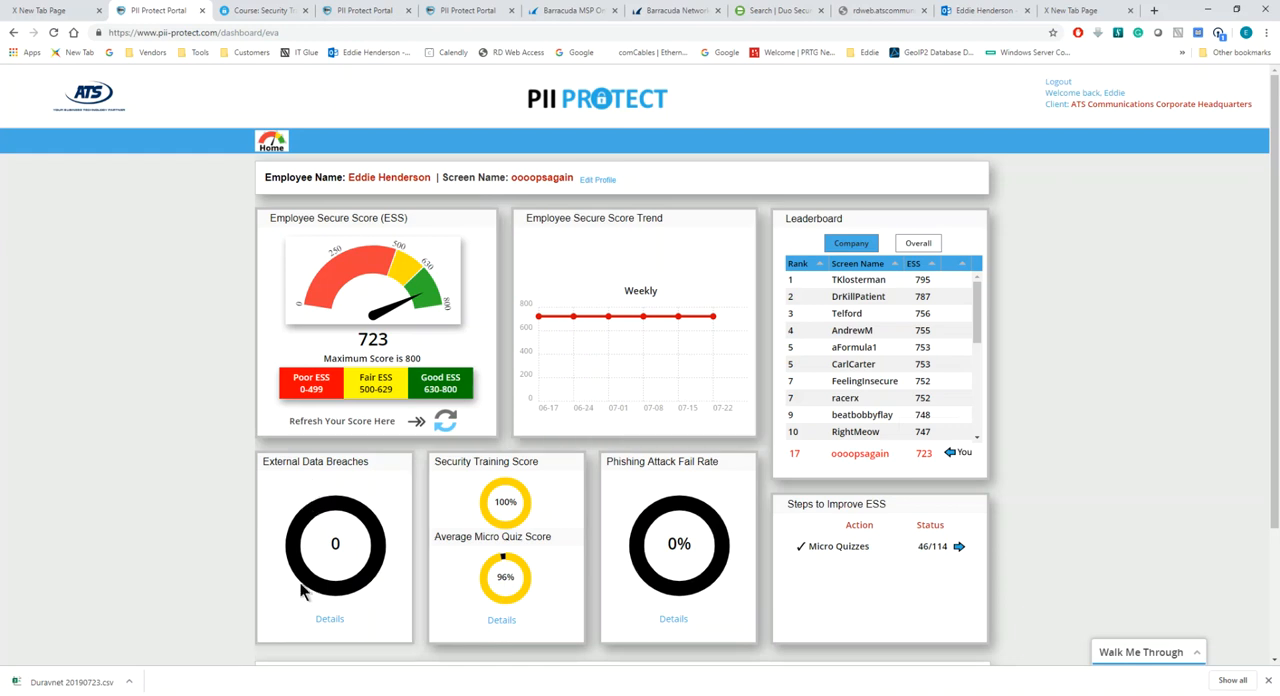
pyautogui.moveTo(372, 580)
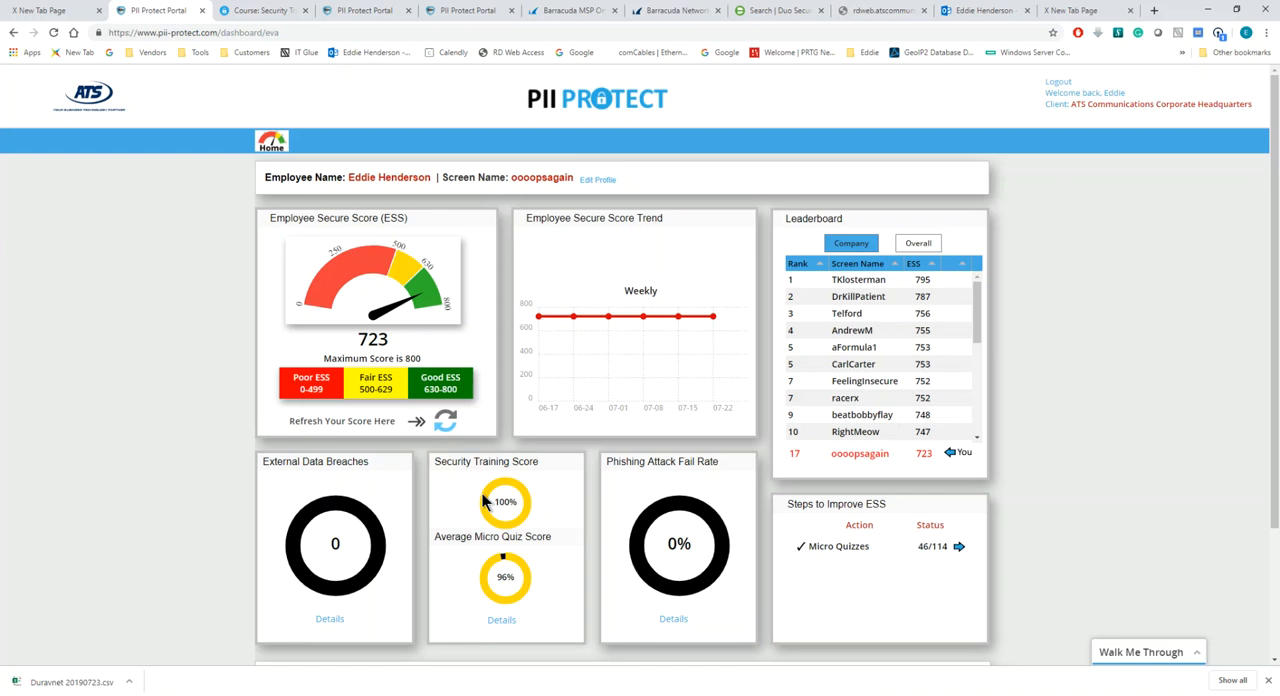
pyautogui.moveTo(498, 608)
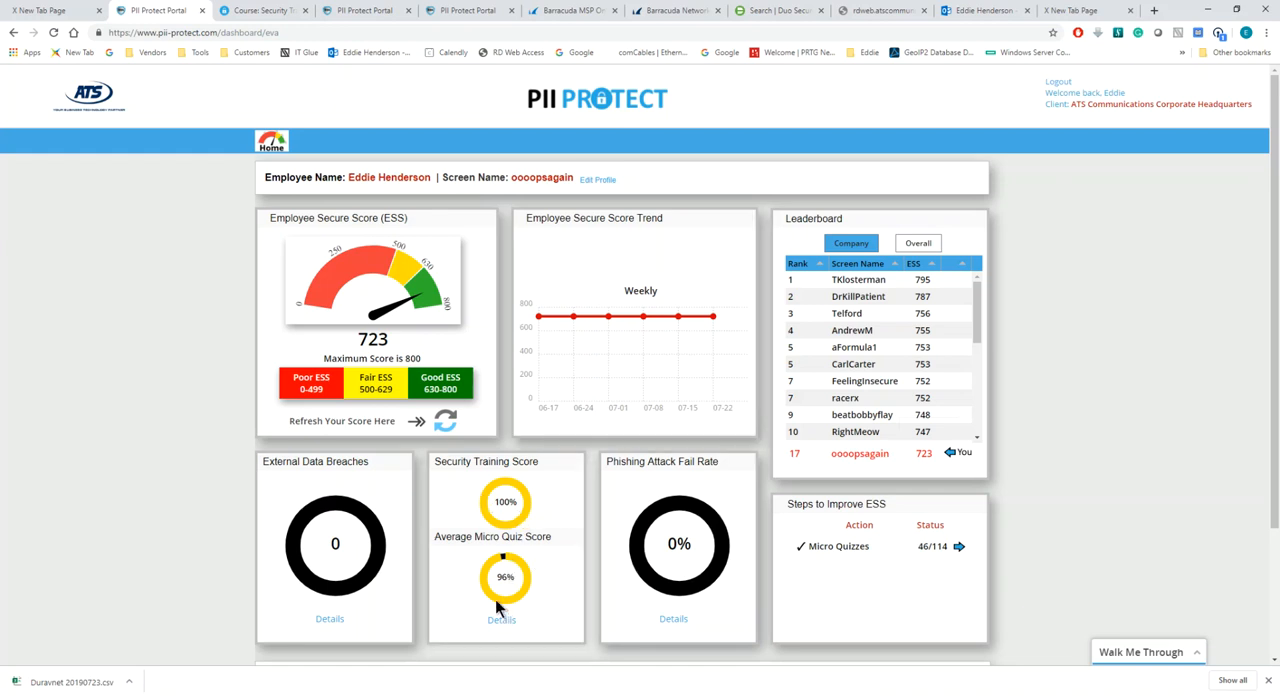
pyautogui.moveTo(530, 562)
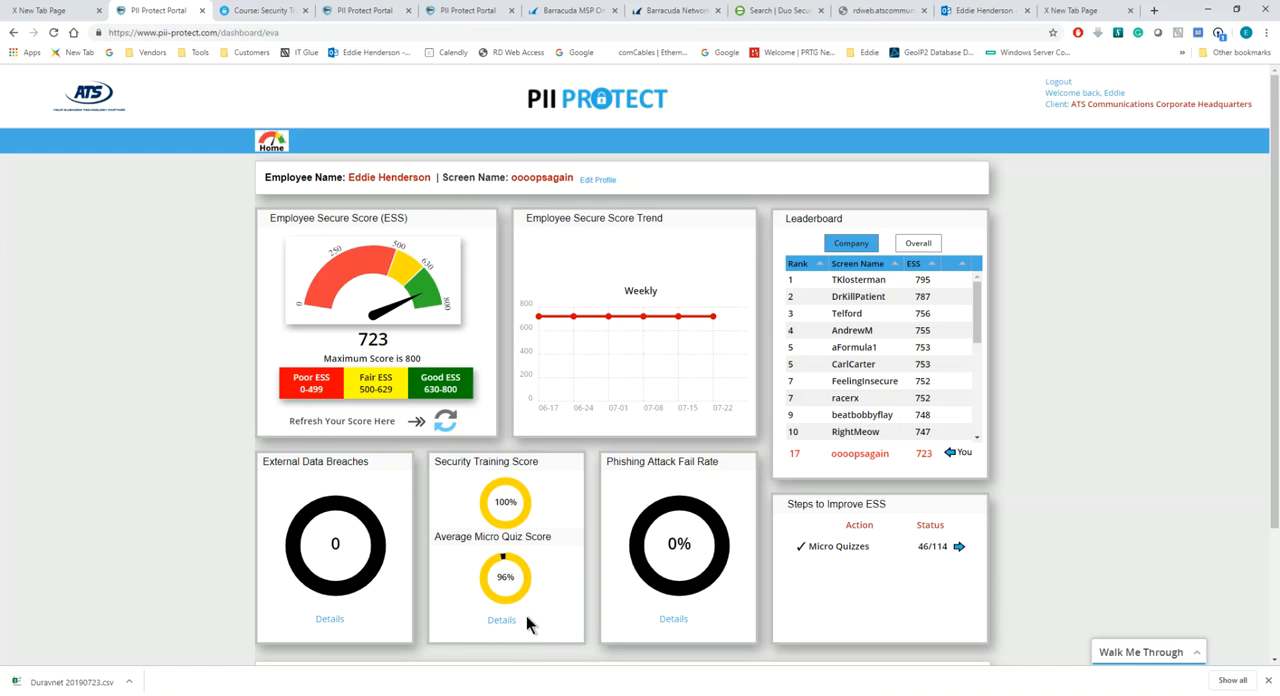
pyautogui.moveTo(538, 590)
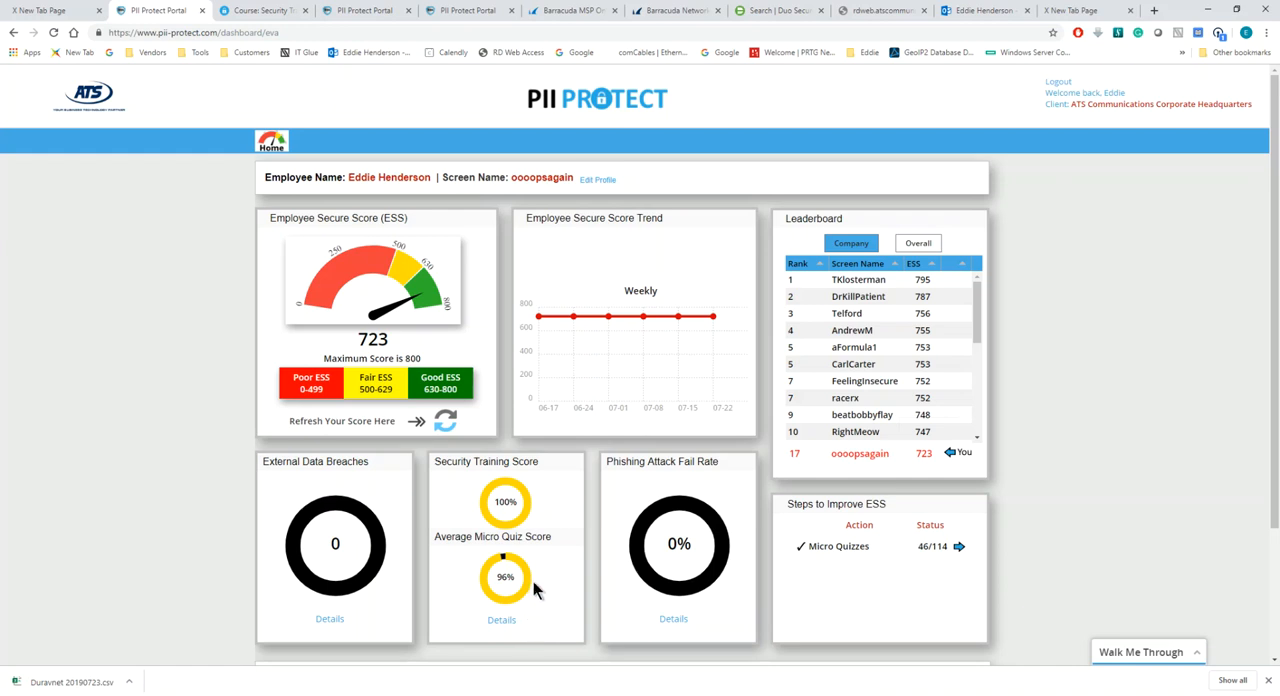
pyautogui.moveTo(488, 620)
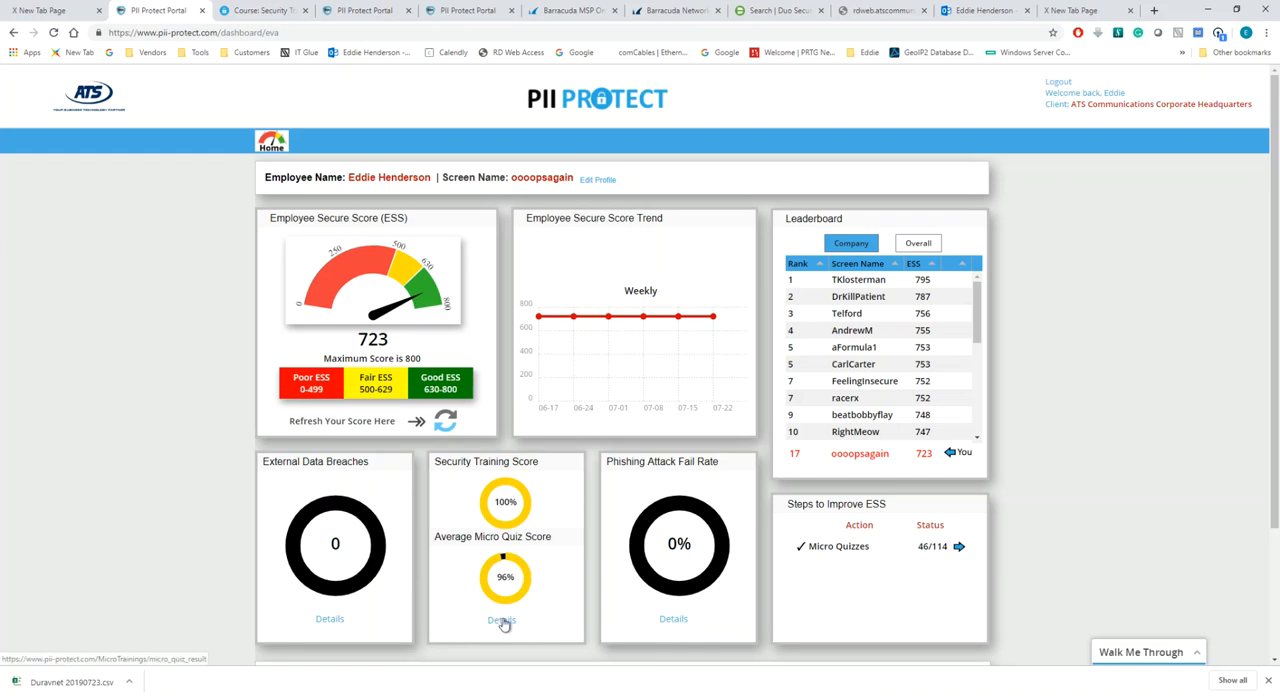
# Step: Open the Micro Quizzes results list showing 46/114 quizzes taken
pyautogui.click(500, 620)
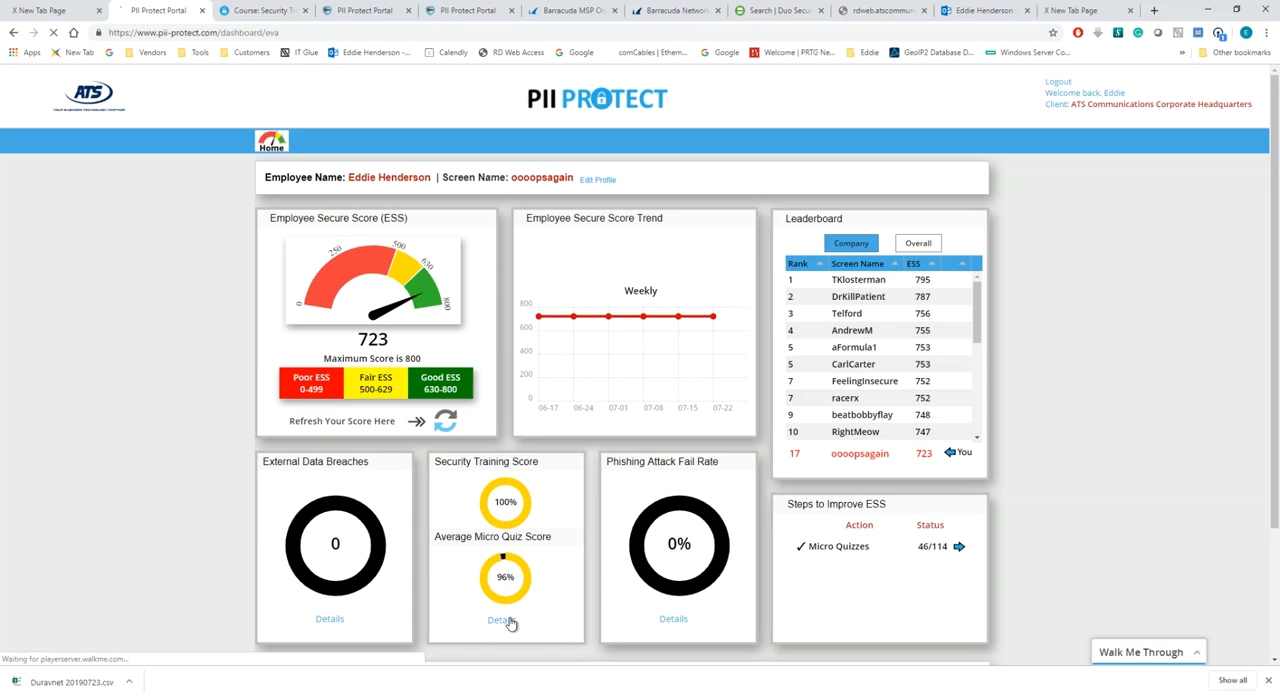
pyautogui.click(502, 620)
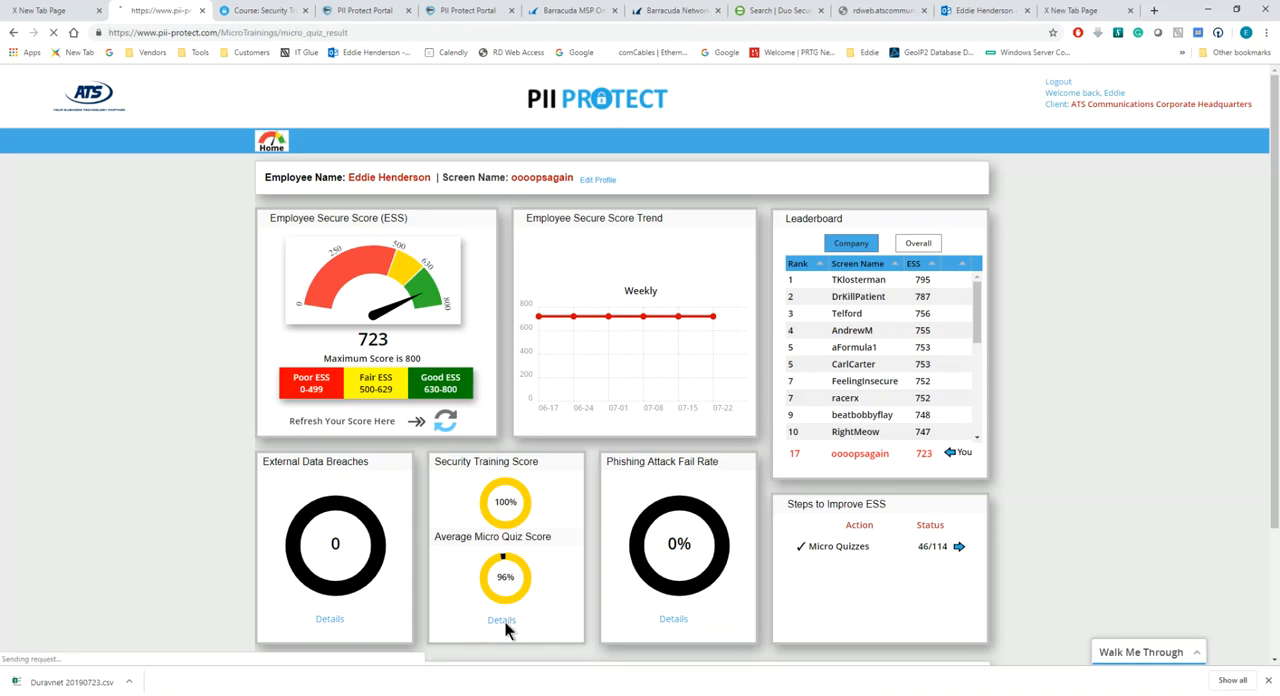
pyautogui.click(500, 620)
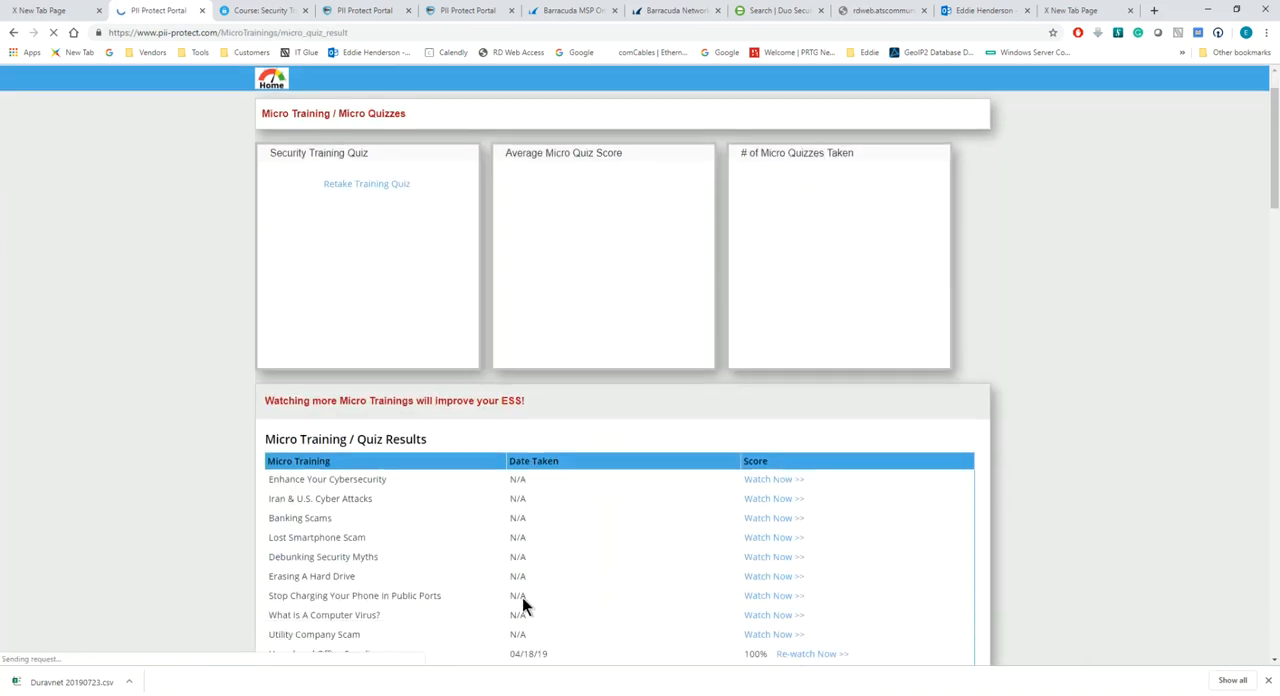
pyautogui.scroll(-3)
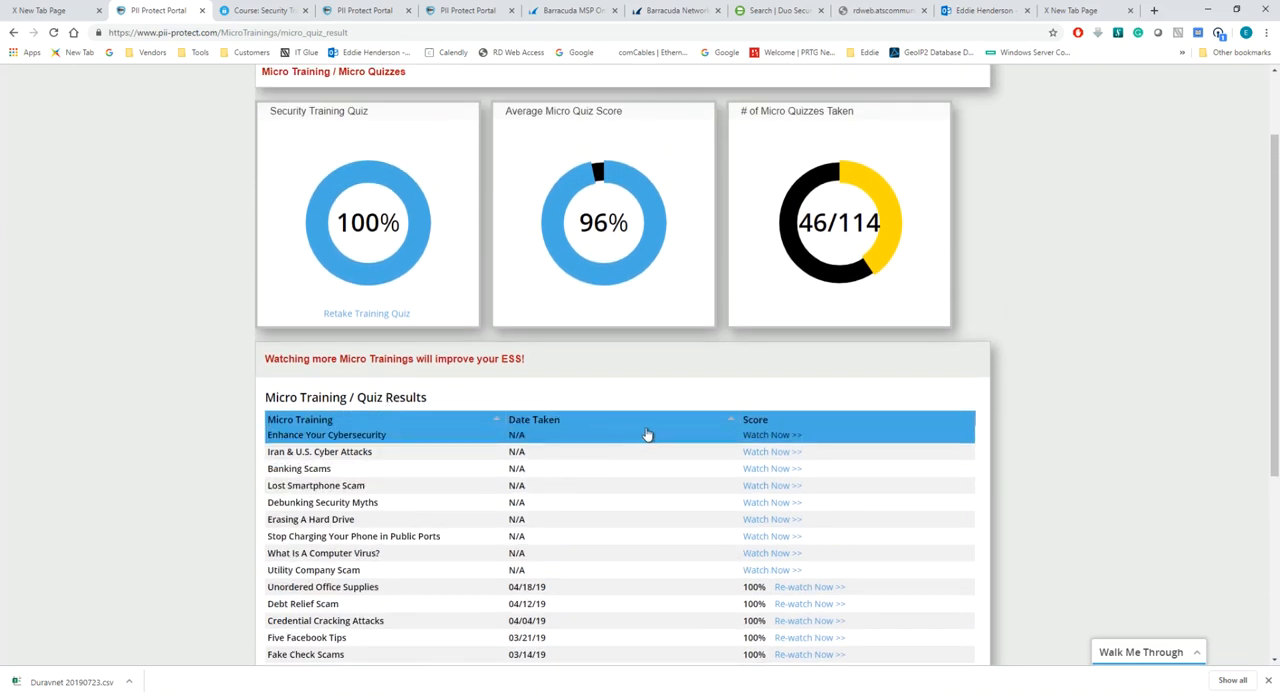
# Step: Start the Enhance Your Cybersecurity micro-training from the results list
pyautogui.click(772, 434)
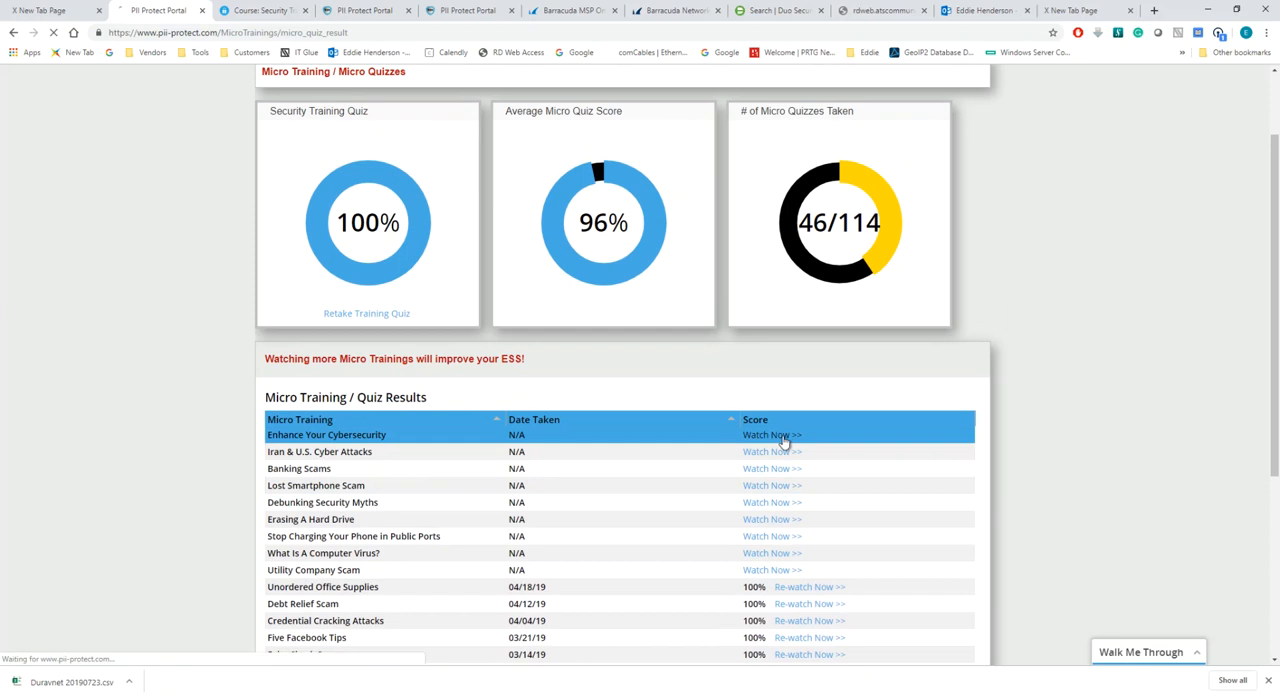
pyautogui.click(772, 434)
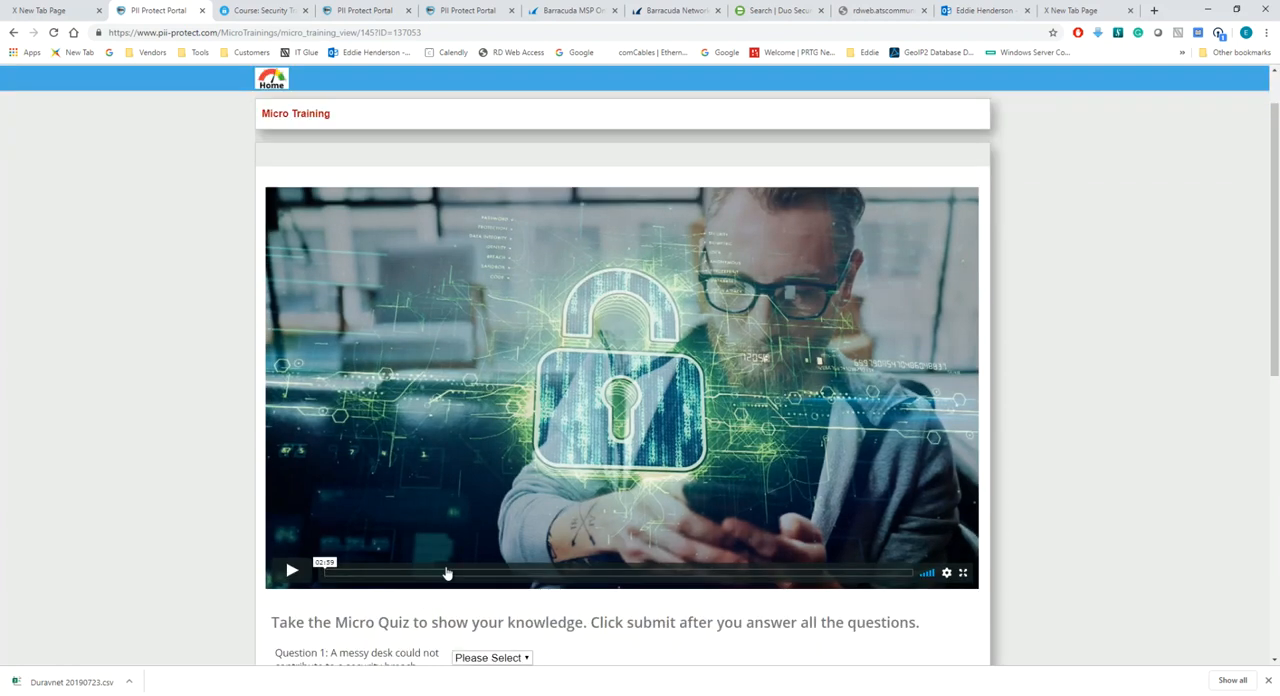
# Step: Scroll past the training video to the four unanswered quiz questions and Submit button
pyautogui.scroll(-3)
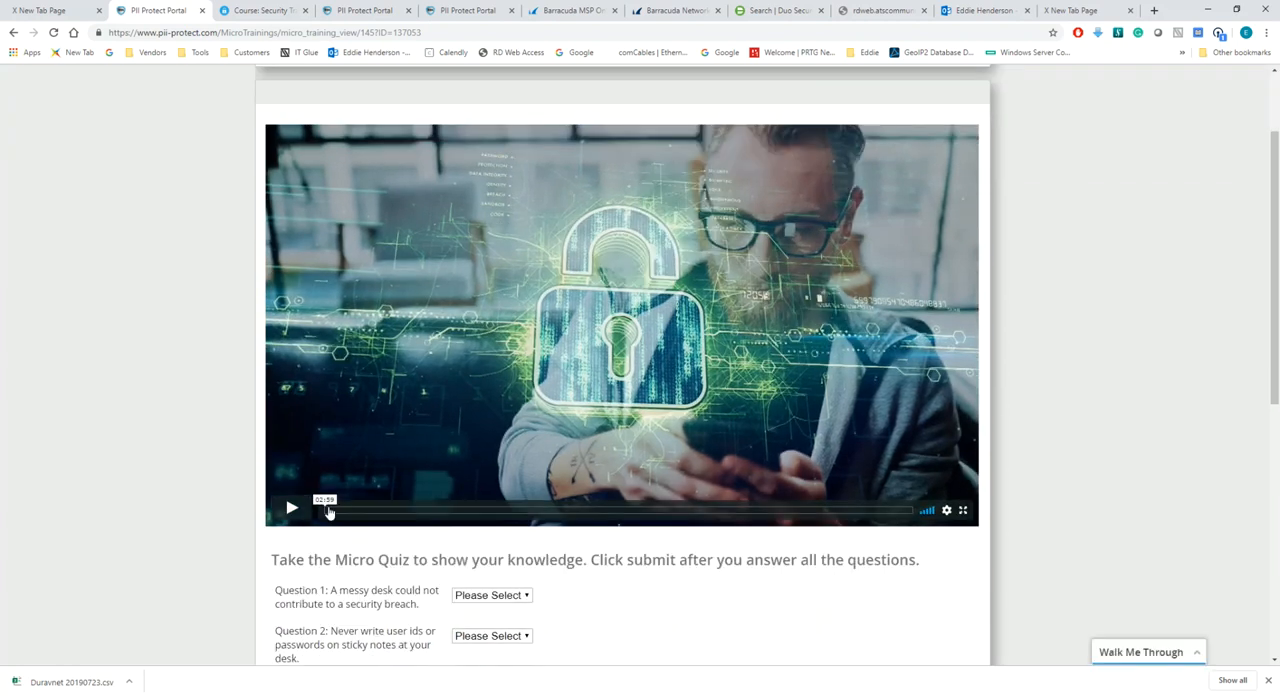
pyautogui.scroll(-3)
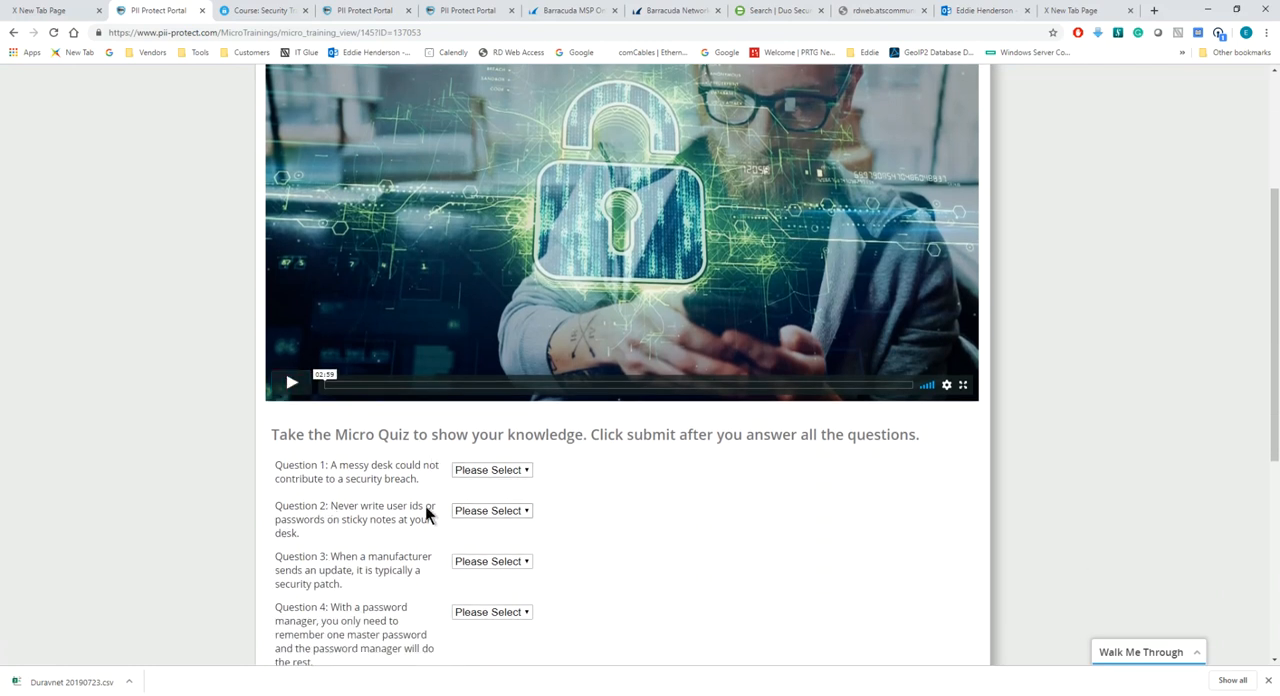
pyautogui.scroll(-3)
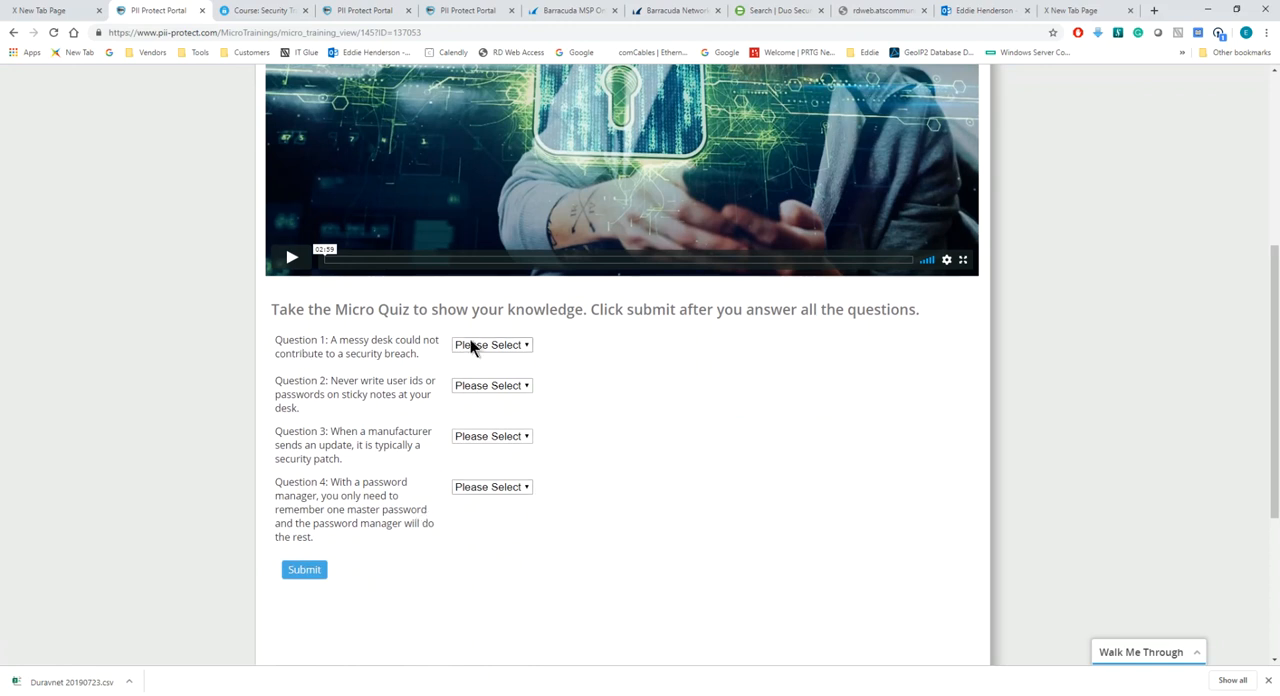
pyautogui.moveTo(480, 348)
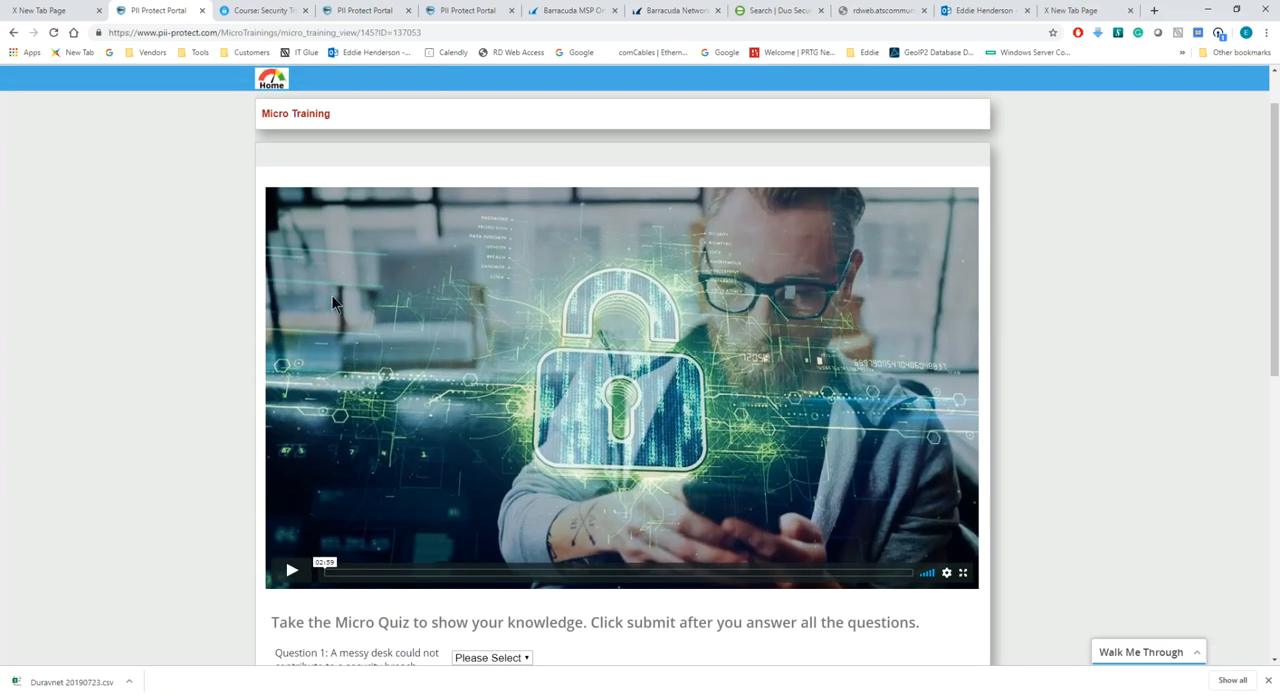
pyautogui.moveTo(324, 284)
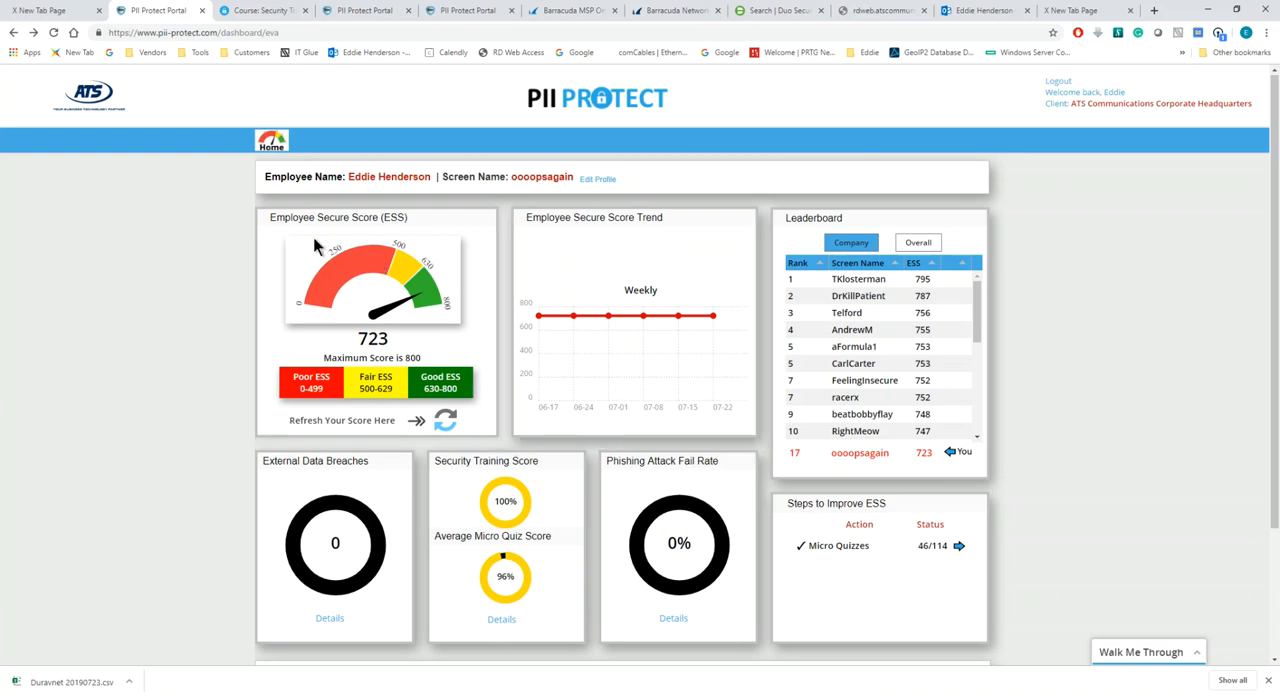
pyautogui.moveTo(392, 244)
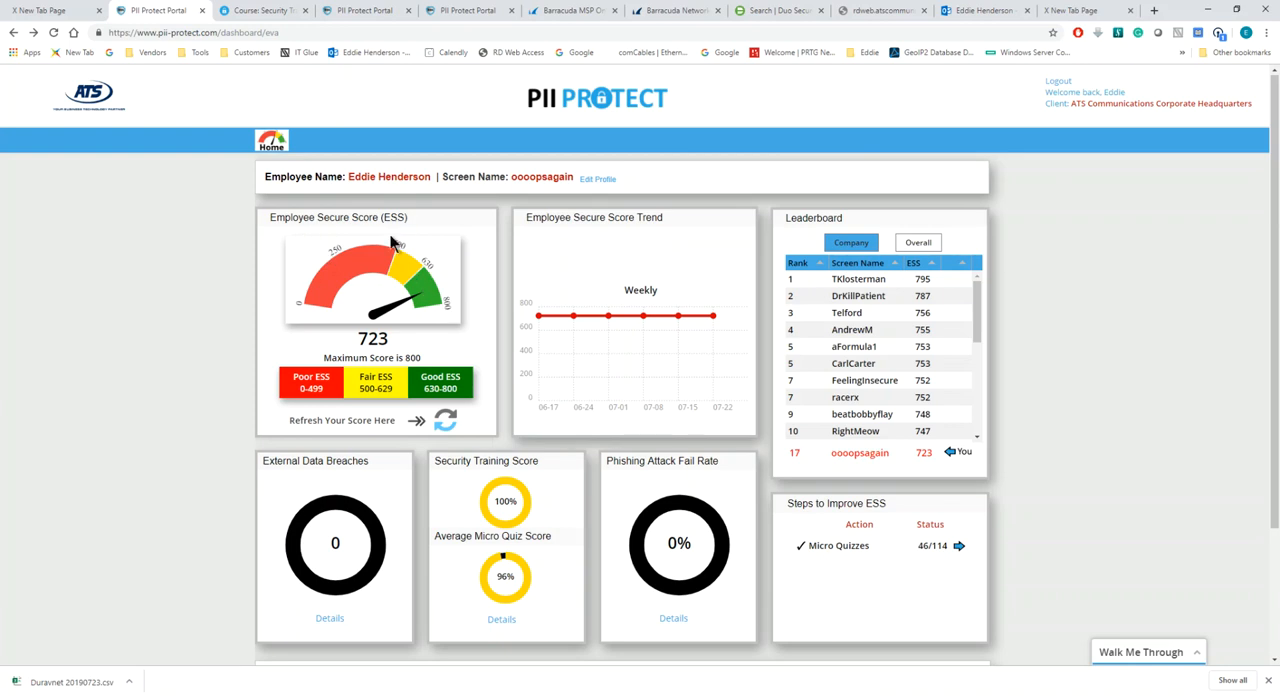
pyautogui.moveTo(420, 318)
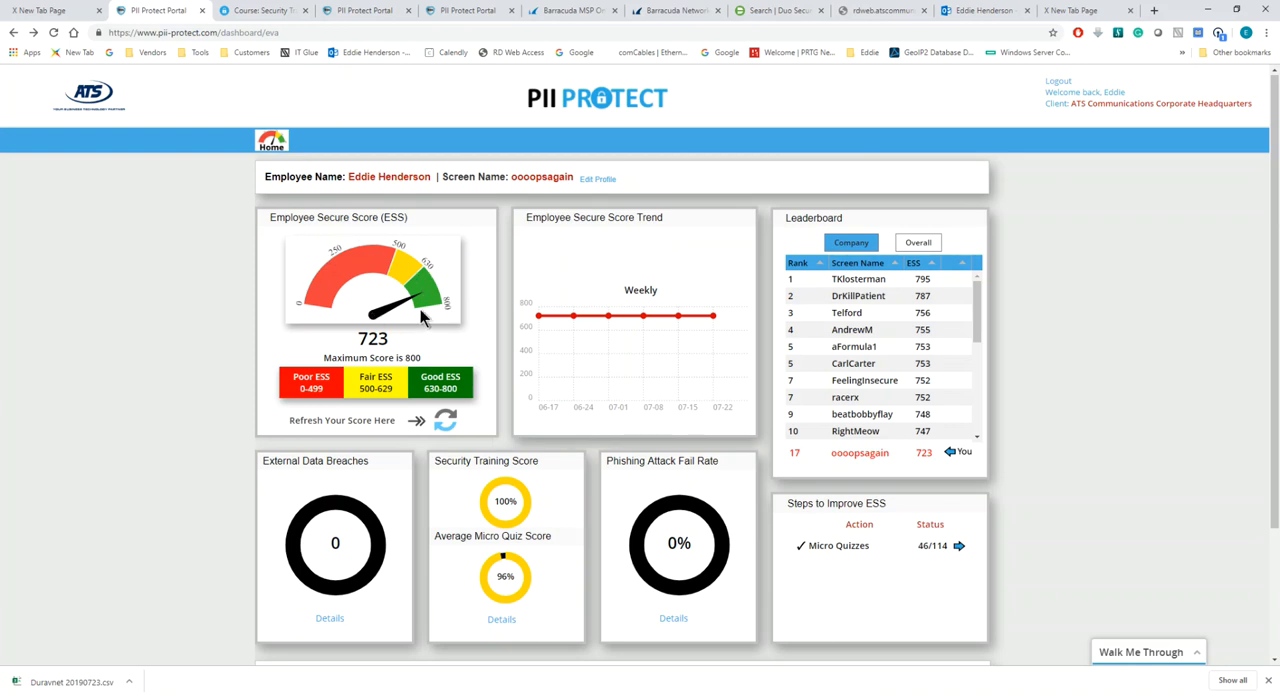
pyautogui.moveTo(590, 464)
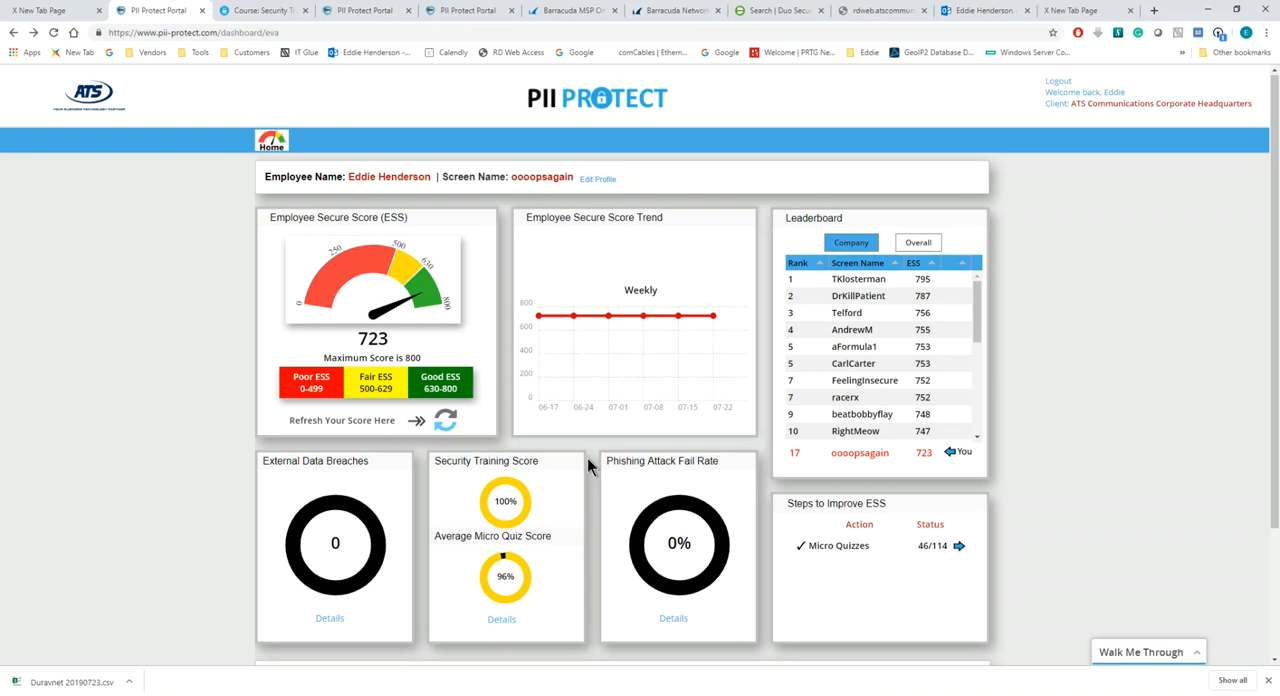
pyautogui.moveTo(624, 498)
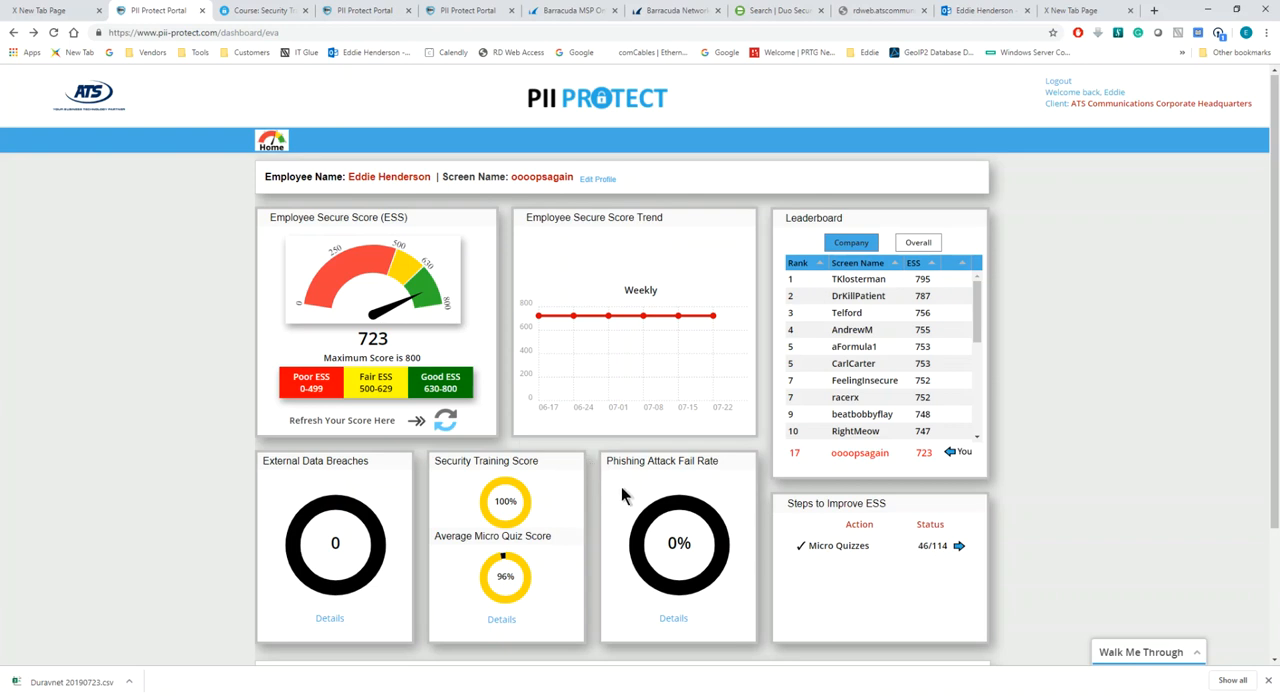
pyautogui.moveTo(624, 488)
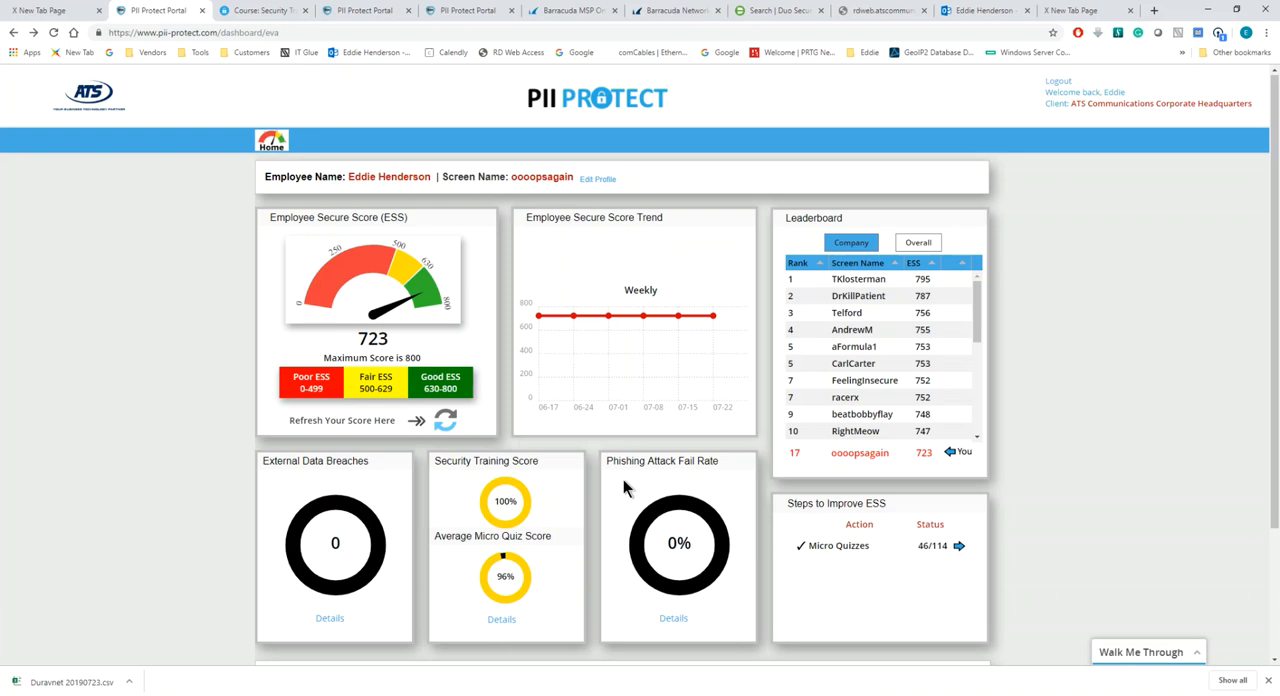
pyautogui.moveTo(720, 564)
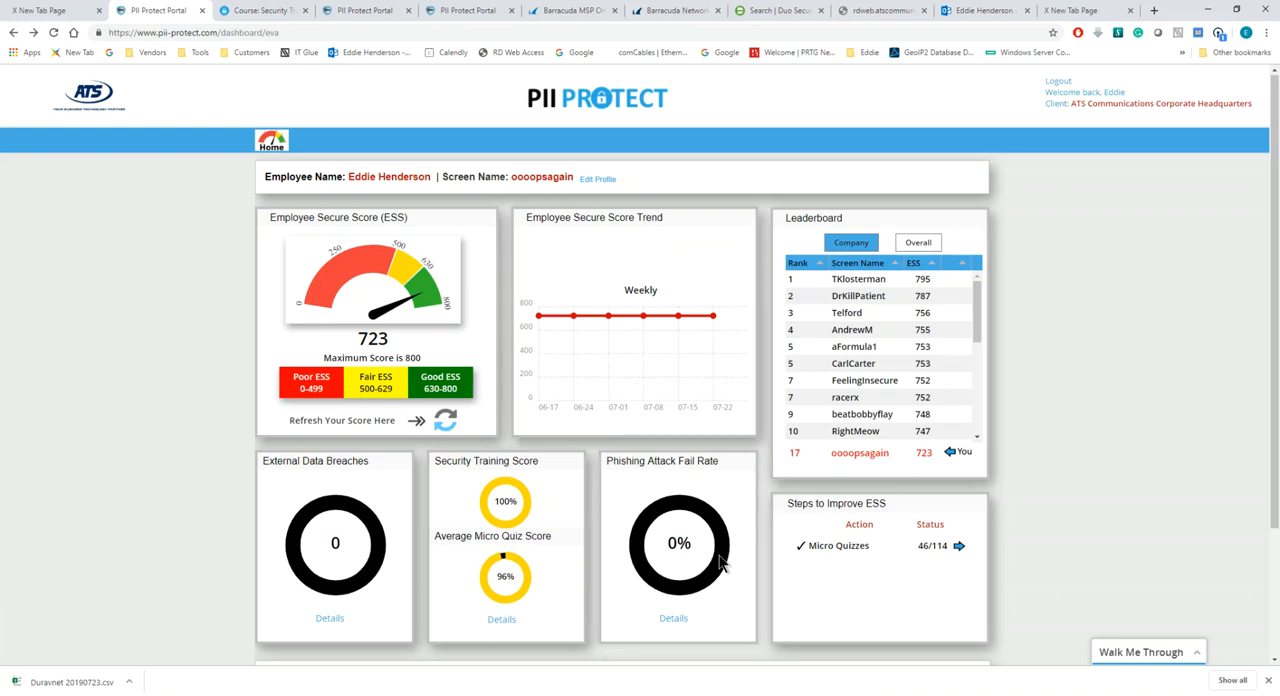
pyautogui.moveTo(712, 588)
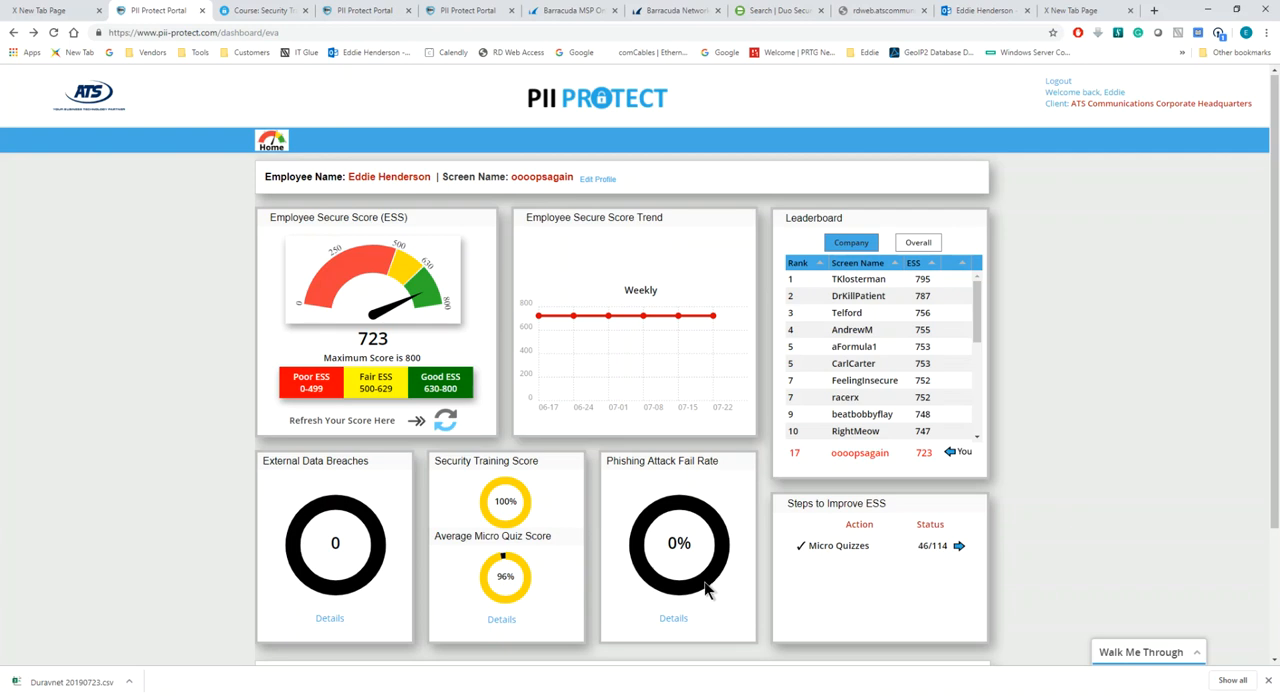
pyautogui.moveTo(704, 588)
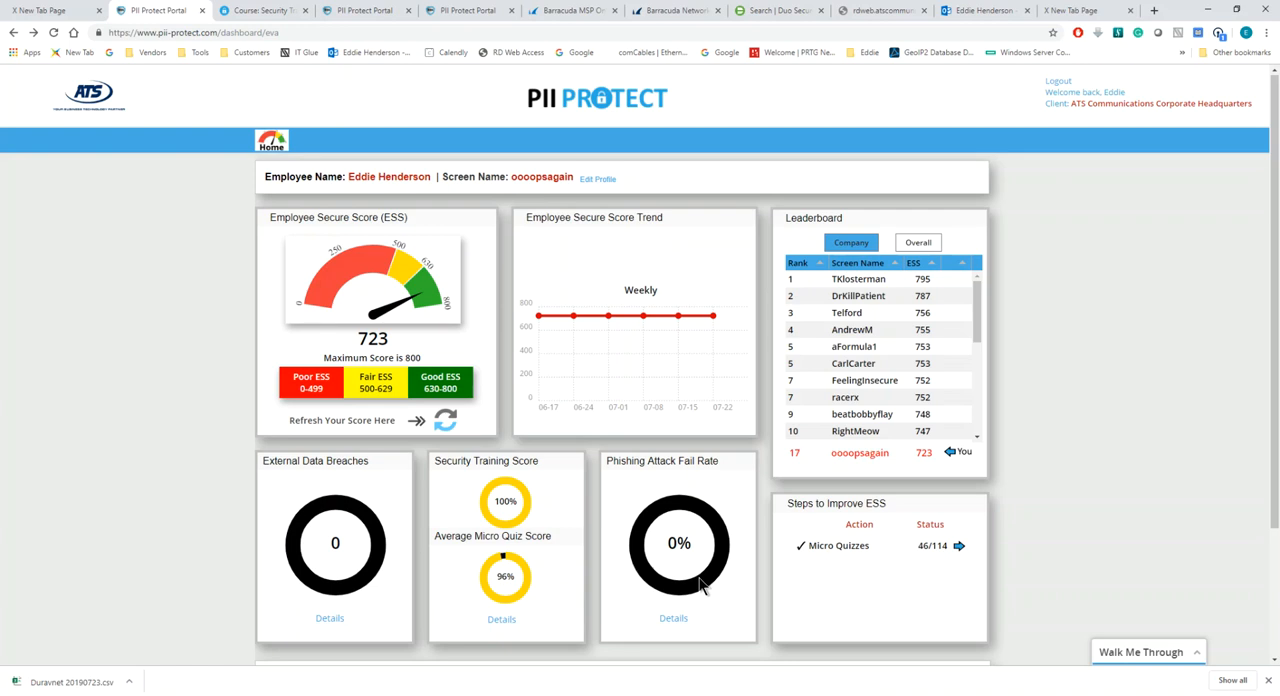
pyautogui.scroll(-3)
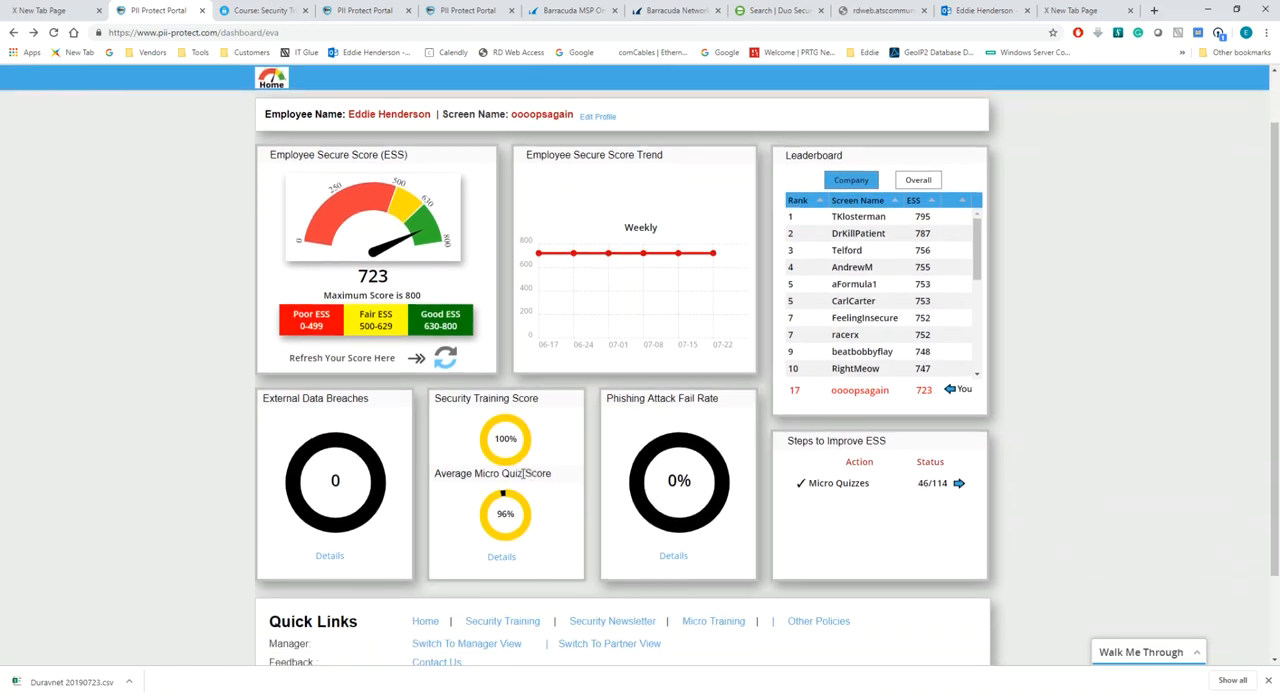
pyautogui.scroll(-3)
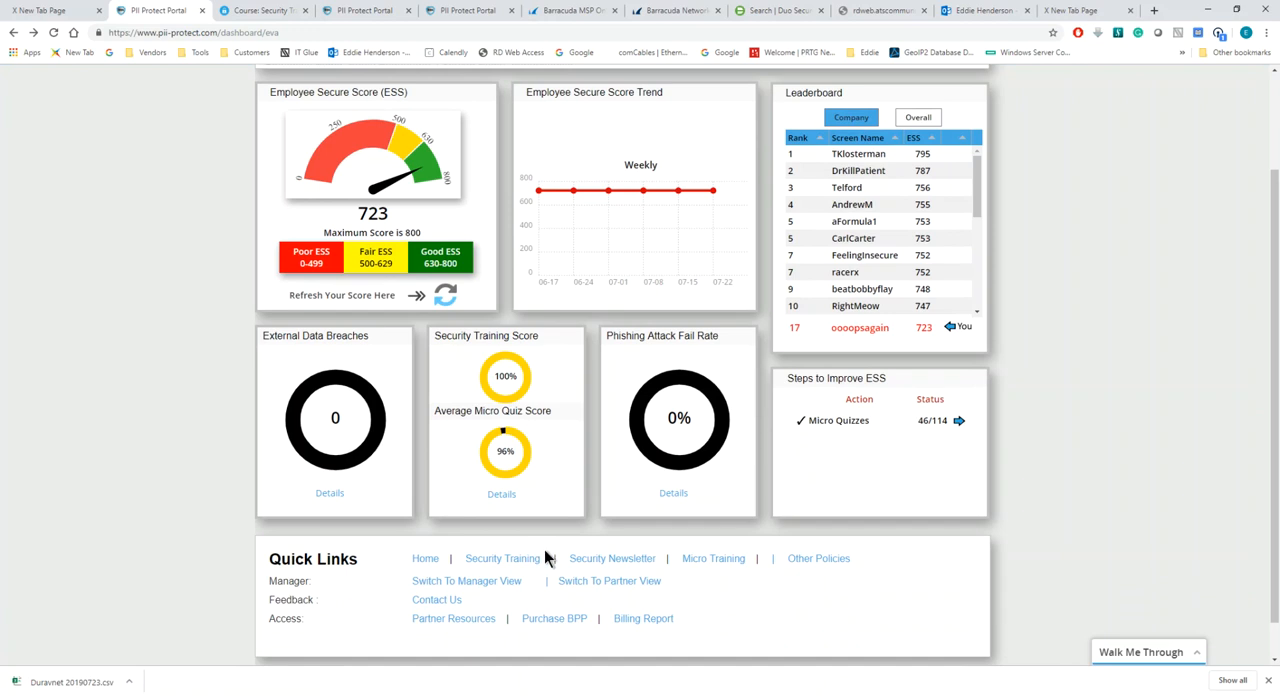
pyautogui.moveTo(518, 604)
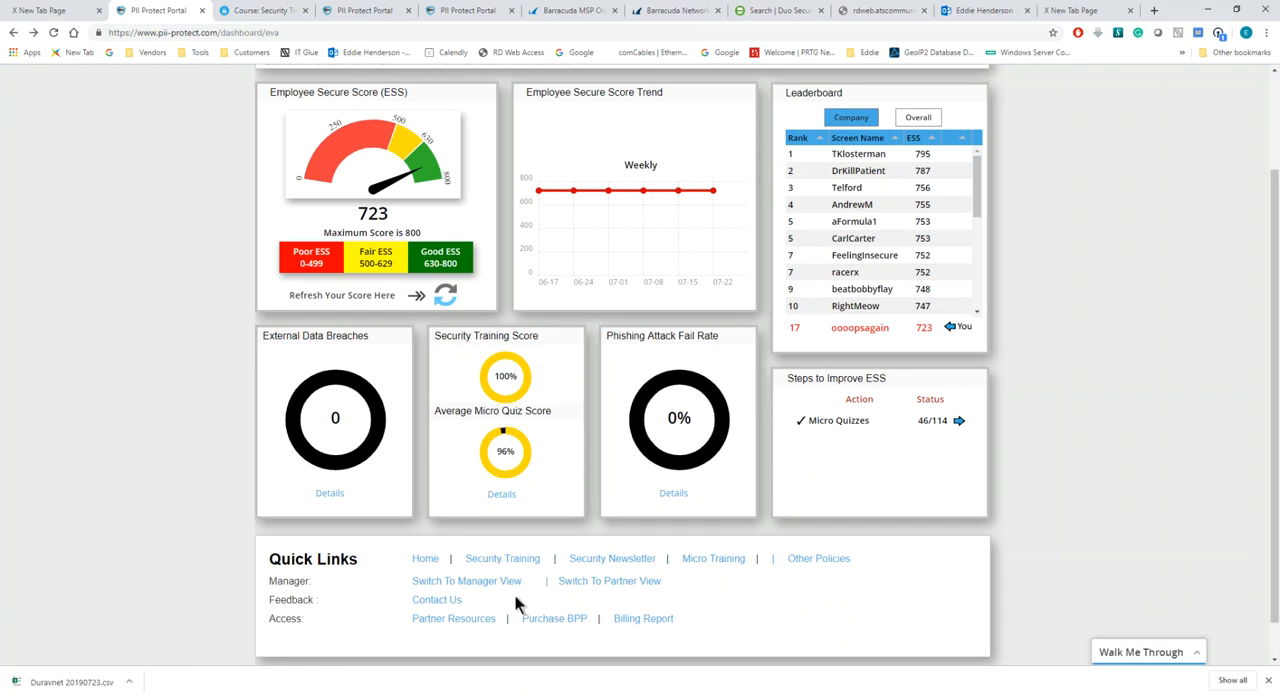
pyautogui.moveTo(432, 572)
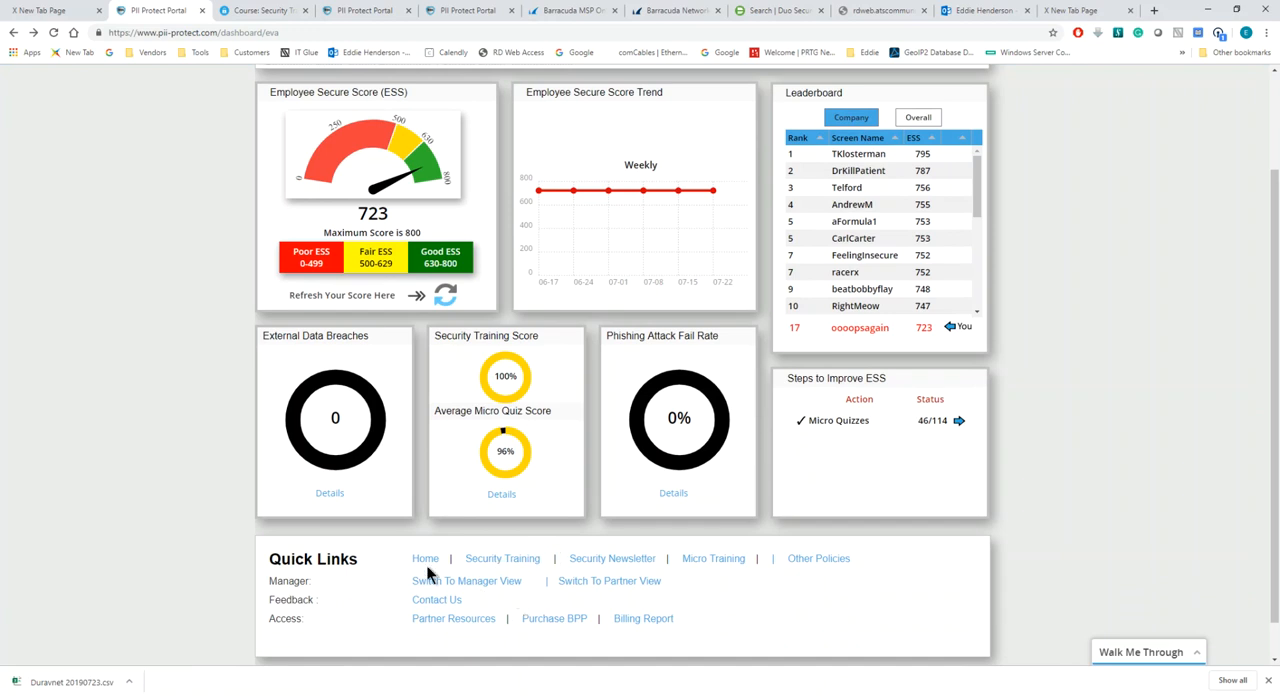
pyautogui.moveTo(424, 558)
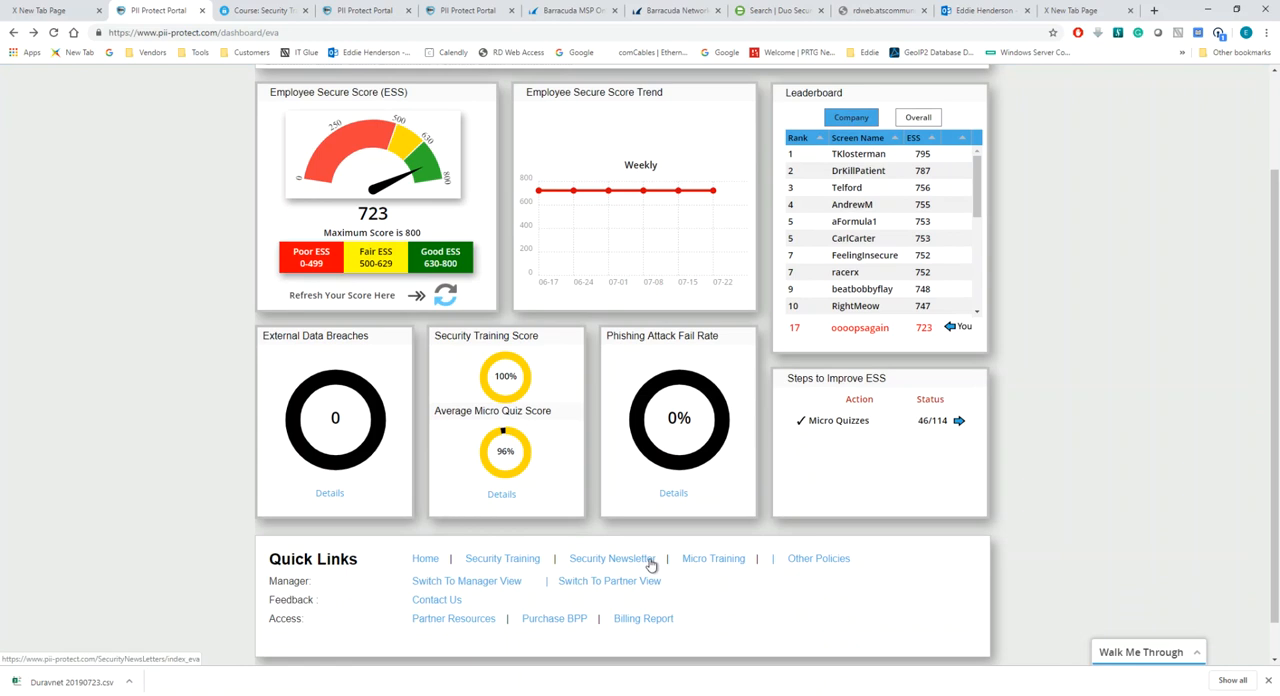
# Step: Open the Security Newsletter archive and save the January 2019 Security Newsletter.pdf to the desktop
pyautogui.click(612, 558)
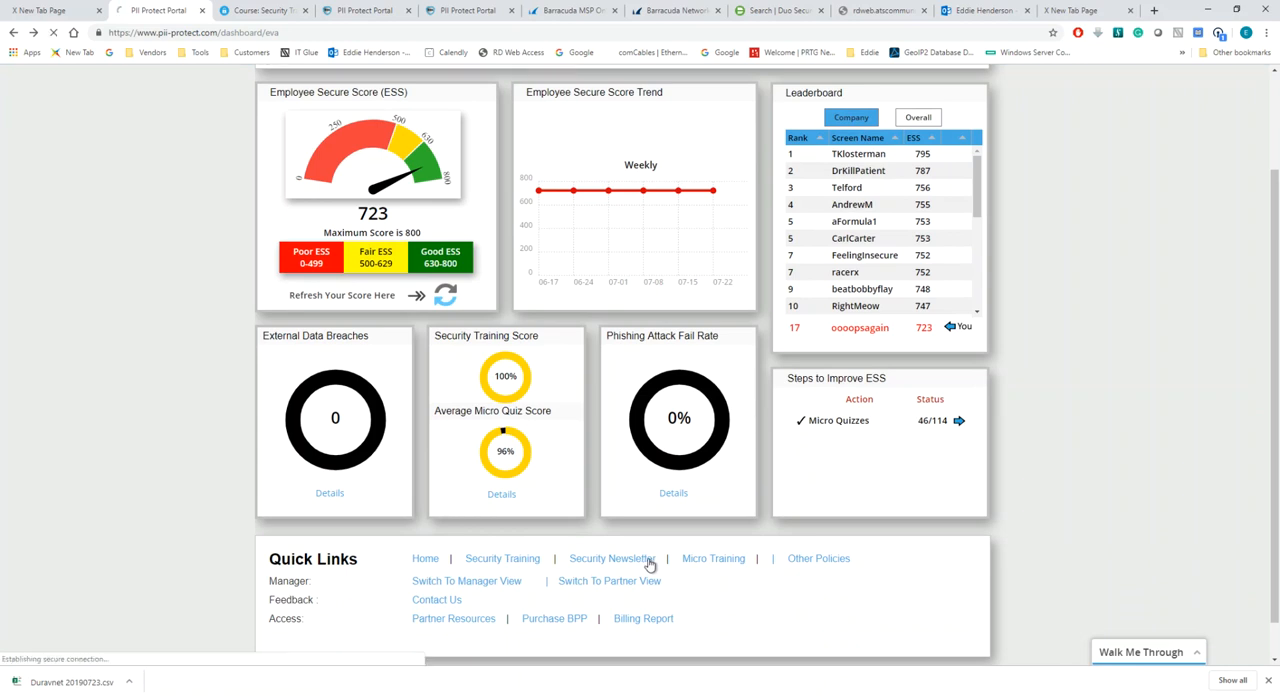
pyautogui.click(610, 558)
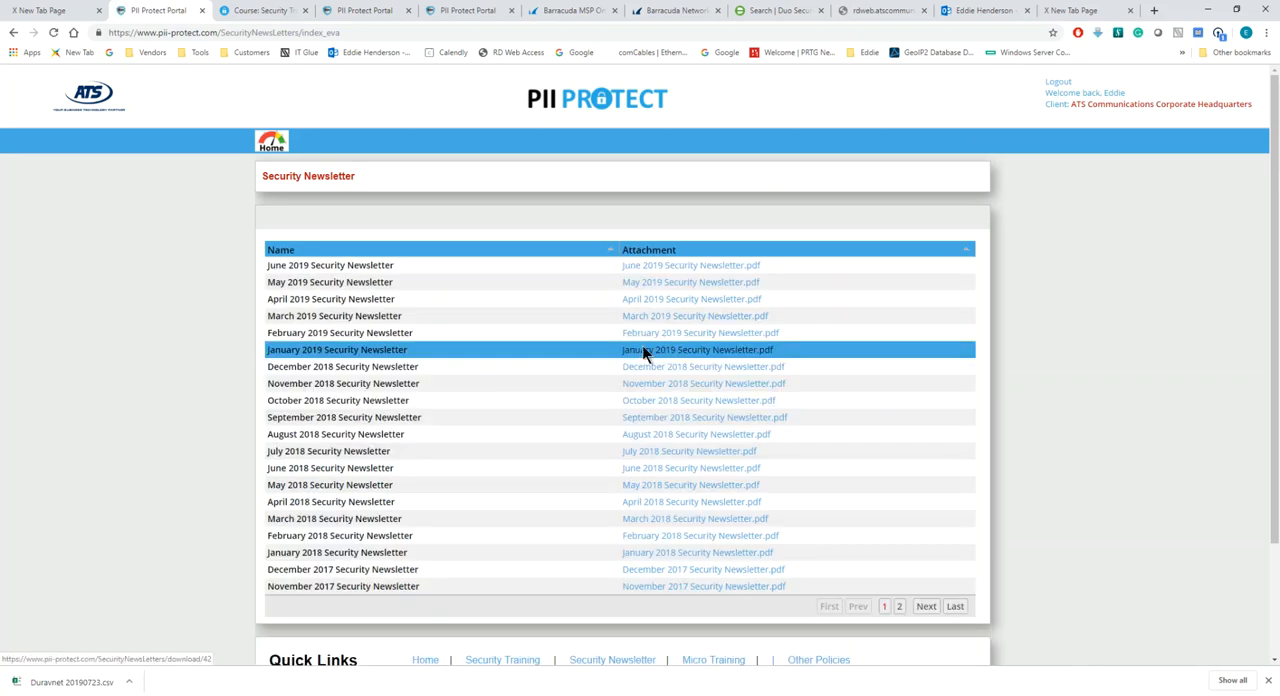
pyautogui.click(696, 348)
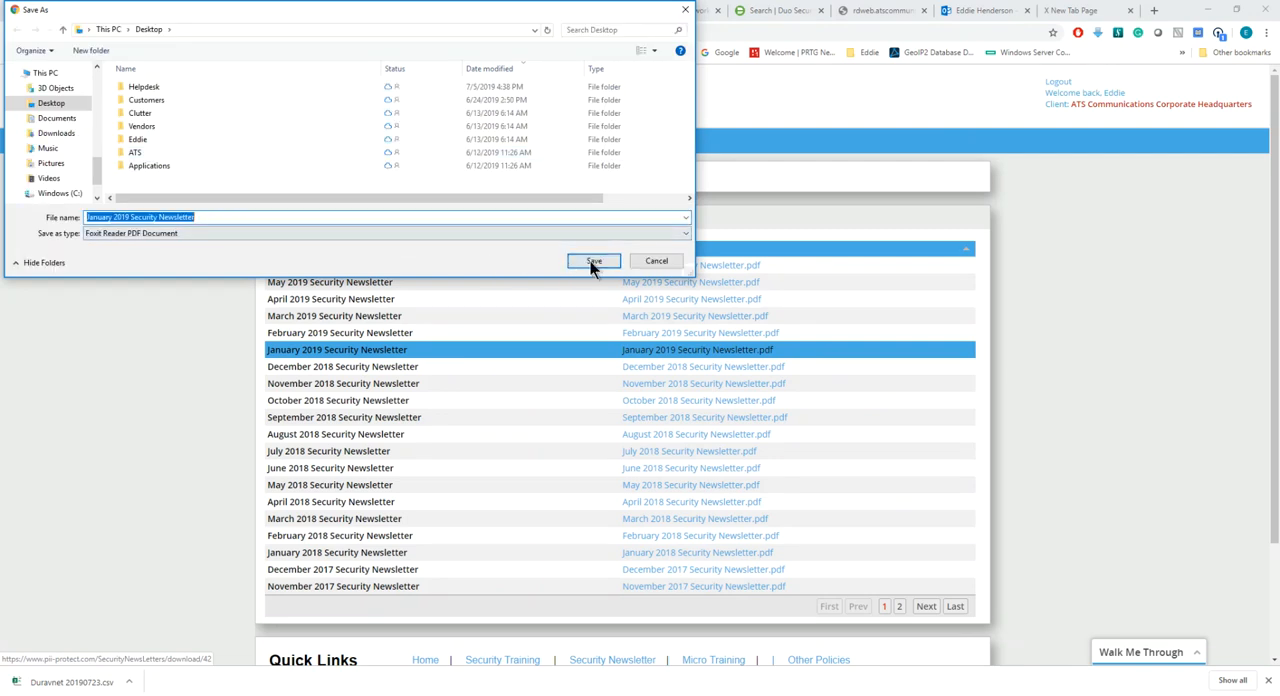
pyautogui.click(592, 260)
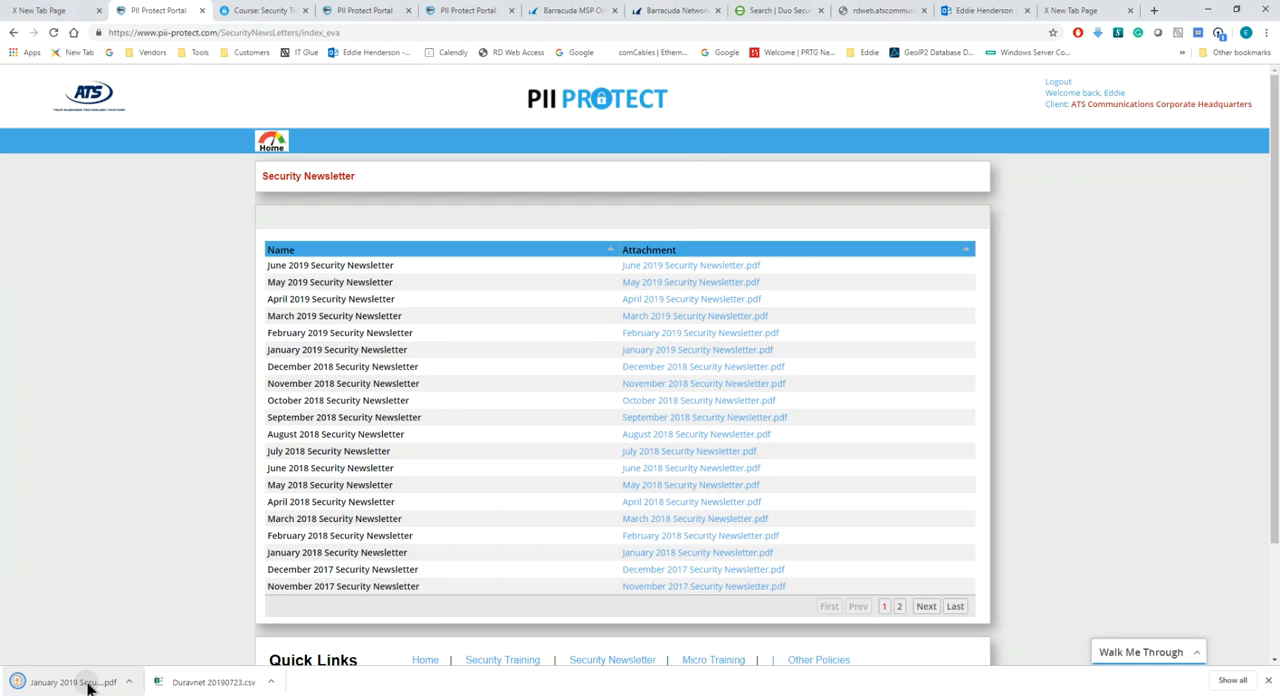
# Step: Open the downloaded January 2019 newsletter PDF and read its Human Firewall and execs awareness pages
pyautogui.click(70, 682)
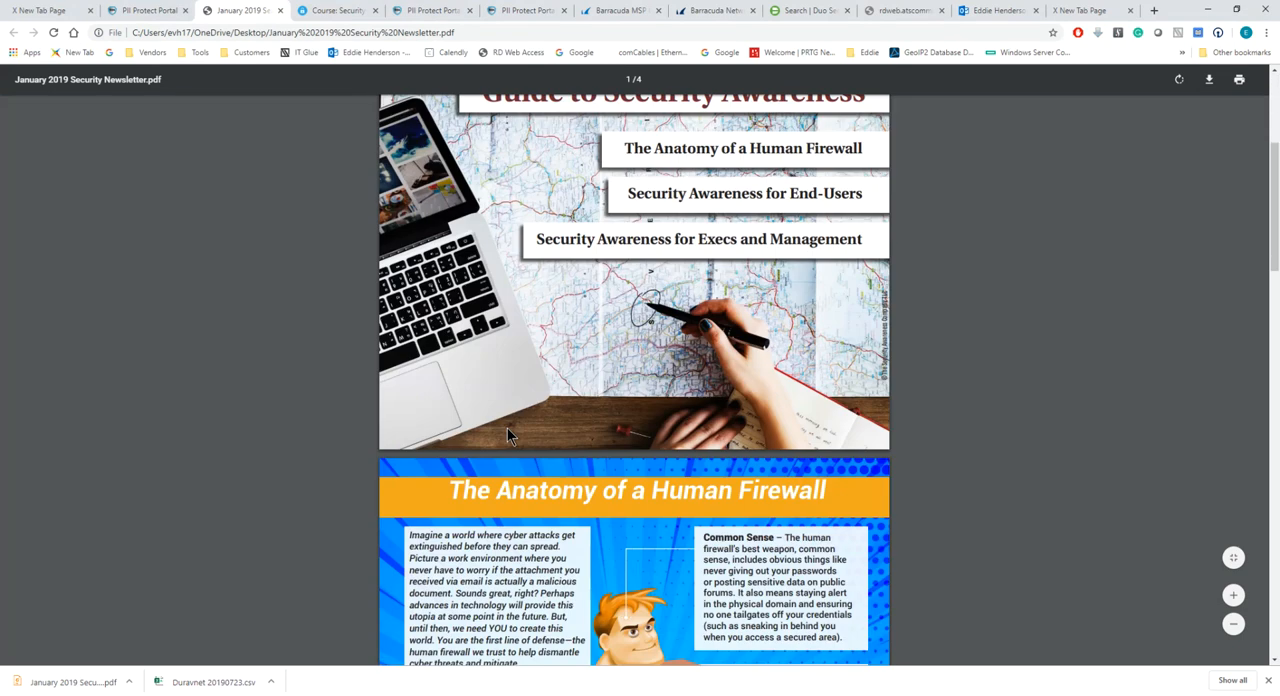
pyautogui.scroll(-3)
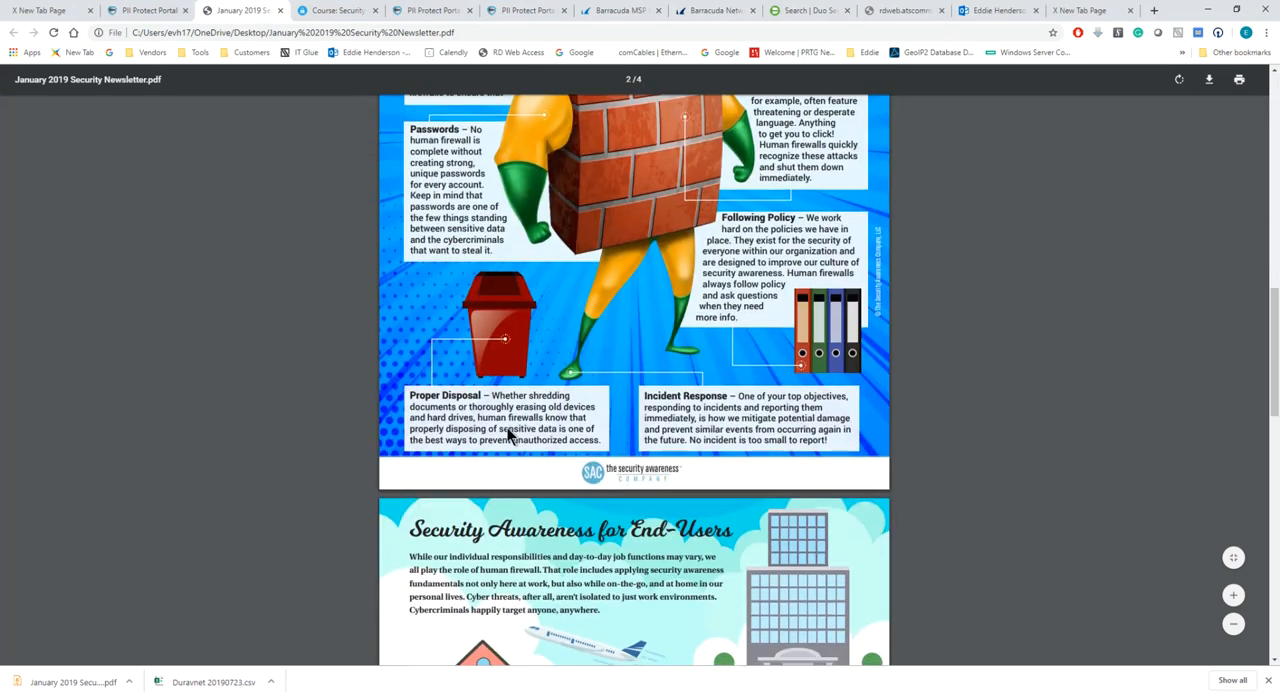
pyautogui.scroll(-3)
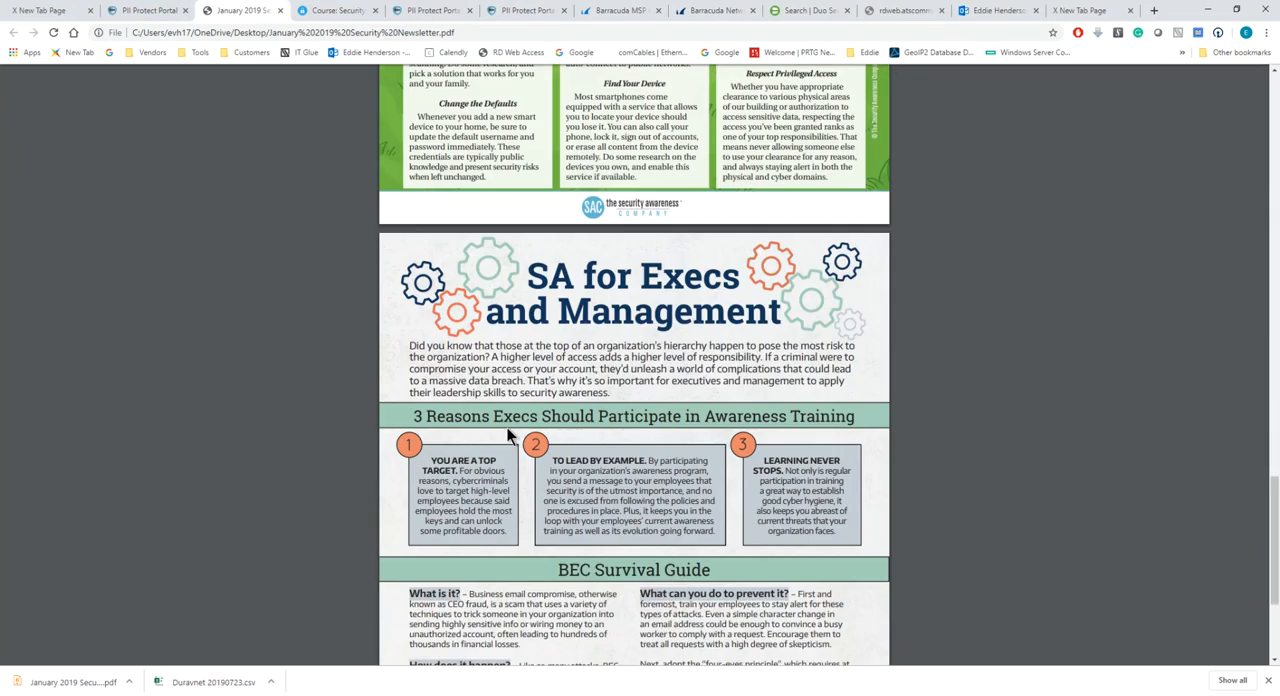
pyautogui.scroll(-3)
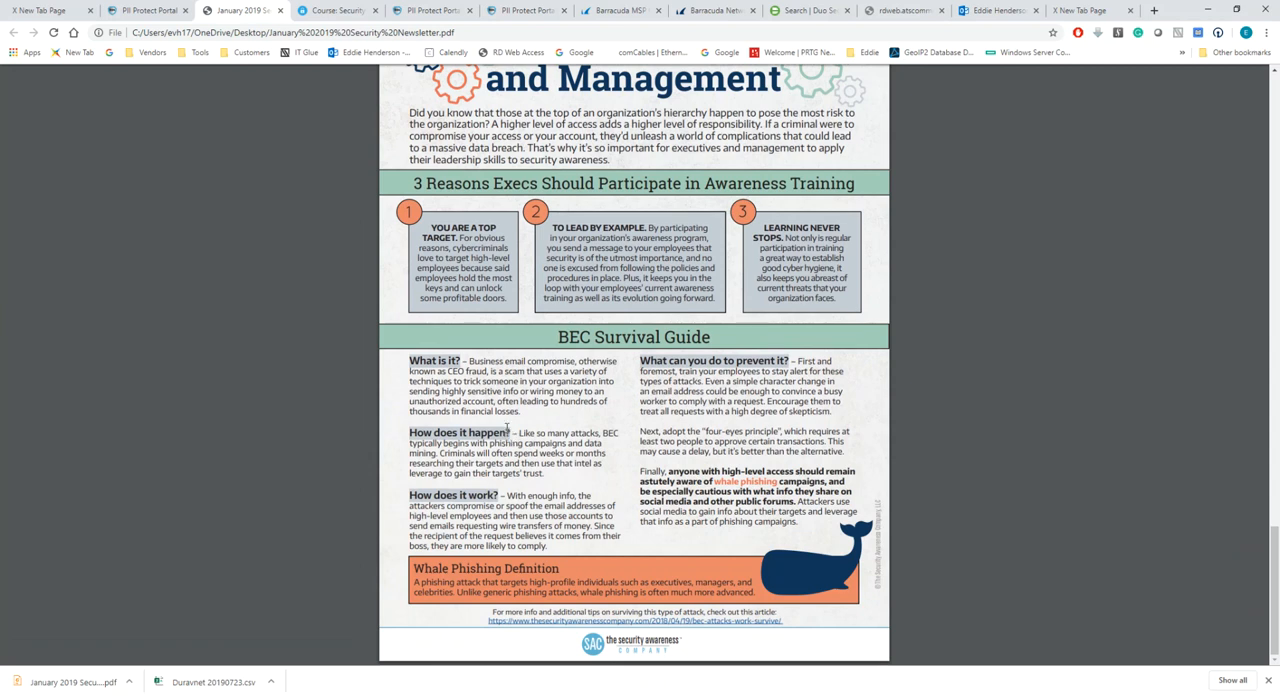
pyautogui.scroll(-3)
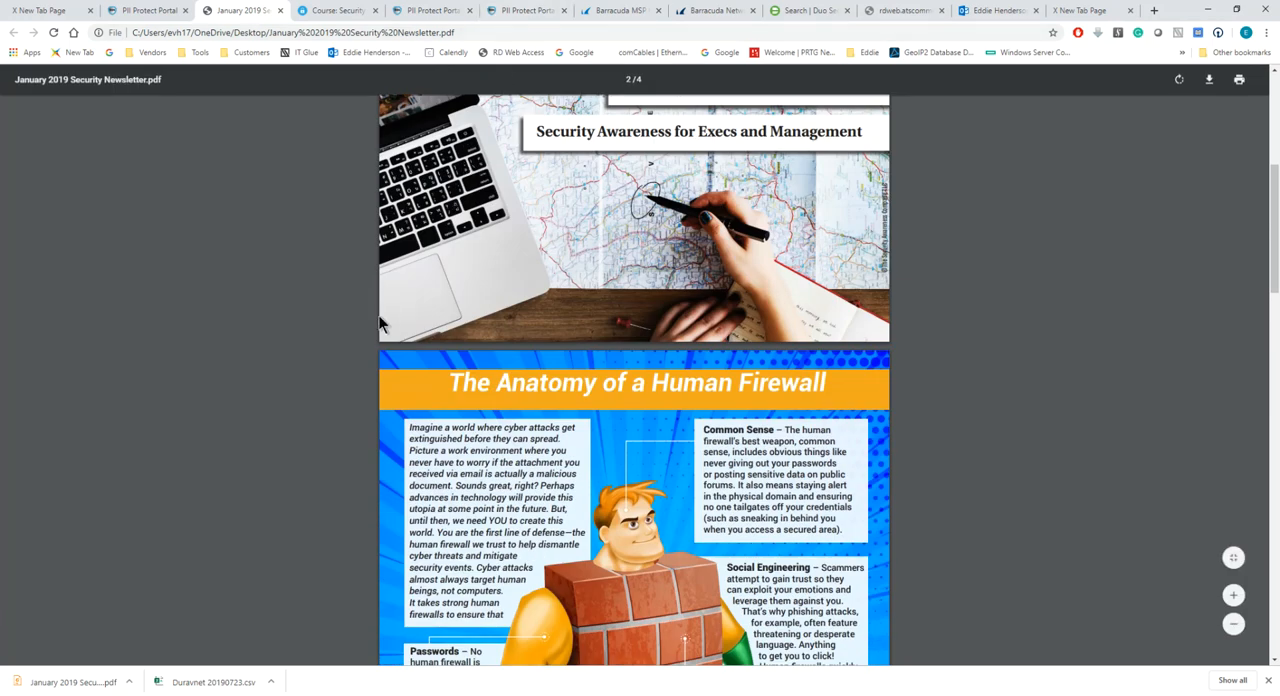
pyautogui.moveTo(368, 344)
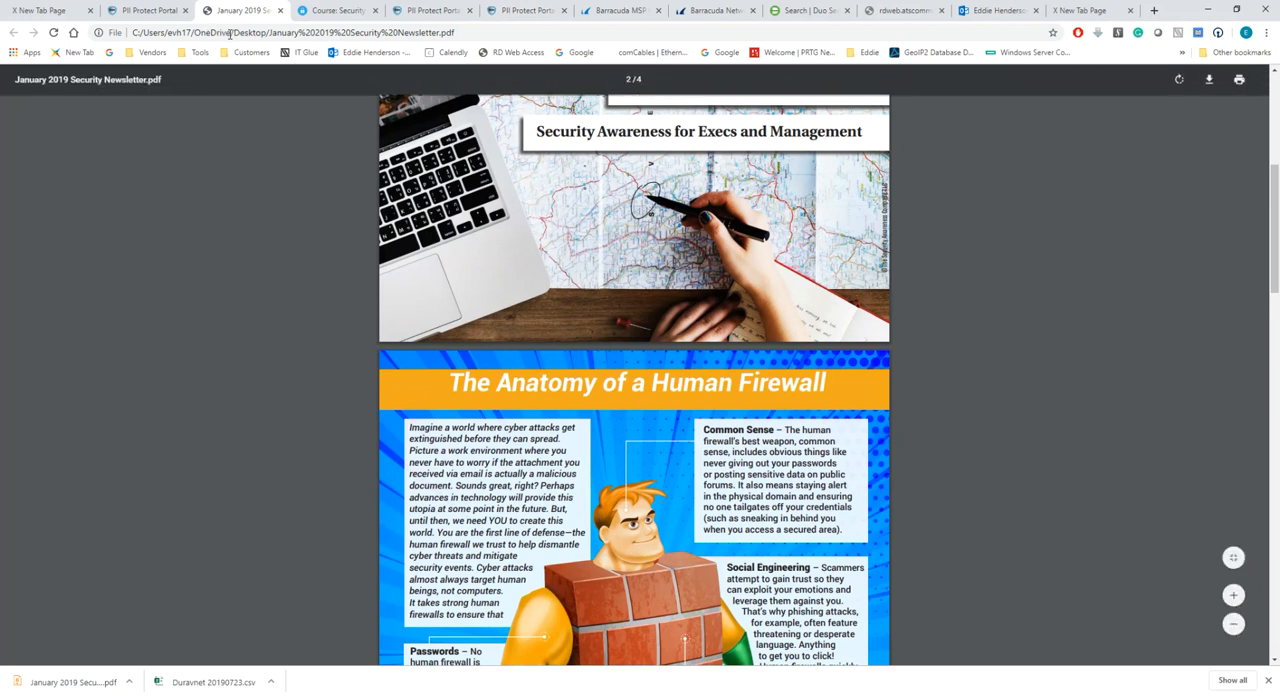
# Step: Return to the portal tab and review the Micro Training quiz results table with 75–100% scores
pyautogui.click(148, 10)
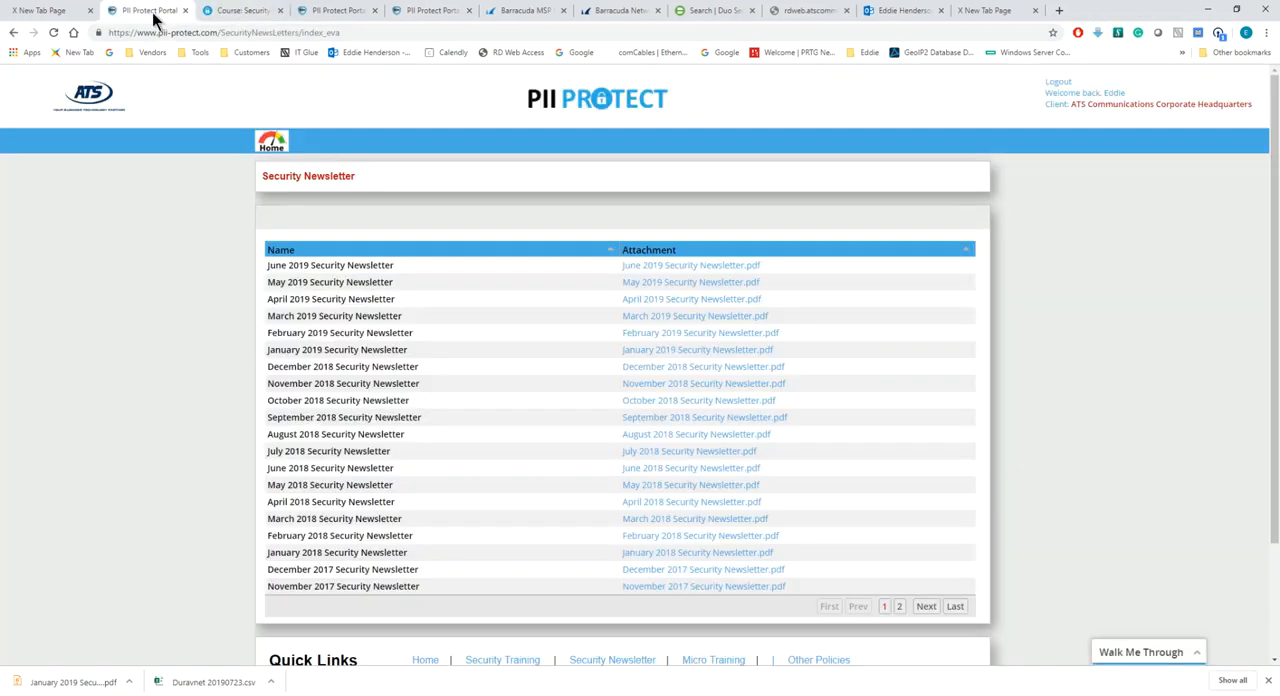
pyautogui.scroll(-3)
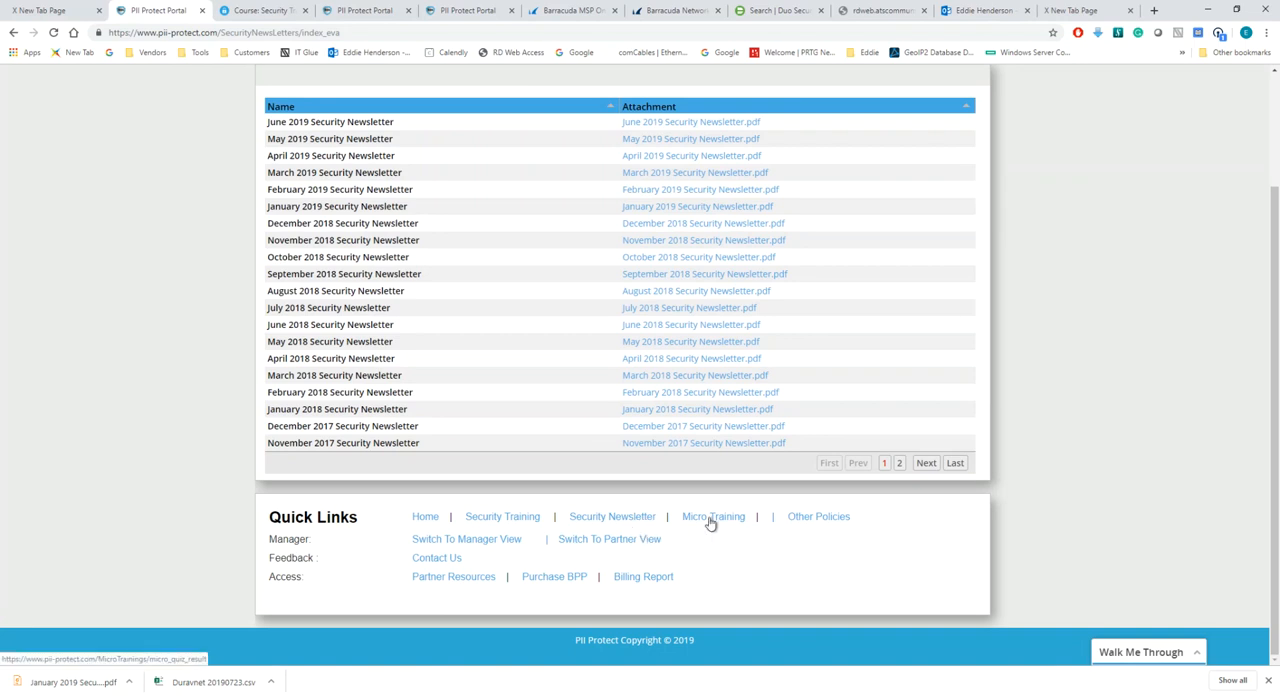
pyautogui.click(712, 516)
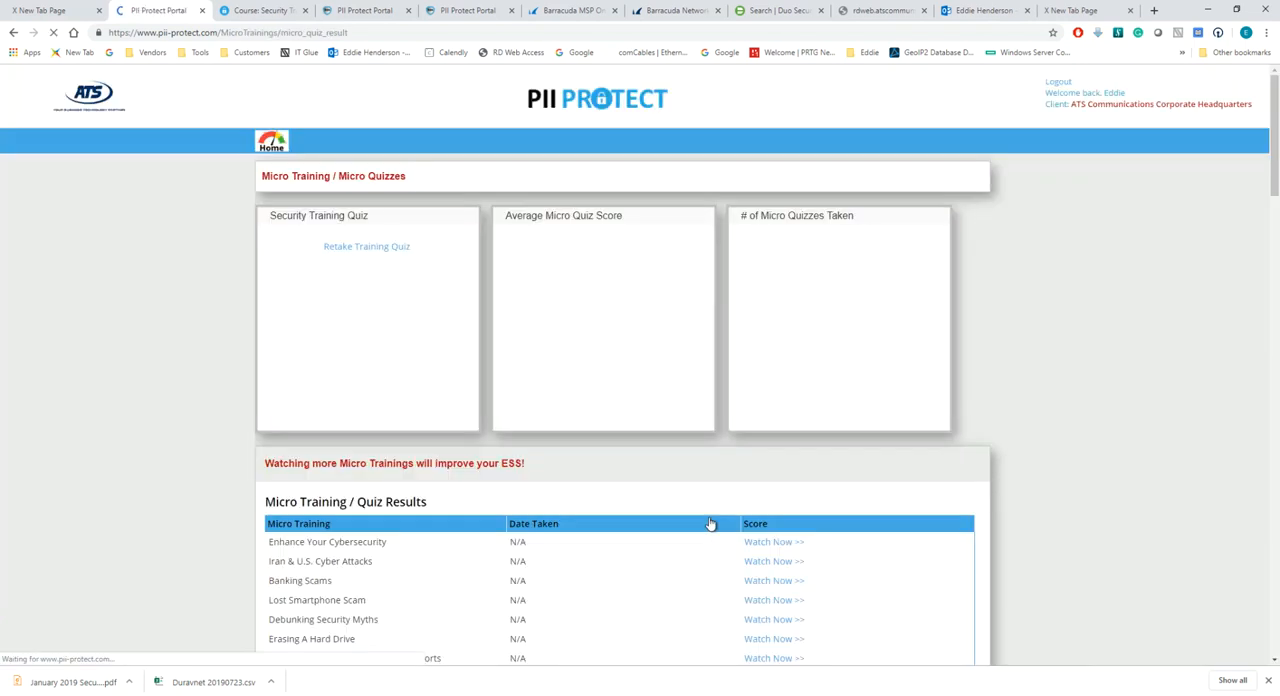
pyautogui.scroll(-3)
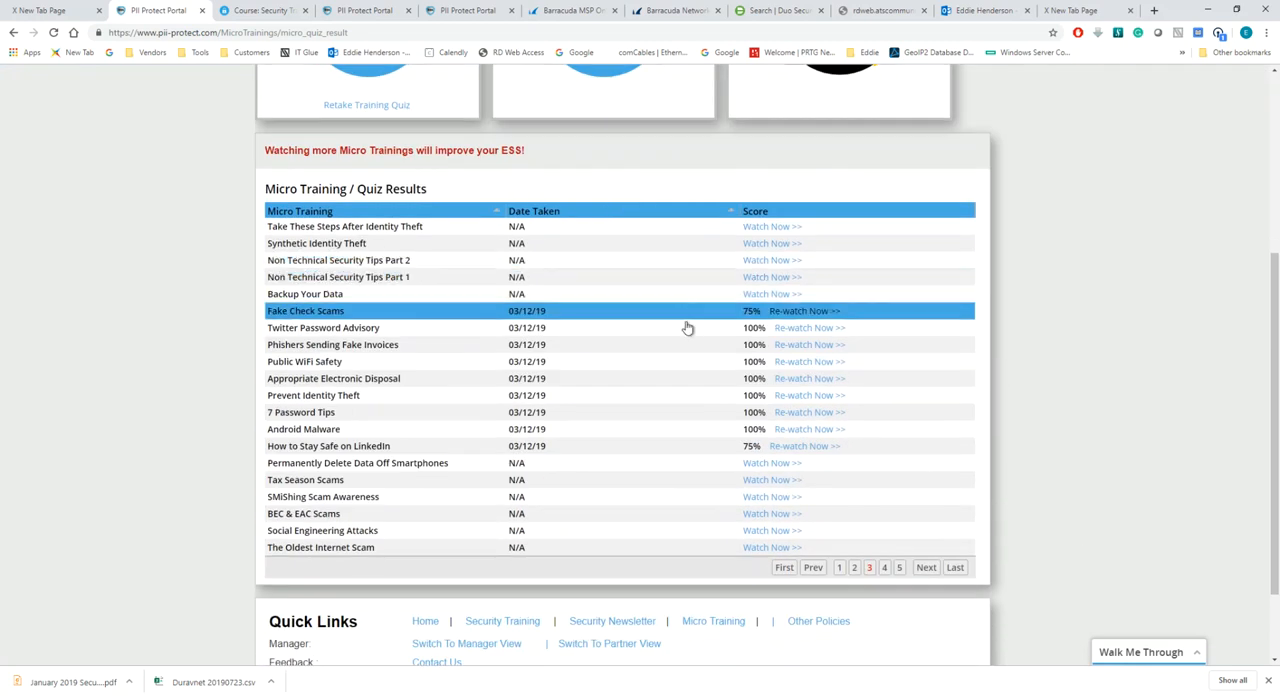
pyautogui.moveTo(688, 328)
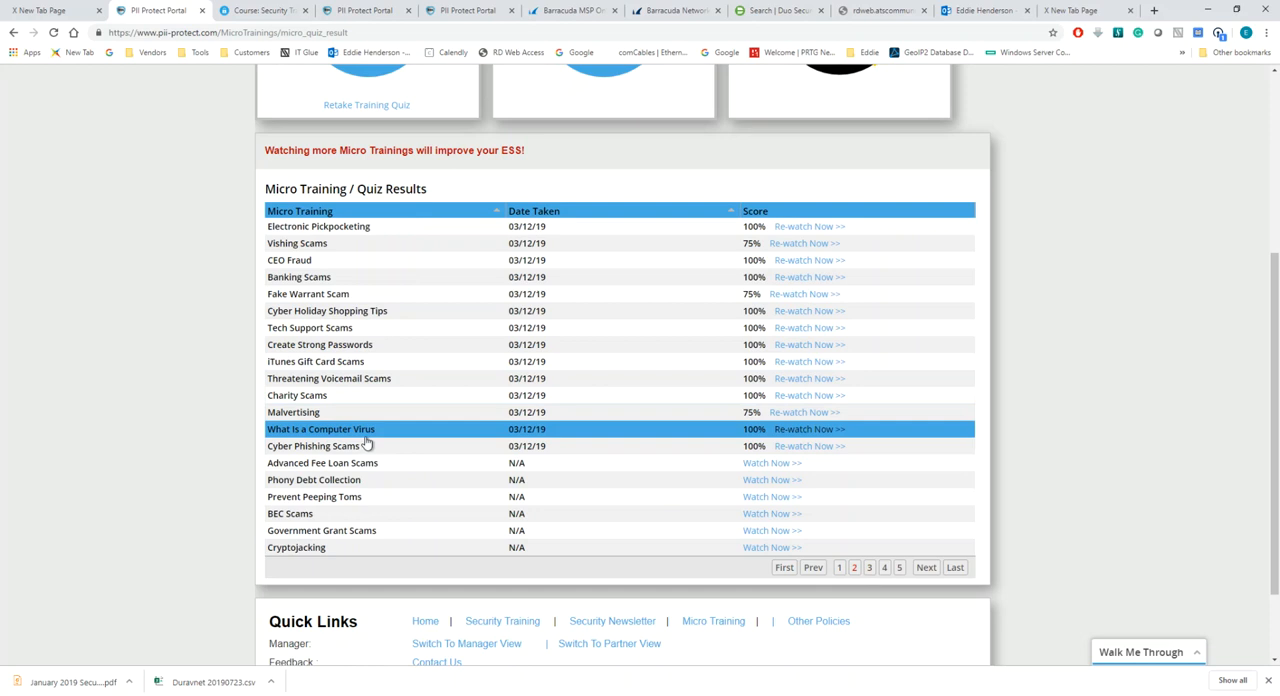
pyautogui.moveTo(368, 444)
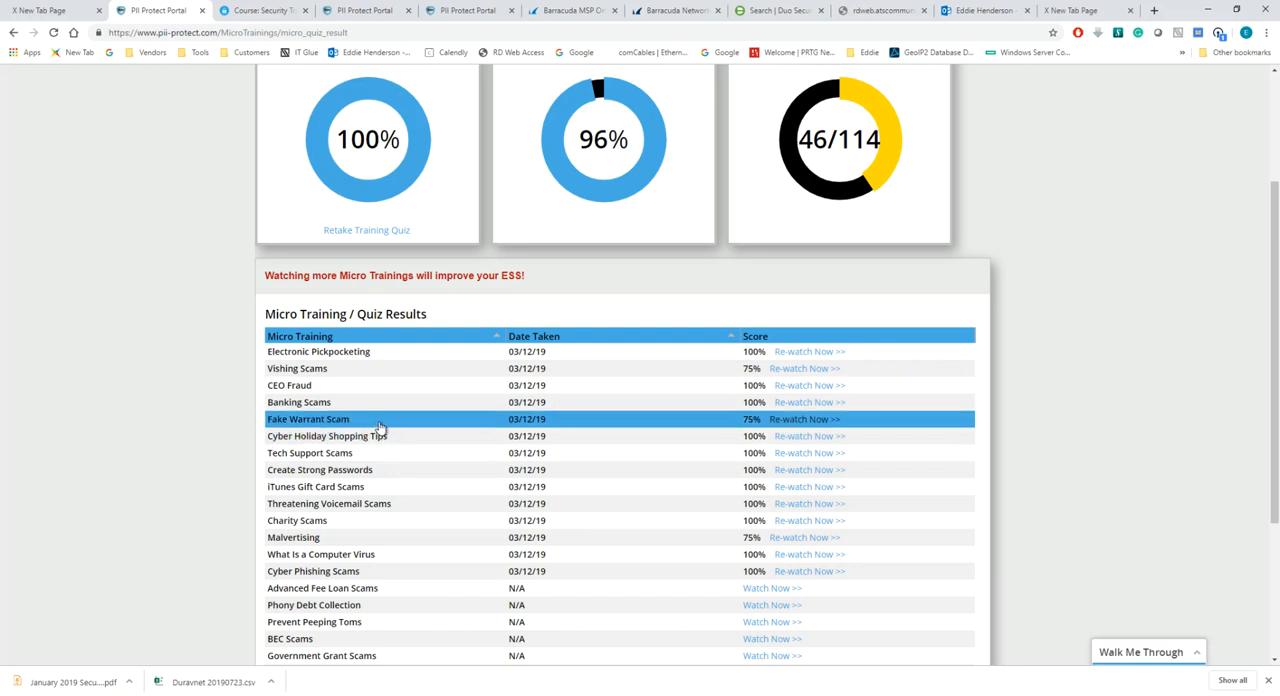
pyautogui.moveTo(378, 430)
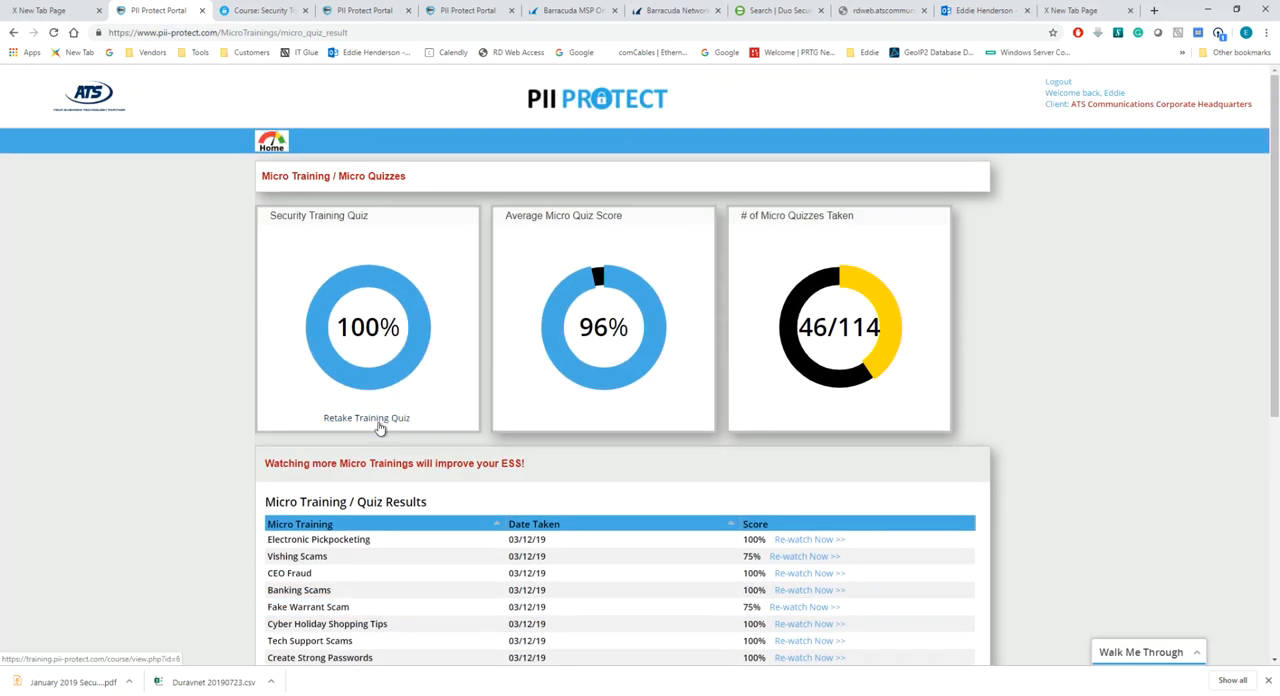
pyautogui.scroll(-3)
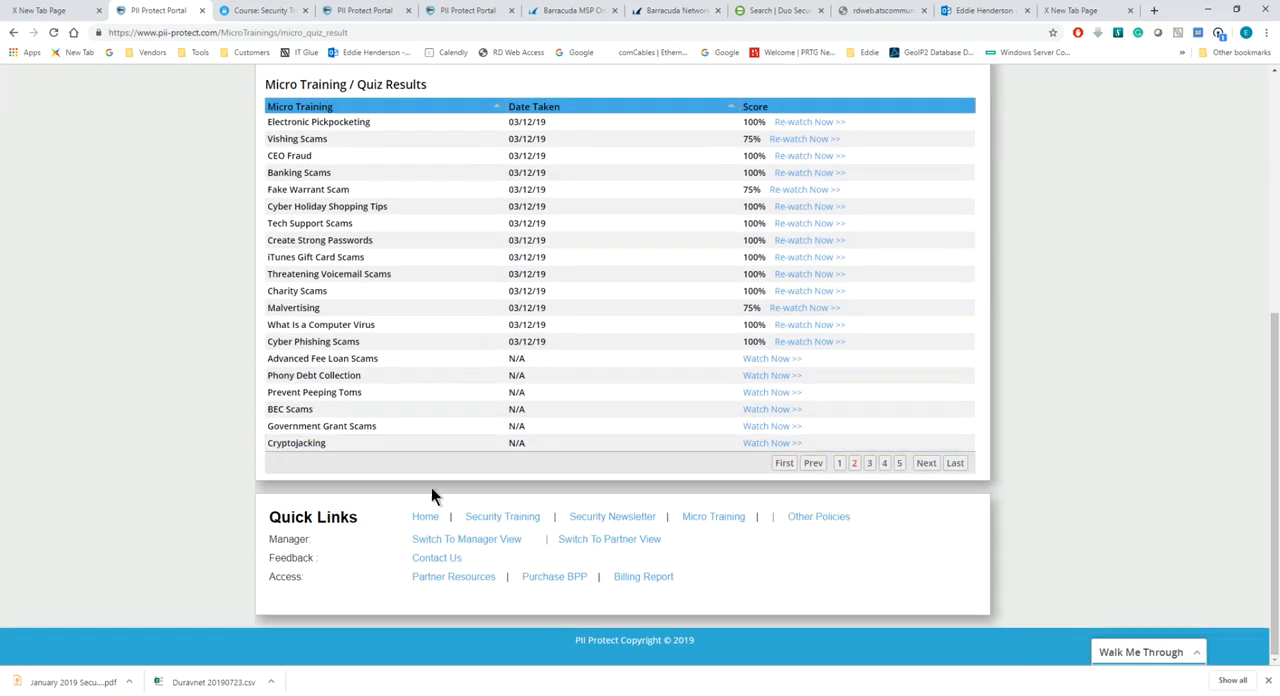
pyautogui.moveTo(640, 532)
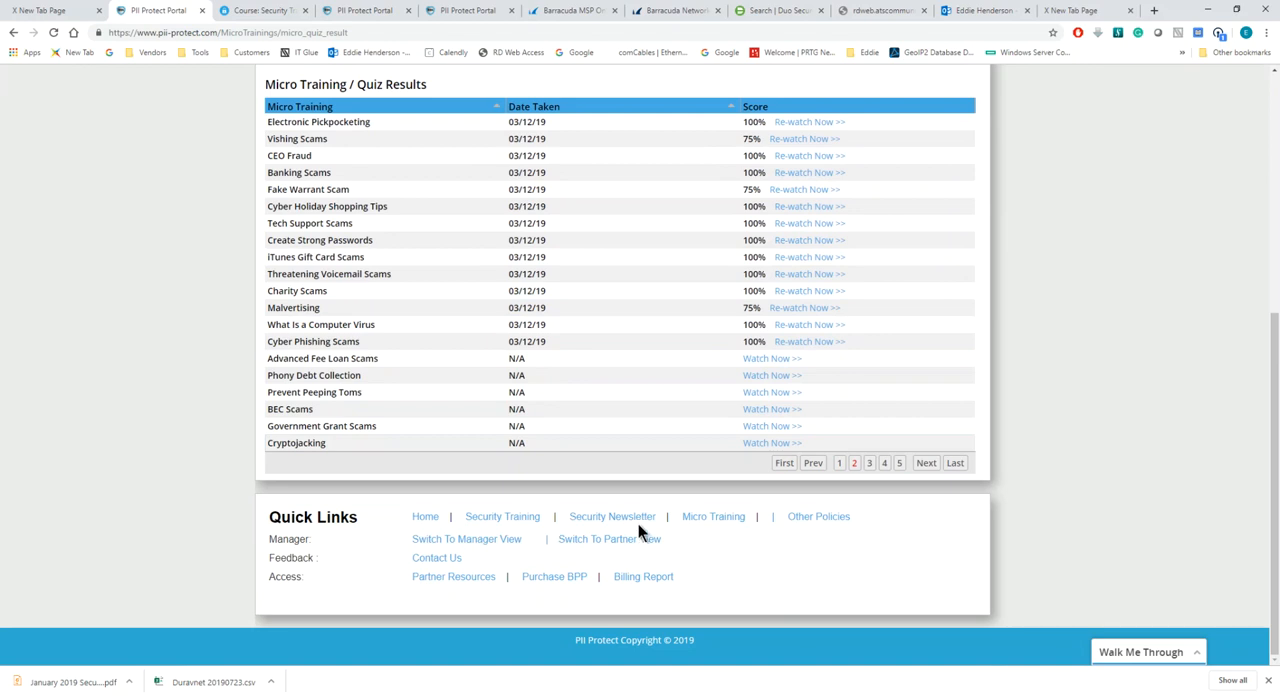